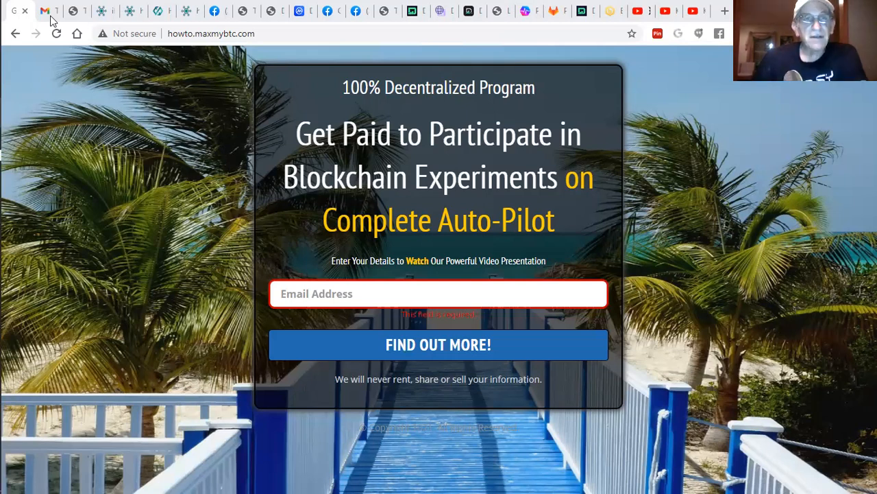
# - Bring up The Peoples Network post on snbgdp.com and scroll to the What Is Helium? video
pyautogui.click(48, 11)
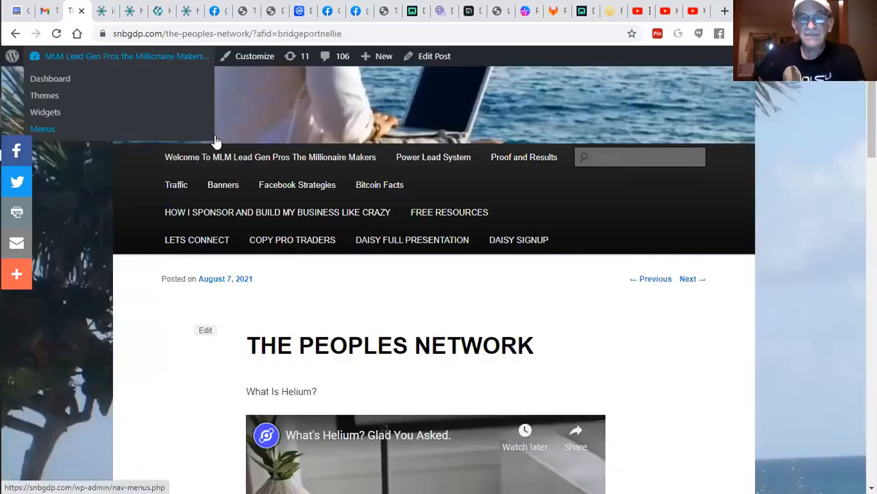
pyautogui.scroll(-3)
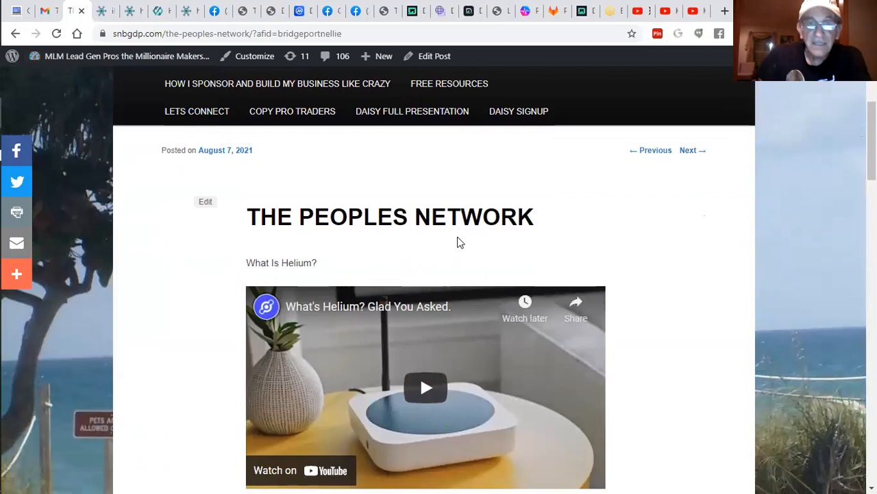
pyautogui.scroll(-3)
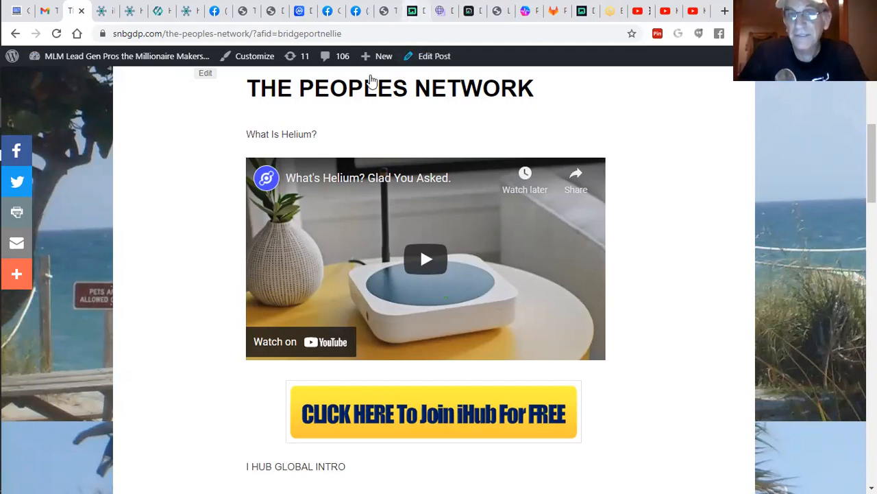
pyautogui.rightClick(617, 120)
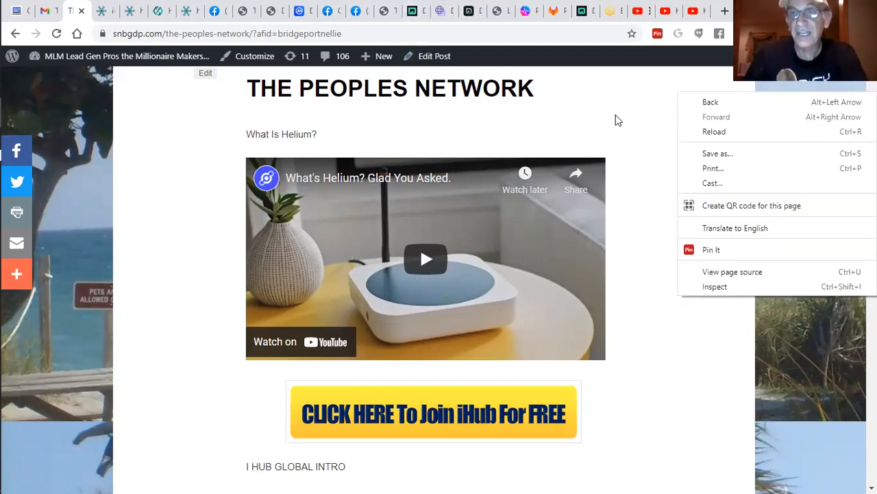
pyautogui.moveTo(656, 104)
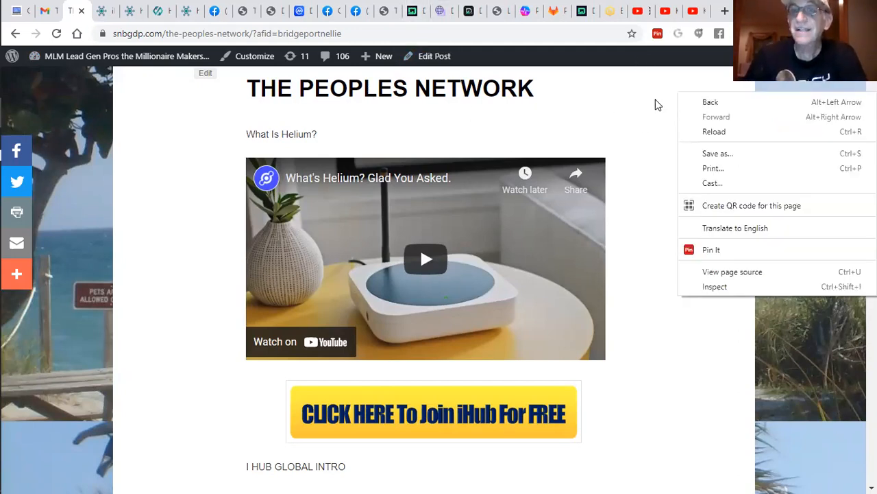
pyautogui.click(652, 133)
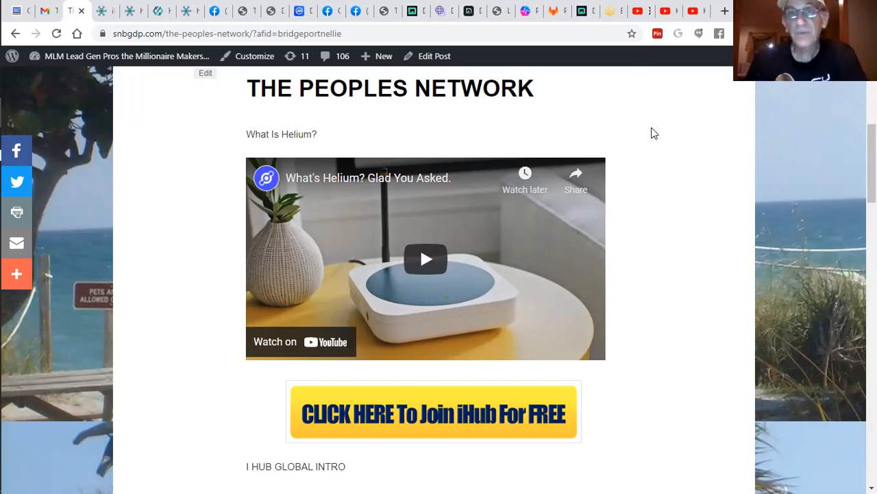
# - Scroll the post past the iHub Global Intro video to the iHub Global Overview video
pyautogui.scroll(-3)
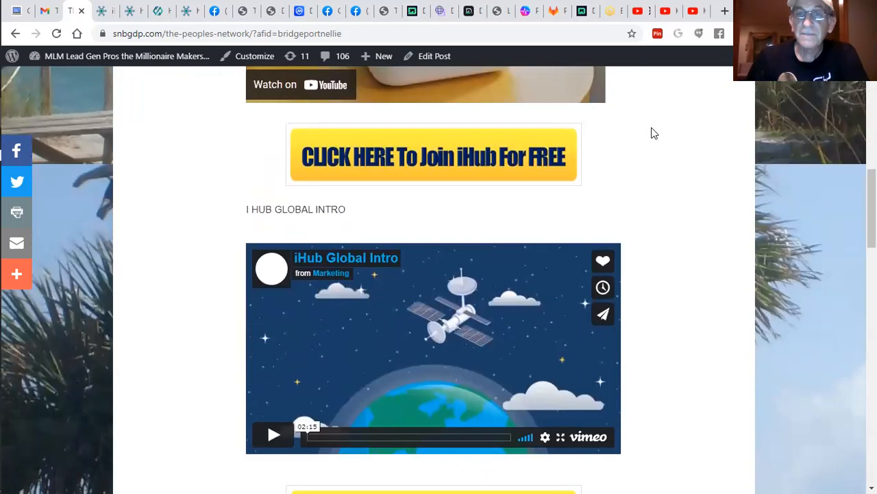
pyautogui.moveTo(404, 335)
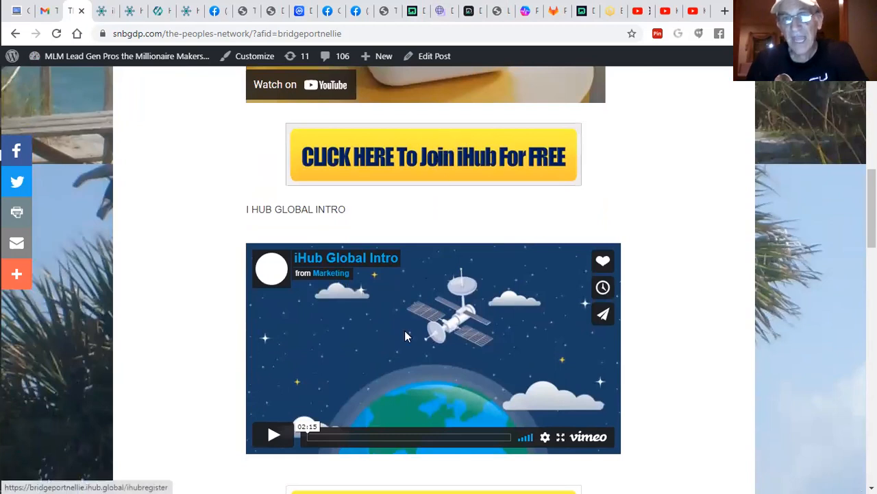
pyautogui.scroll(-3)
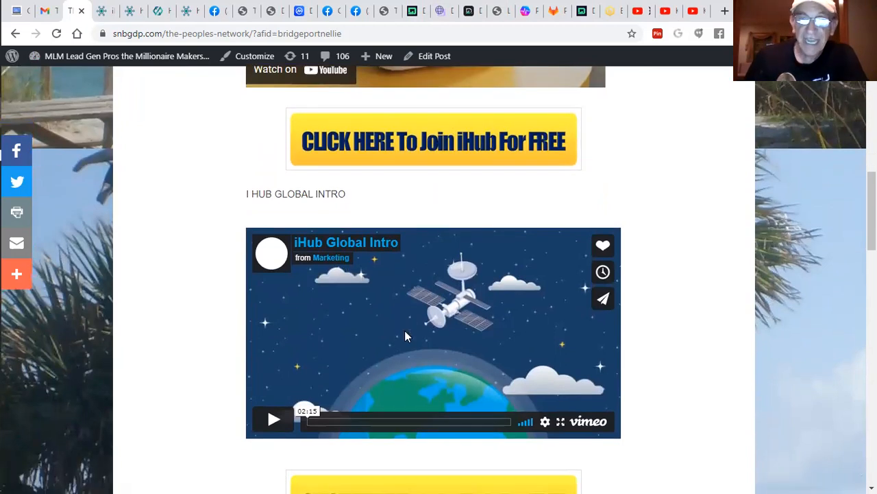
pyautogui.scroll(-3)
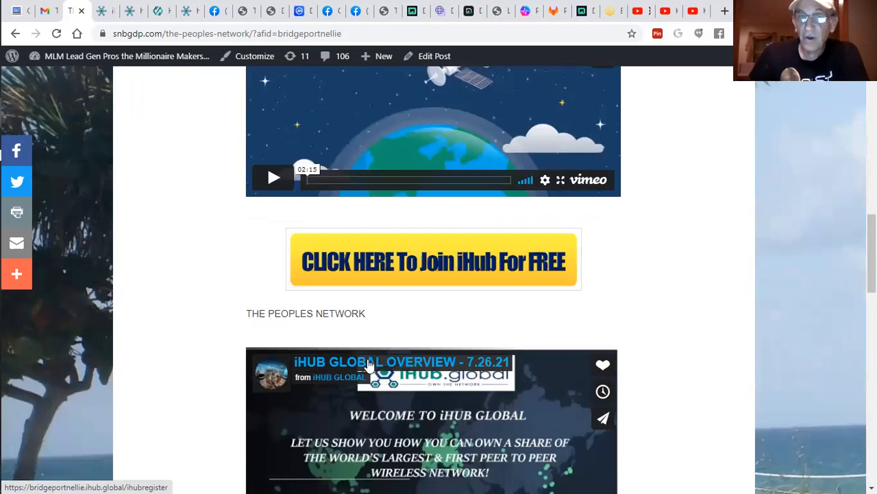
pyautogui.scroll(-3)
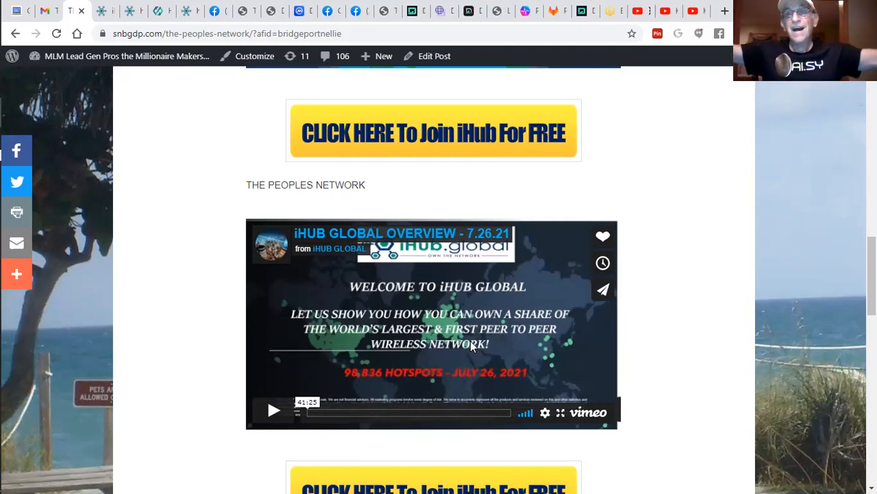
pyautogui.moveTo(448, 348)
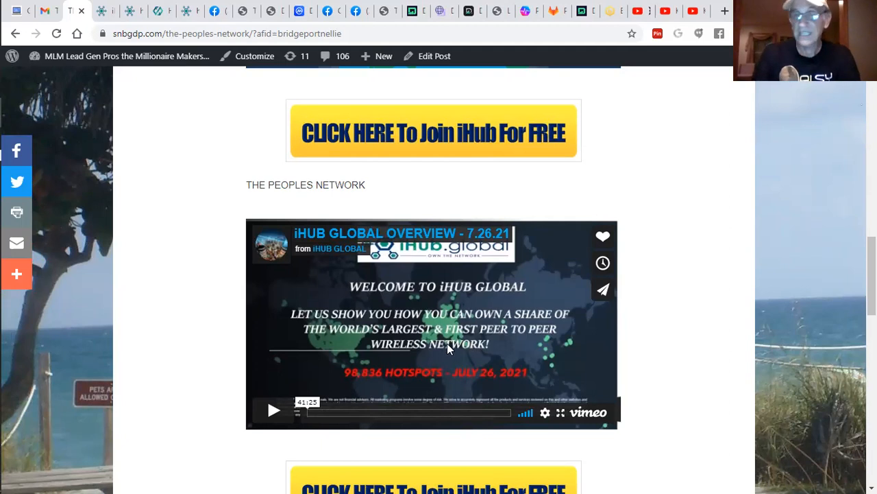
pyautogui.moveTo(658, 147)
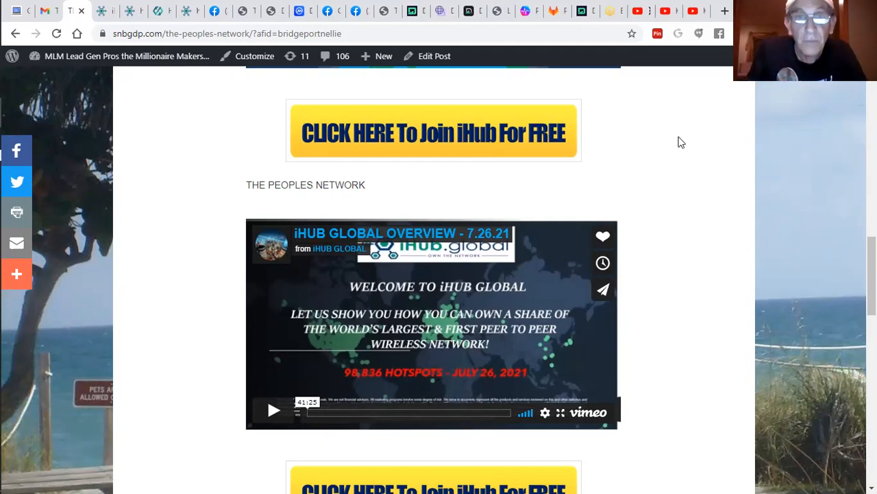
pyautogui.scroll(-3)
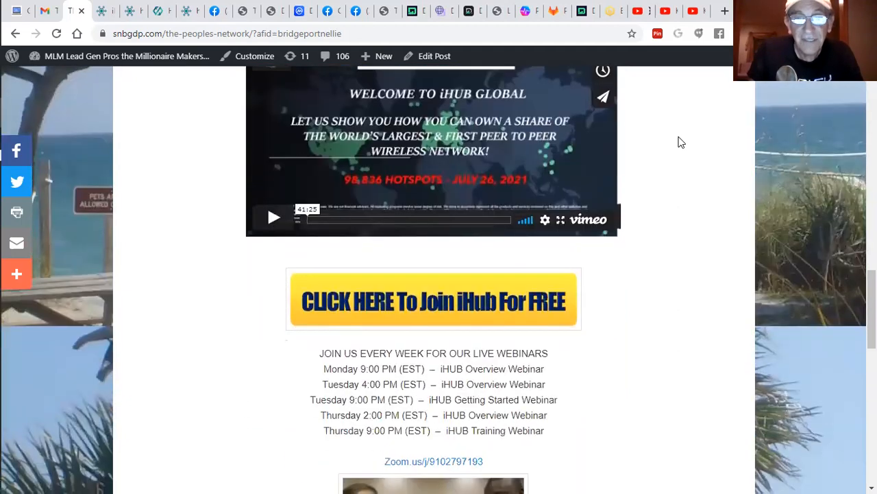
pyautogui.scroll(-3)
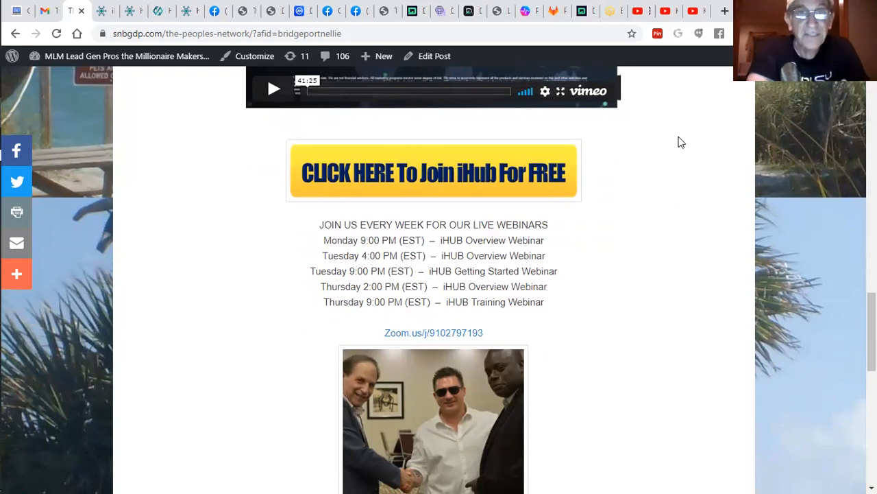
pyautogui.moveTo(586, 223)
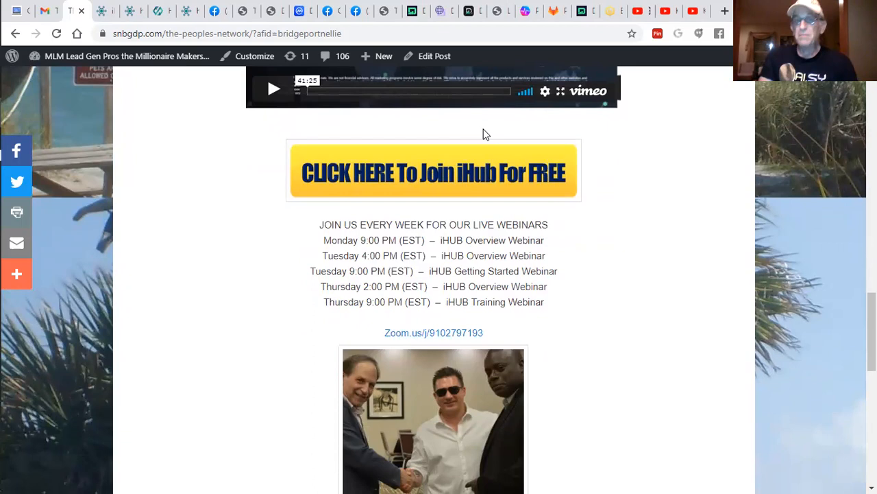
pyautogui.moveTo(422, 238)
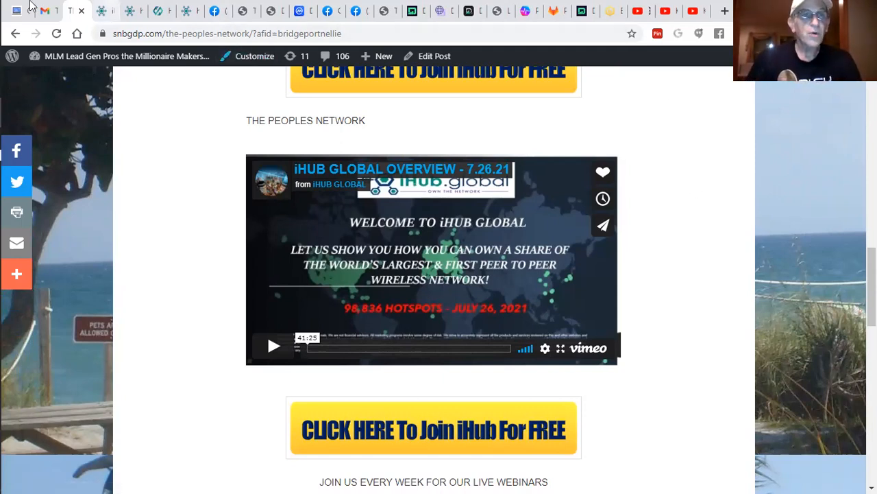
# - Follow the 'CLICK HERE To Join iHub For FREE' banner to the Welcome to iHub Global page
pyautogui.click(104, 11)
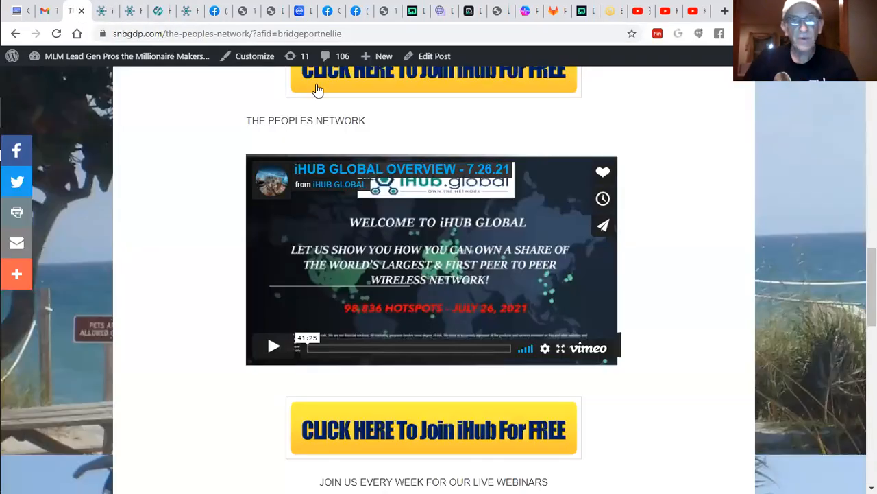
pyautogui.rightClick(434, 75)
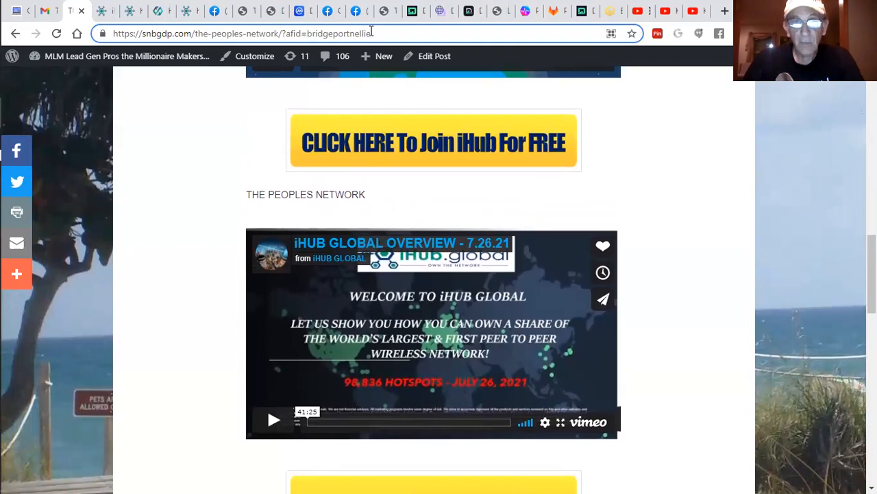
pyautogui.click(383, 56)
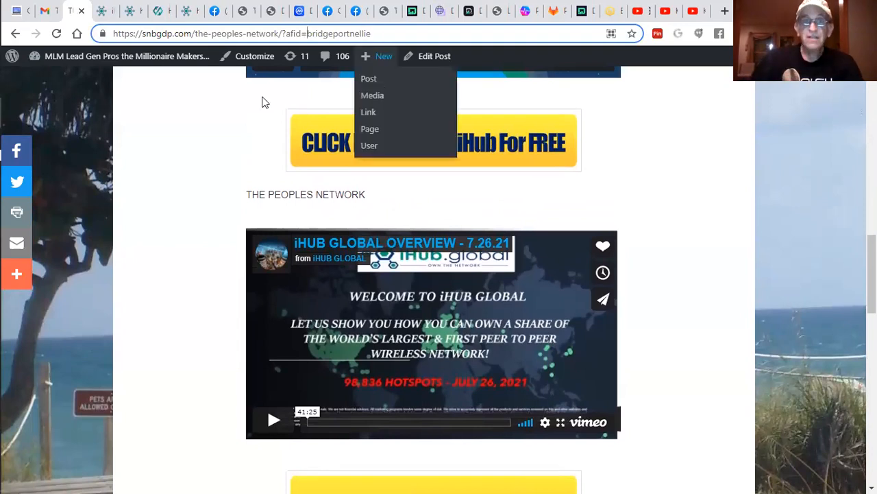
pyautogui.click(377, 33)
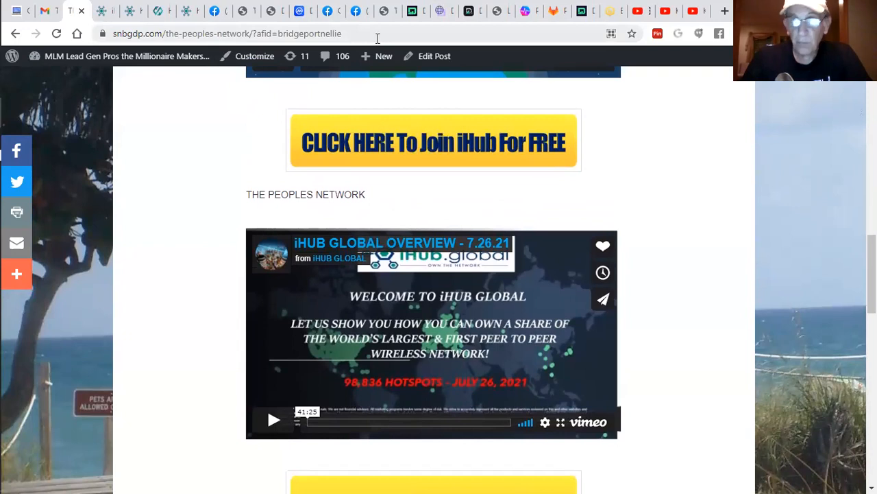
pyautogui.click(384, 55)
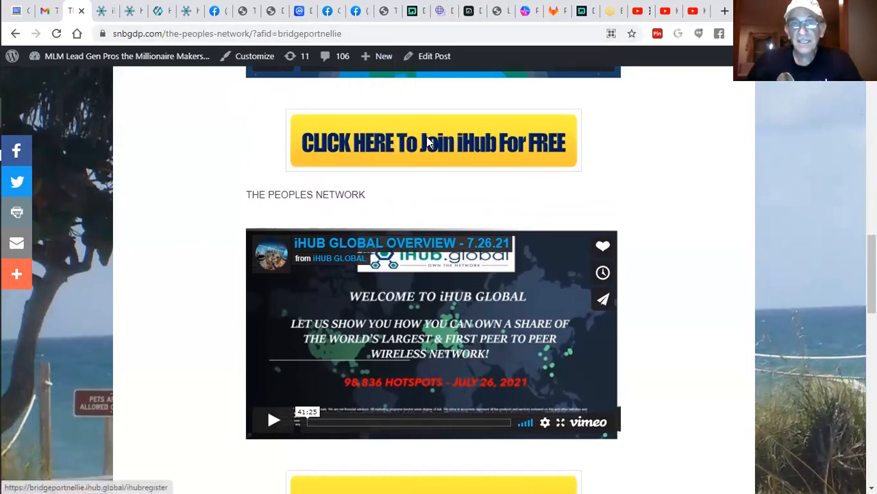
pyautogui.click(433, 141)
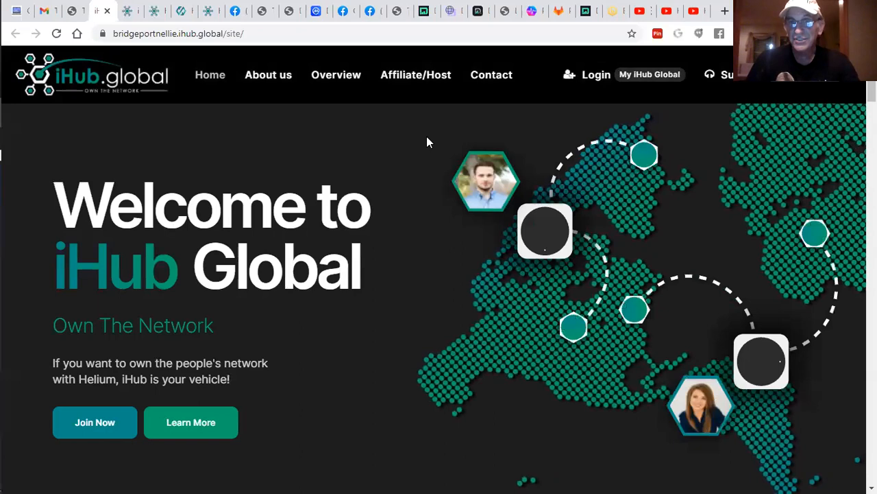
pyautogui.moveTo(17, 6)
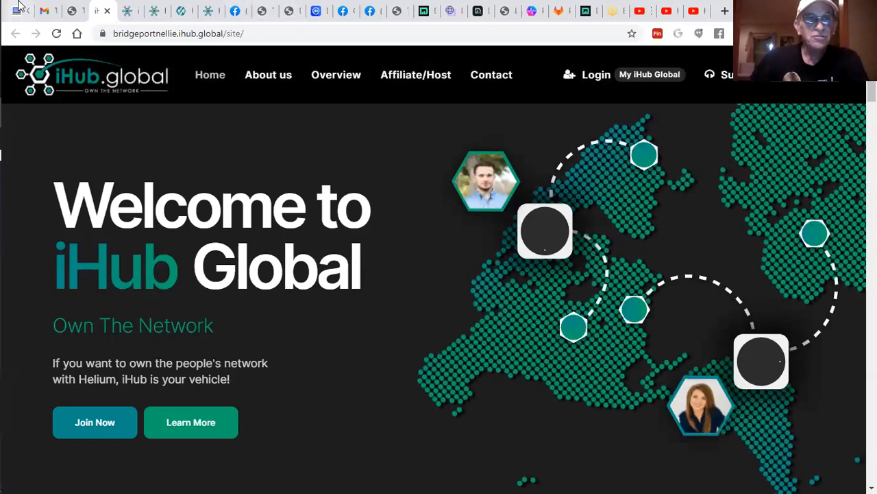
# - Bring the login.ihub.global back-office dashboard tab to the front
pyautogui.click(129, 11)
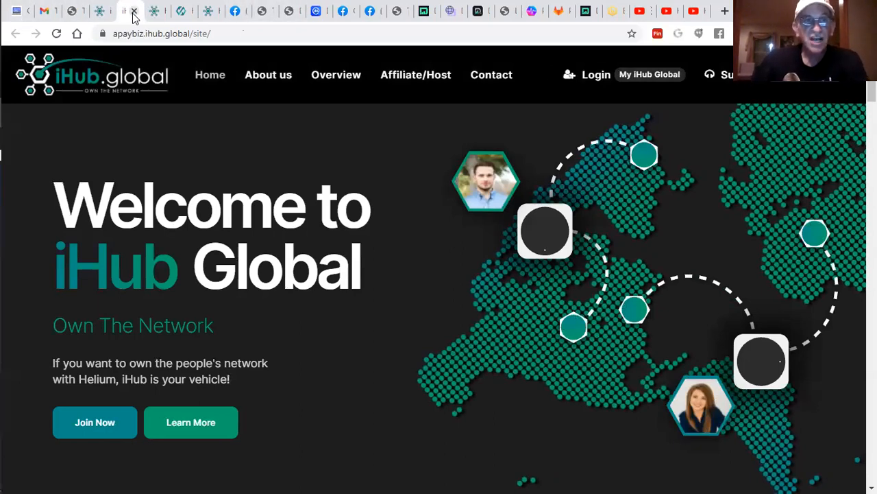
pyautogui.click(151, 11)
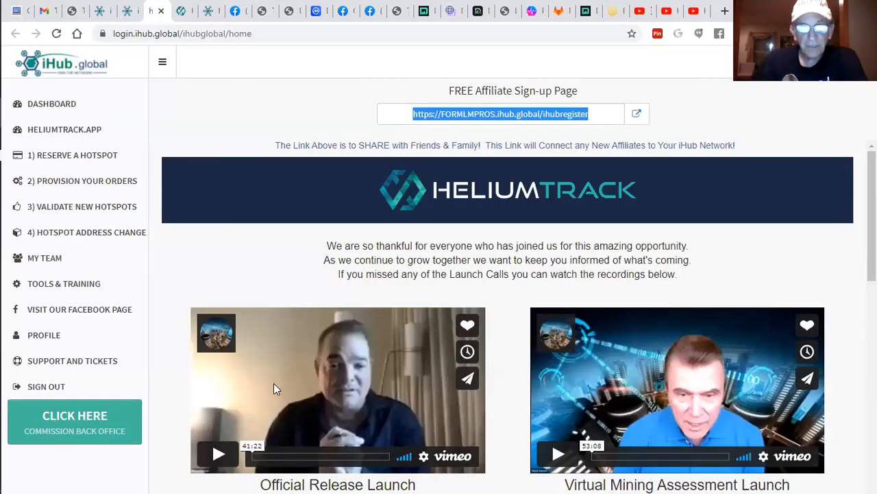
# - Scroll the back office past the launch call recordings to the Access HeliumTrack.app link
pyautogui.scroll(-3)
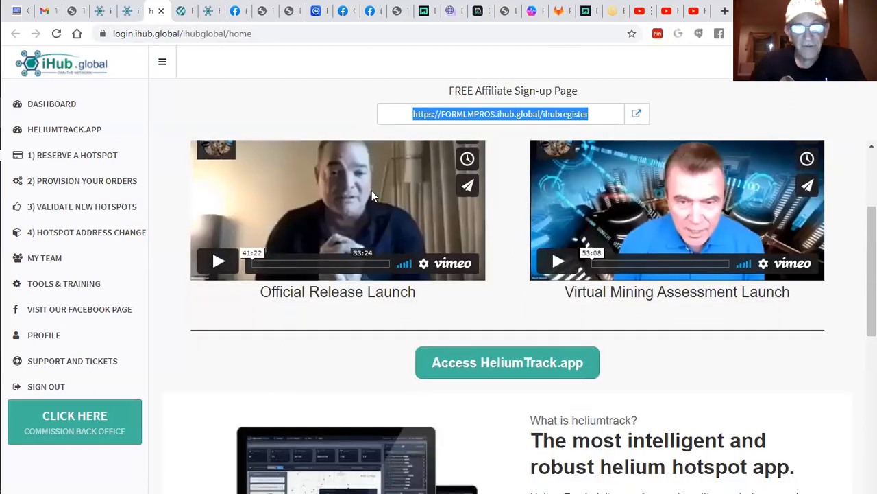
pyautogui.scroll(-3)
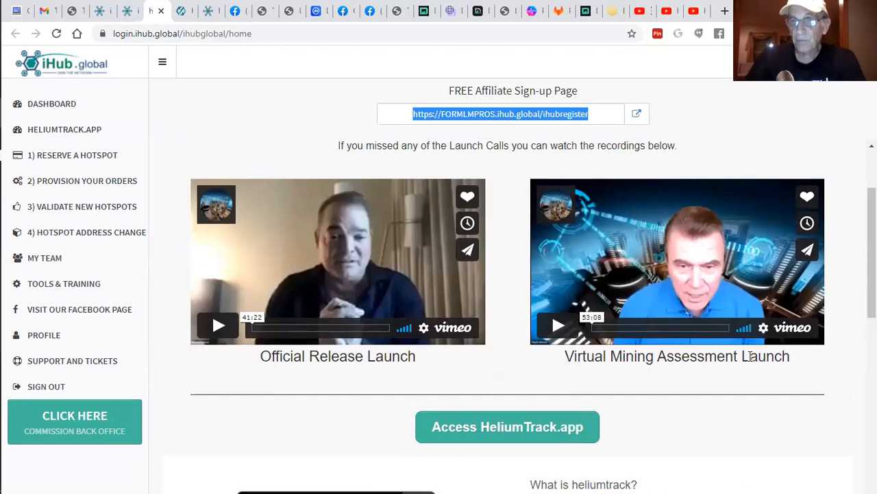
pyautogui.moveTo(208, 27)
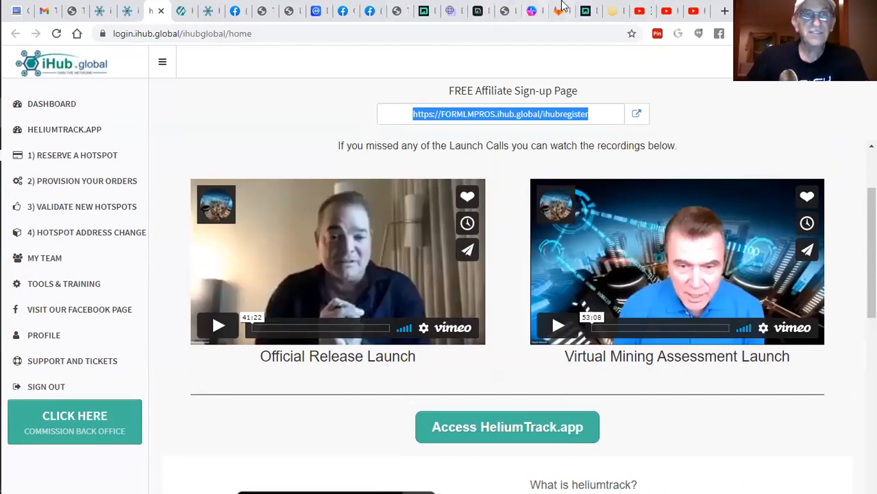
pyautogui.moveTo(559, 11)
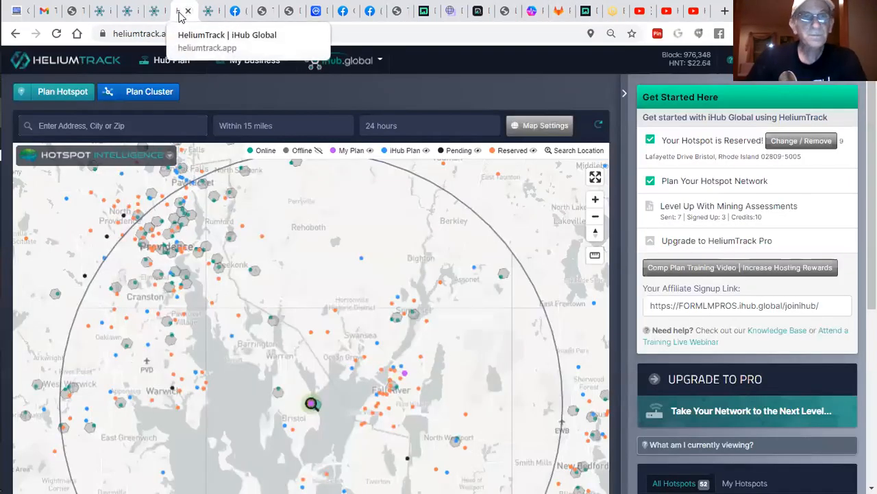
pyautogui.click(149, 11)
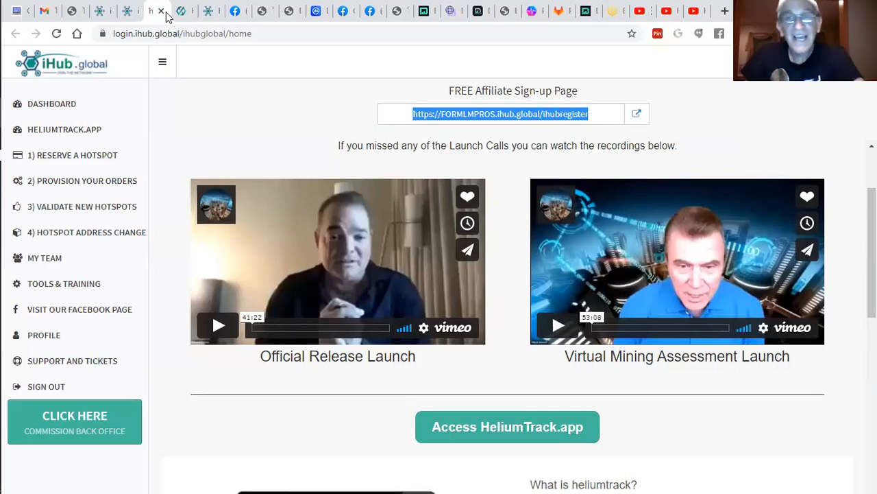
pyautogui.moveTo(181, 11)
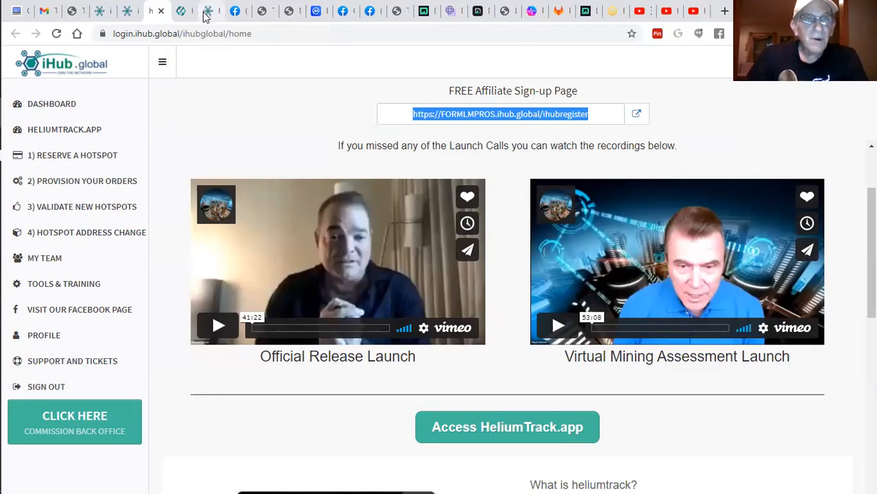
pyautogui.moveTo(211, 11)
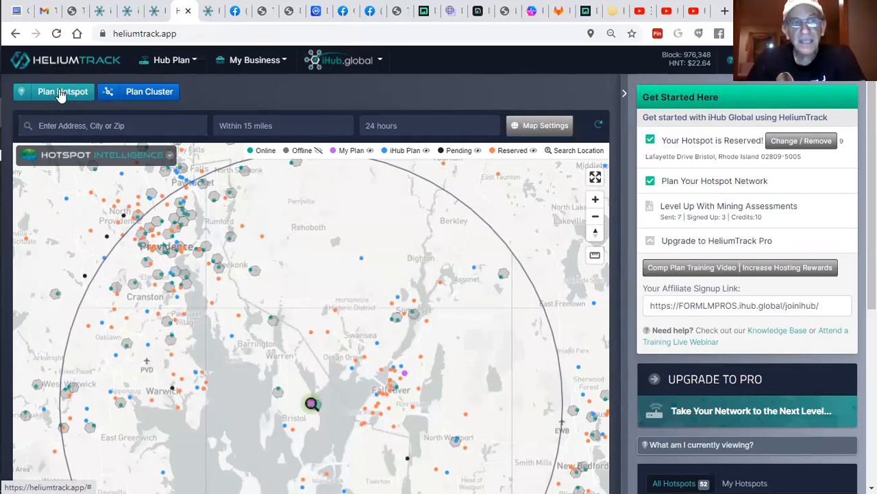
# - View and close the Add Planned Hotspot form, then show the business pages for active hotspots
pyautogui.click(63, 90)
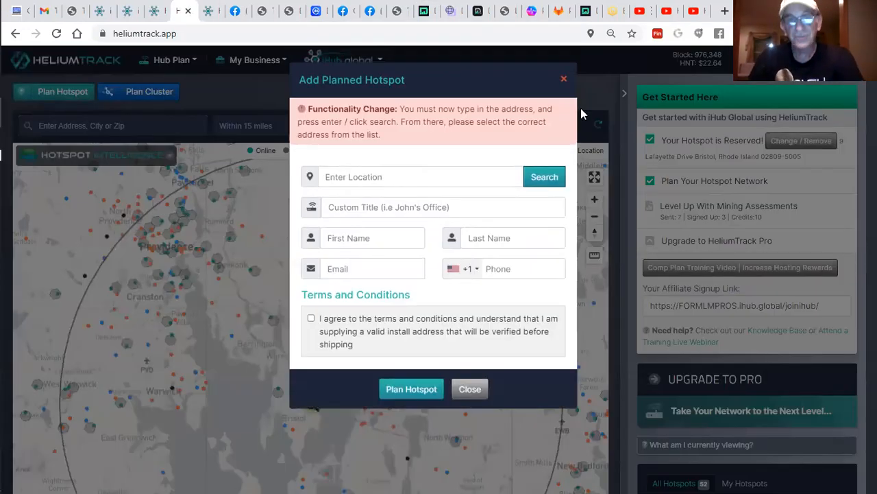
pyautogui.moveTo(592, 113)
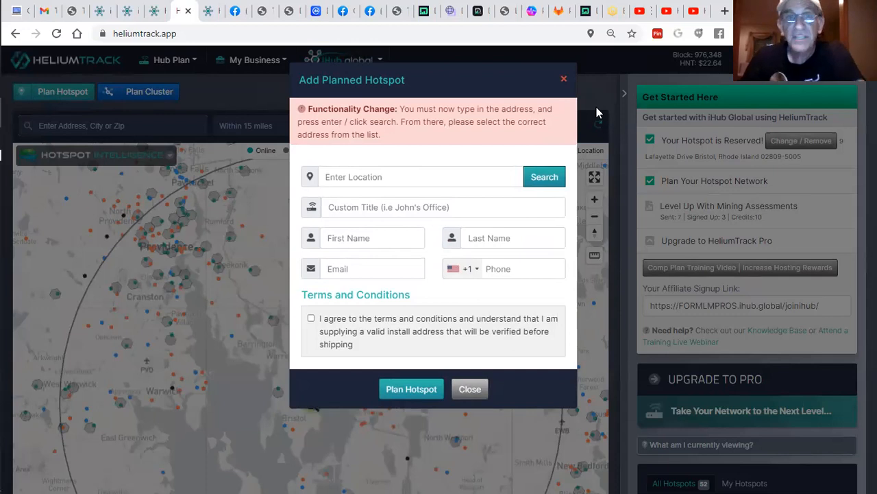
pyautogui.moveTo(336, 121)
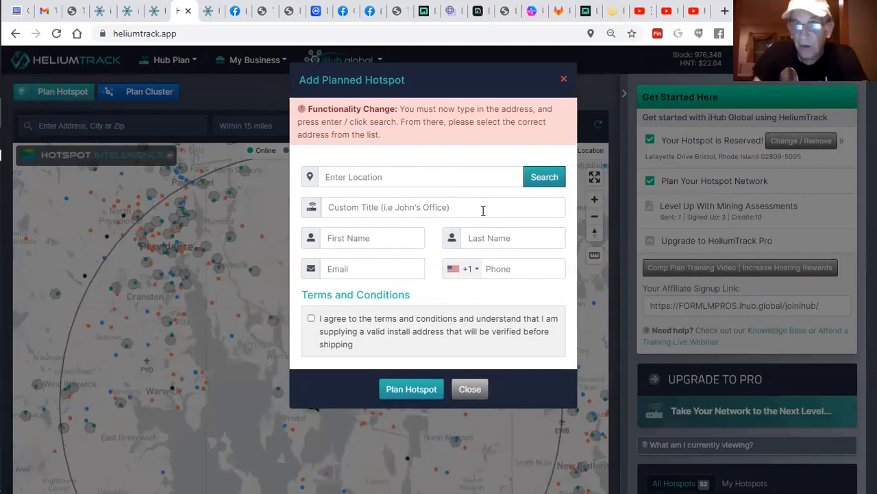
pyautogui.moveTo(446, 278)
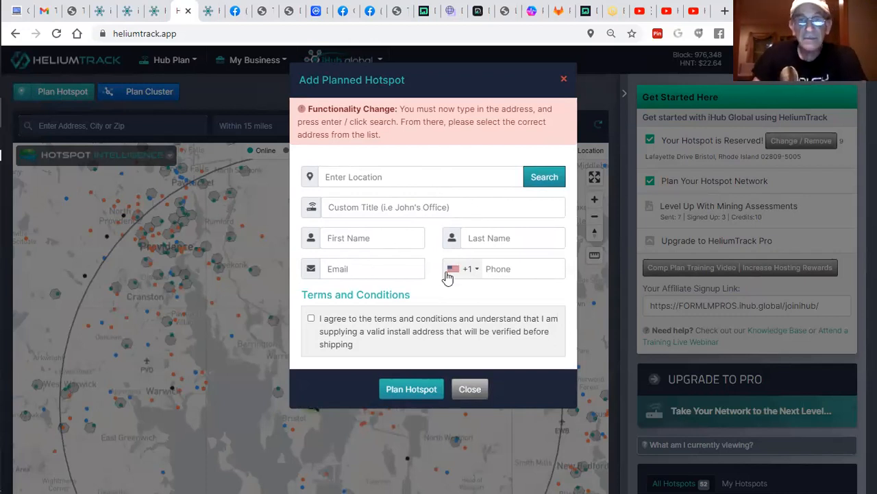
pyautogui.moveTo(440, 381)
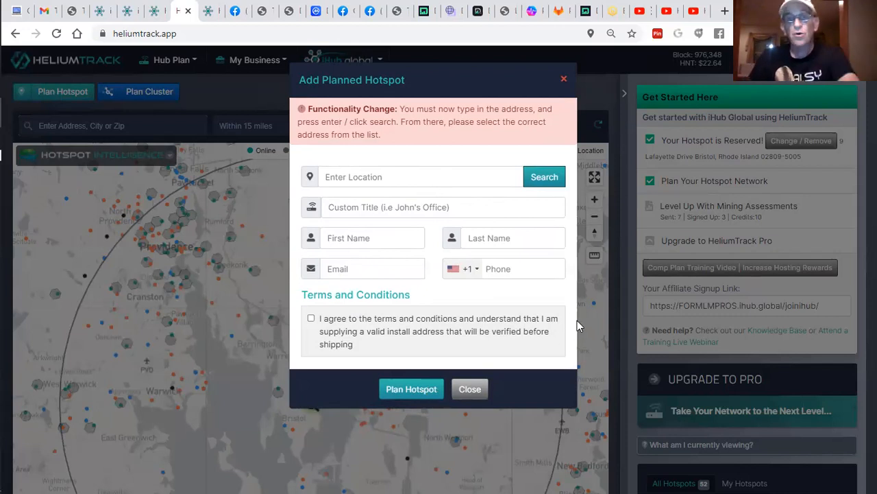
pyautogui.moveTo(584, 318)
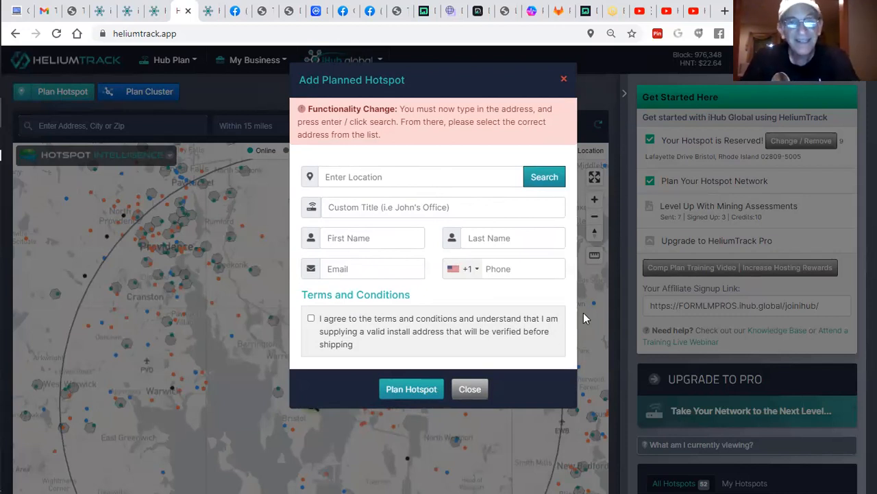
pyautogui.moveTo(470, 389)
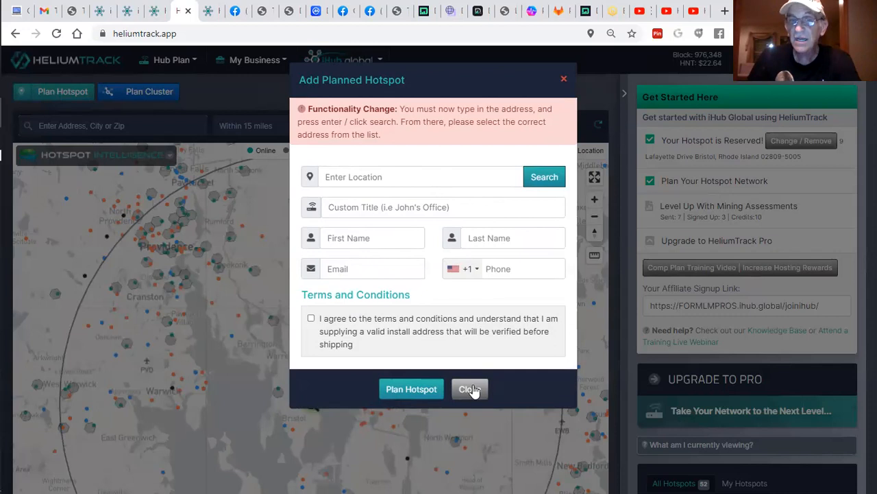
pyautogui.click(469, 390)
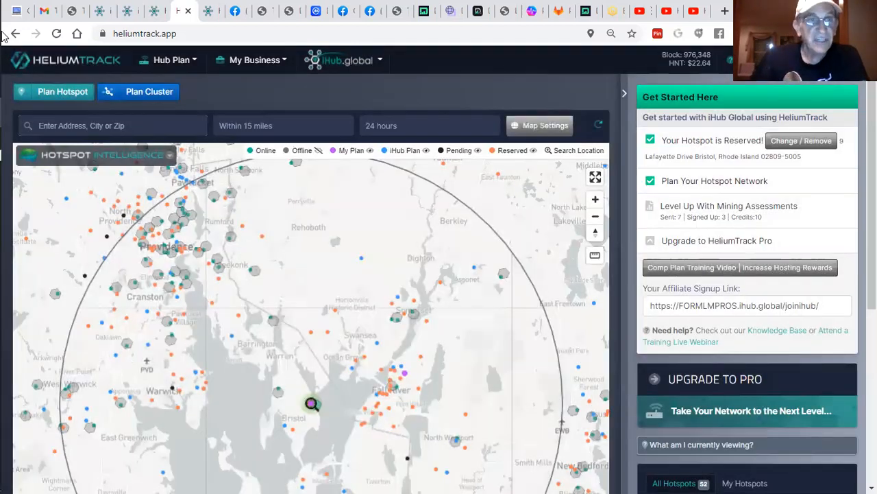
pyautogui.moveTo(298, 197)
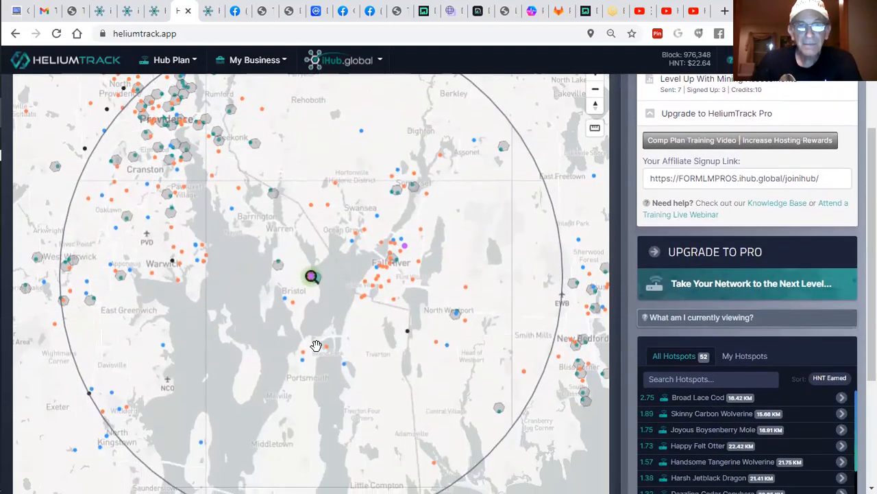
pyautogui.moveTo(309, 75)
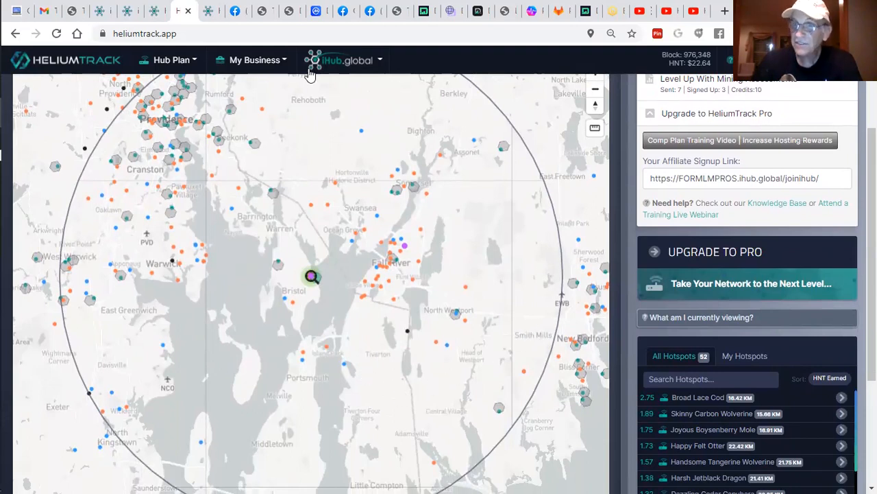
pyautogui.click(258, 61)
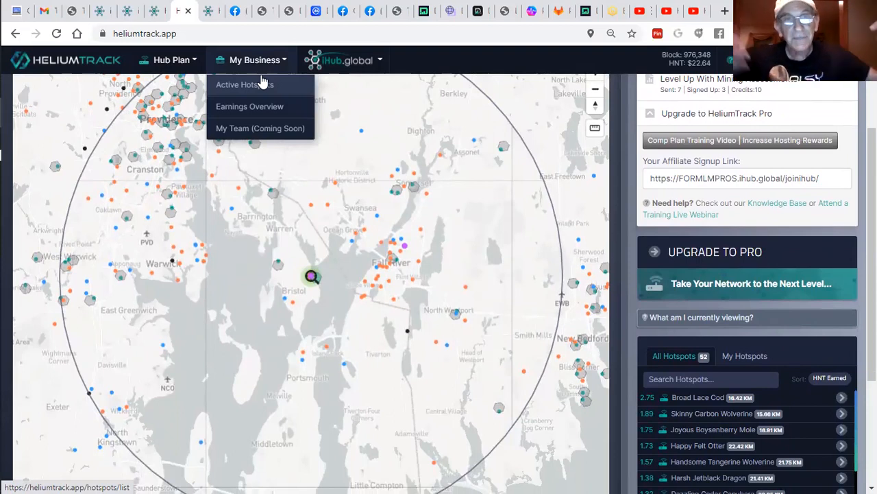
pyautogui.moveTo(337, 218)
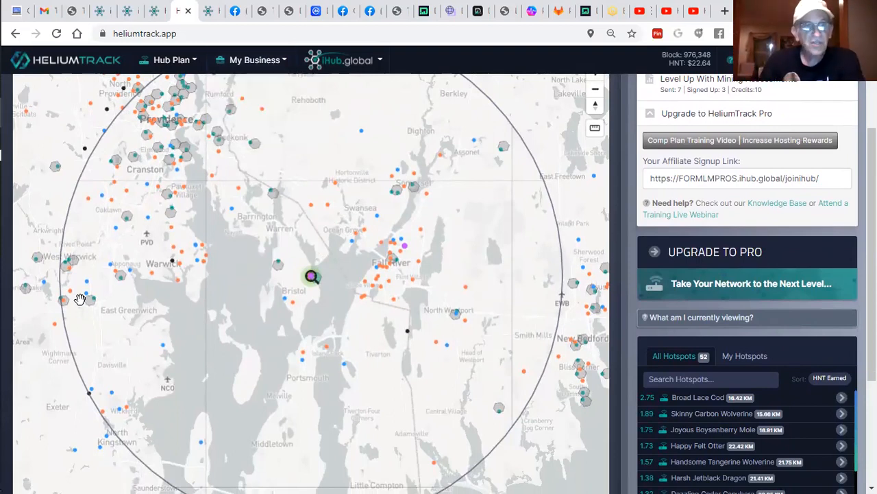
pyautogui.moveTo(216, 159)
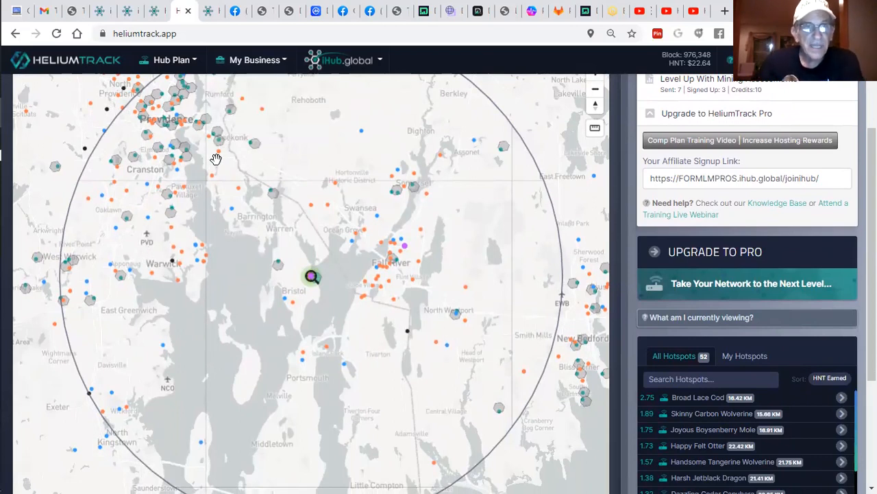
pyautogui.moveTo(300, 115)
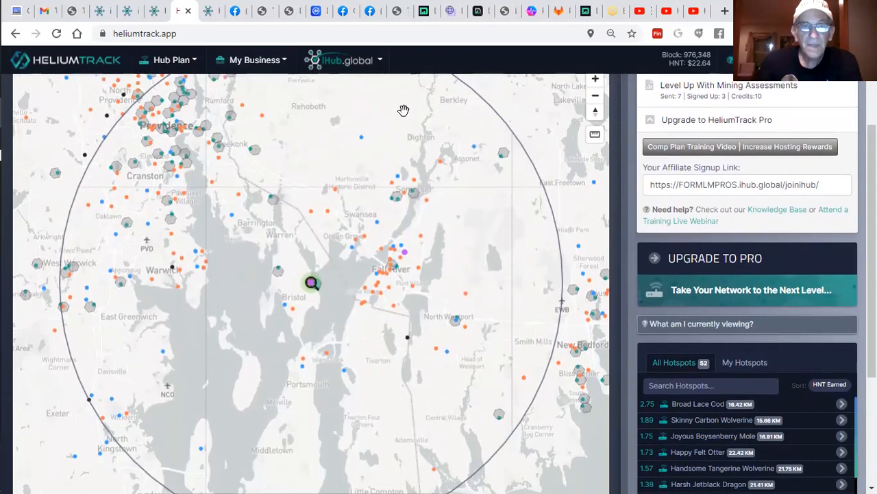
pyautogui.moveTo(140, 307)
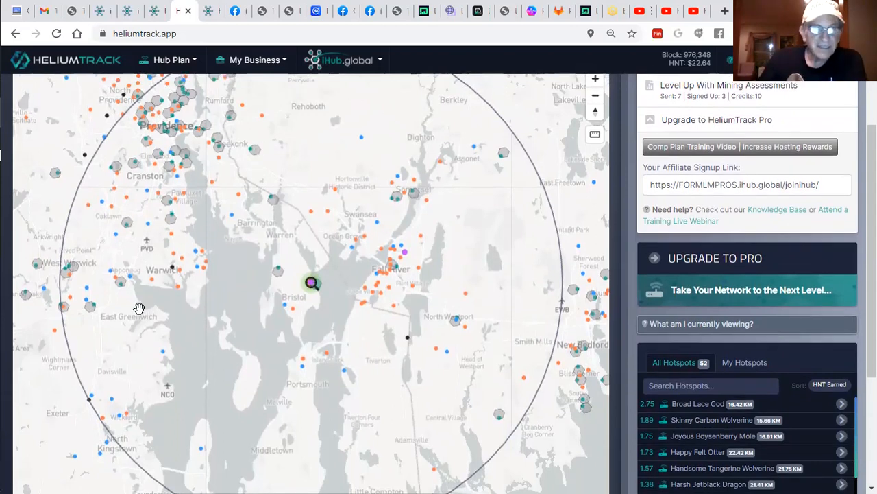
pyautogui.moveTo(112, 423)
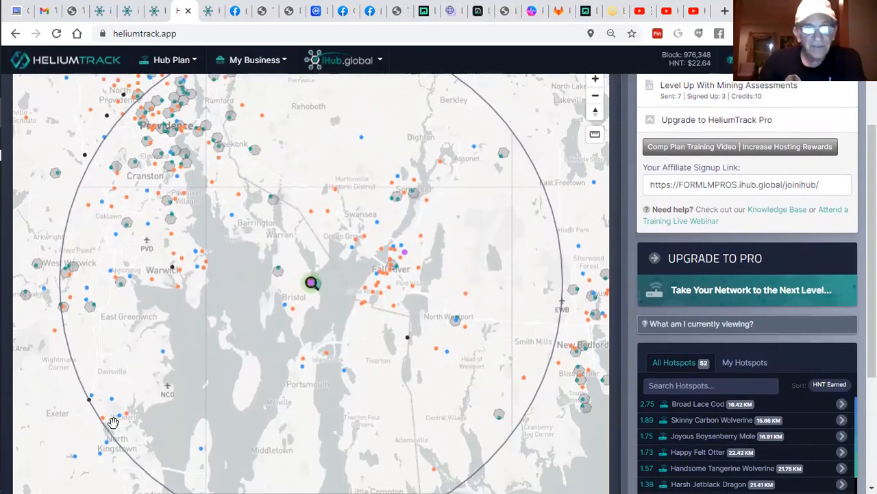
pyautogui.moveTo(411, 218)
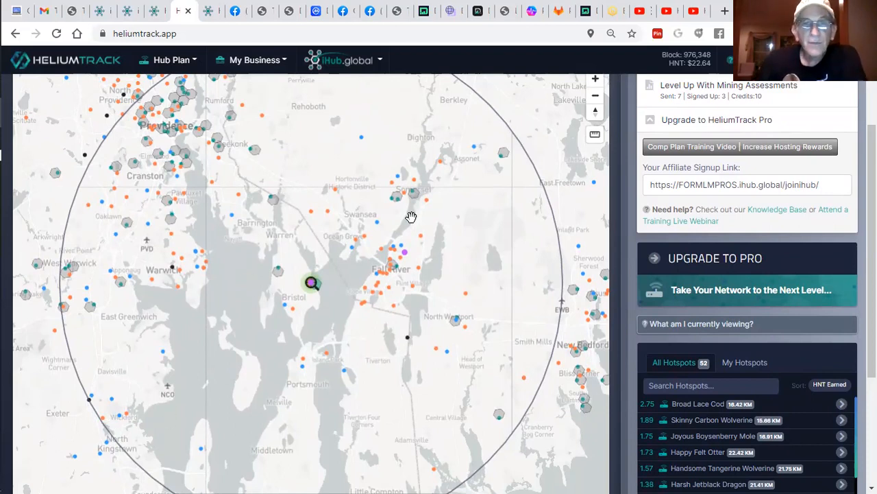
pyautogui.moveTo(491, 337)
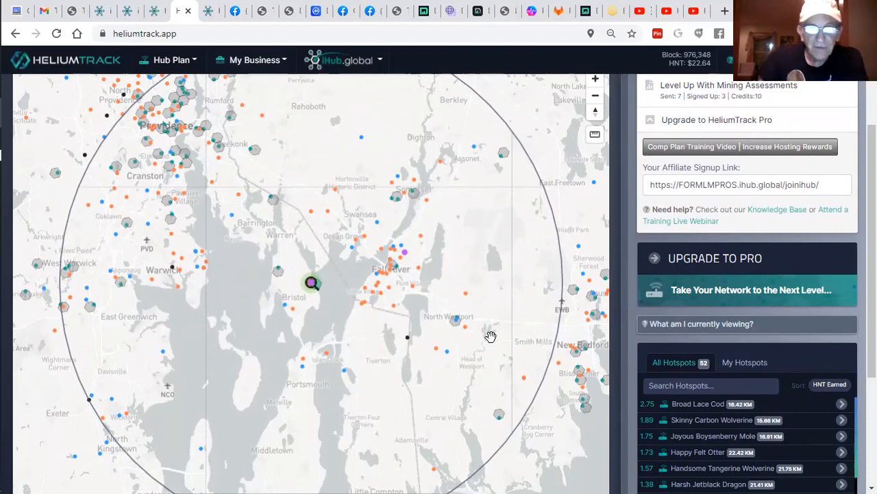
pyautogui.moveTo(428, 469)
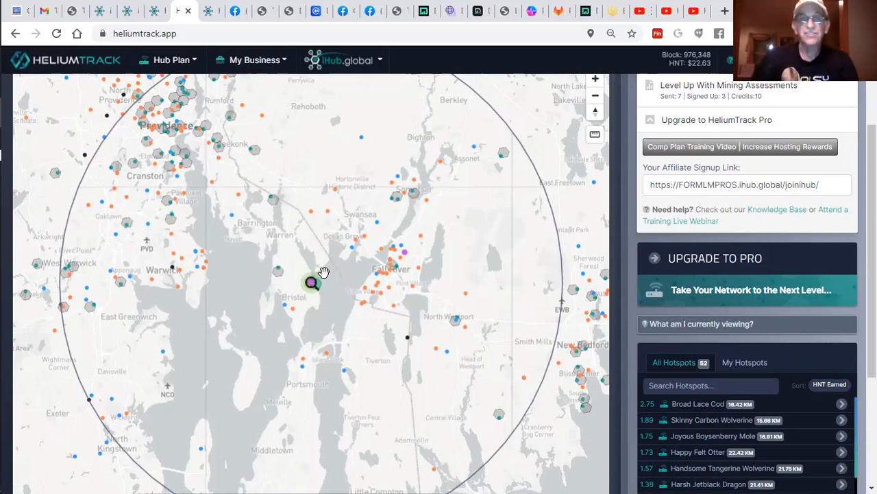
pyautogui.moveTo(445, 297)
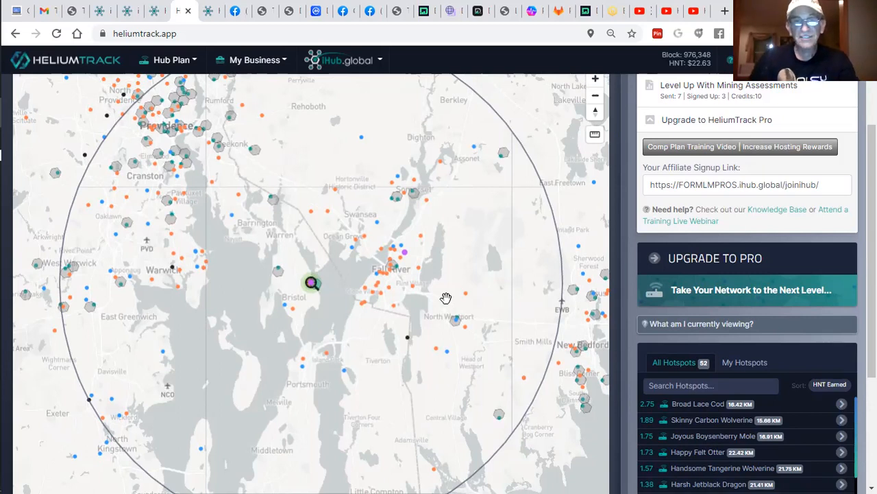
pyautogui.moveTo(268, 236)
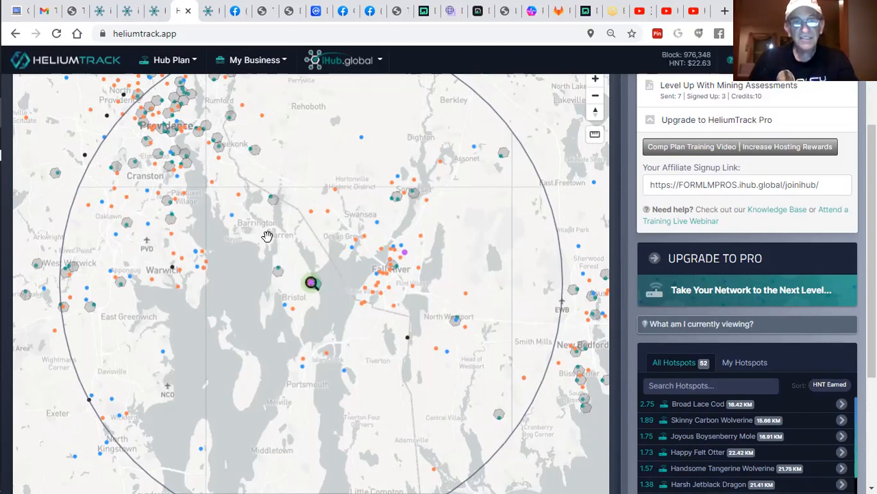
pyautogui.moveTo(260, 223)
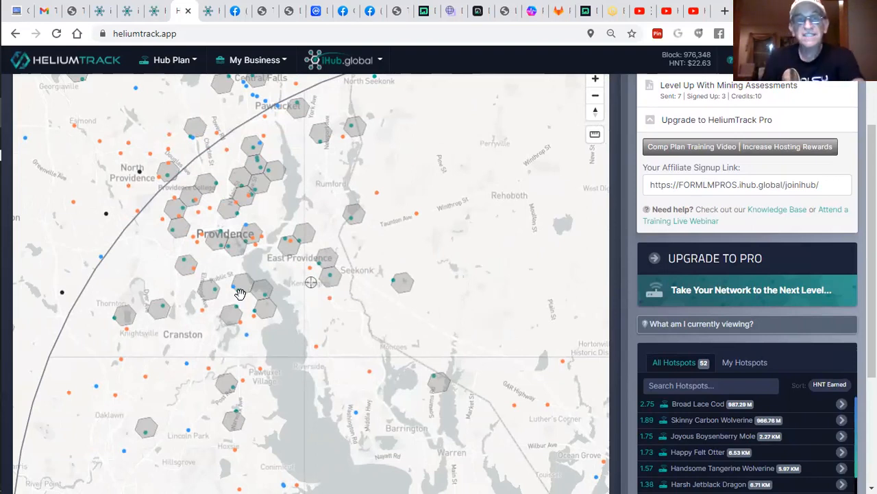
pyautogui.moveTo(290, 250)
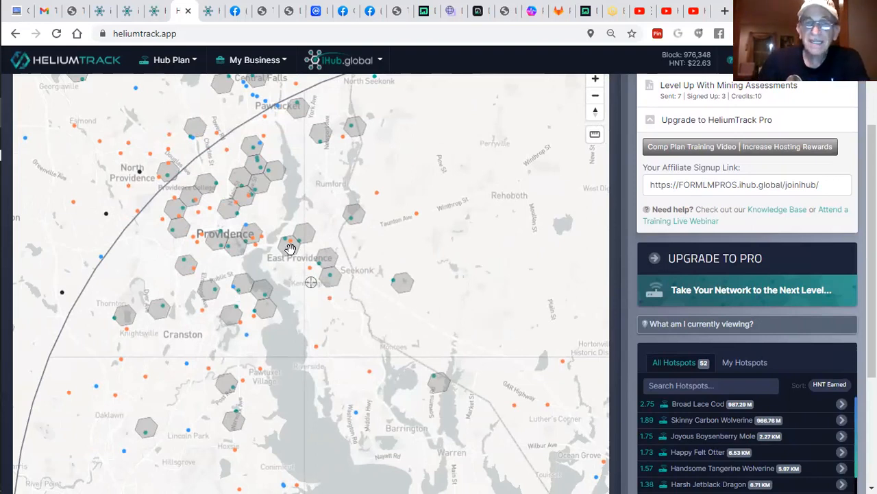
pyautogui.moveTo(305, 244)
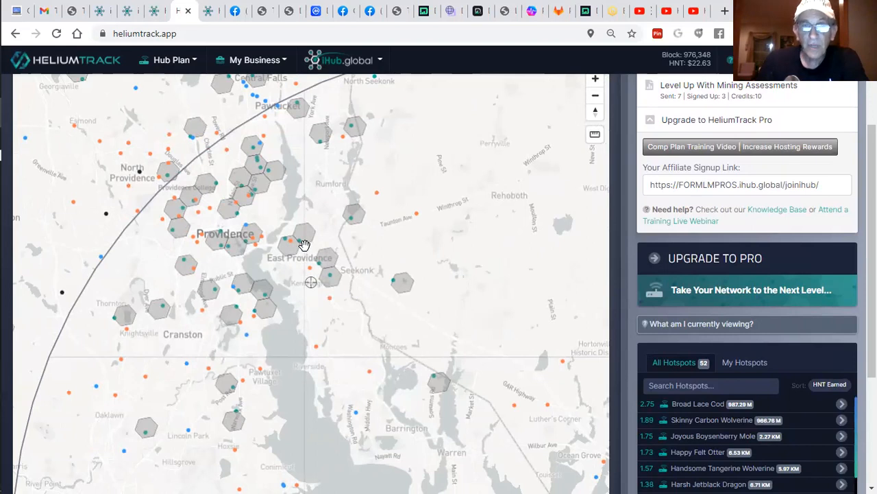
pyautogui.moveTo(239, 250)
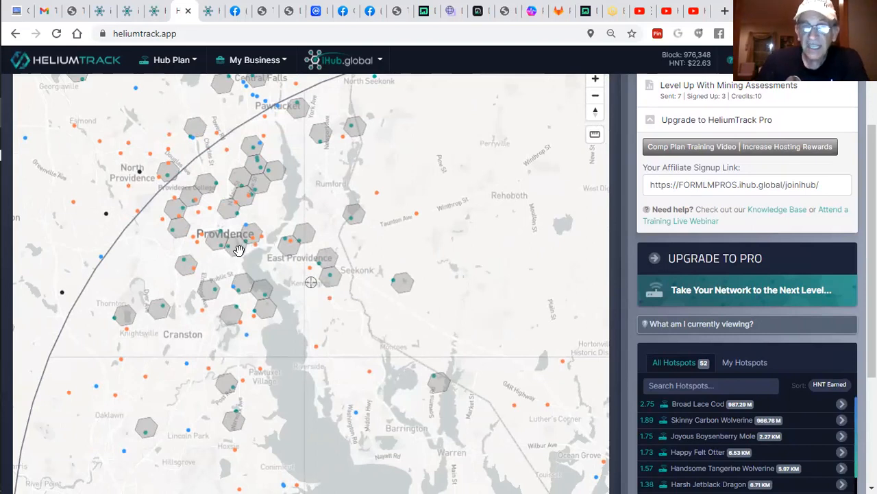
pyautogui.moveTo(285, 244)
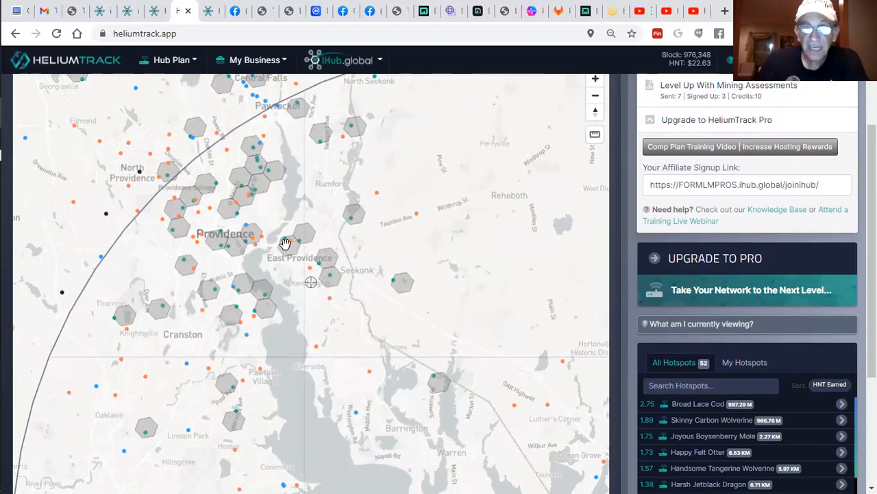
pyautogui.moveTo(278, 253)
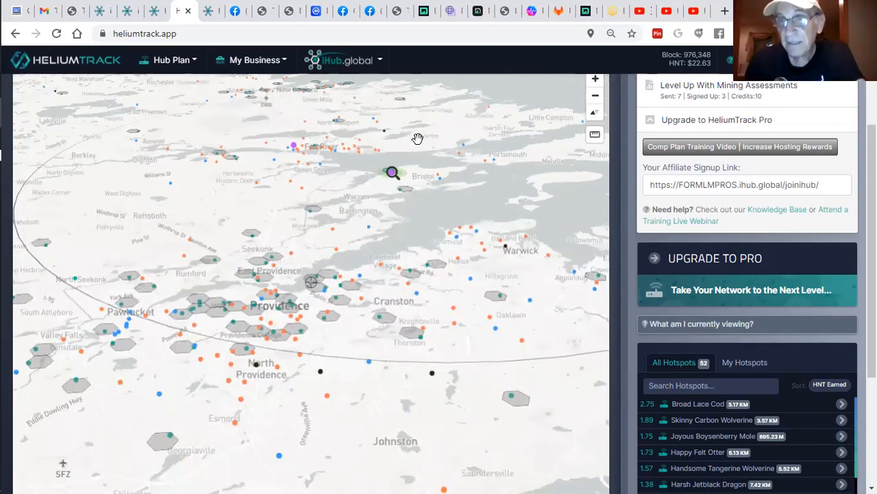
pyautogui.moveTo(416, 133)
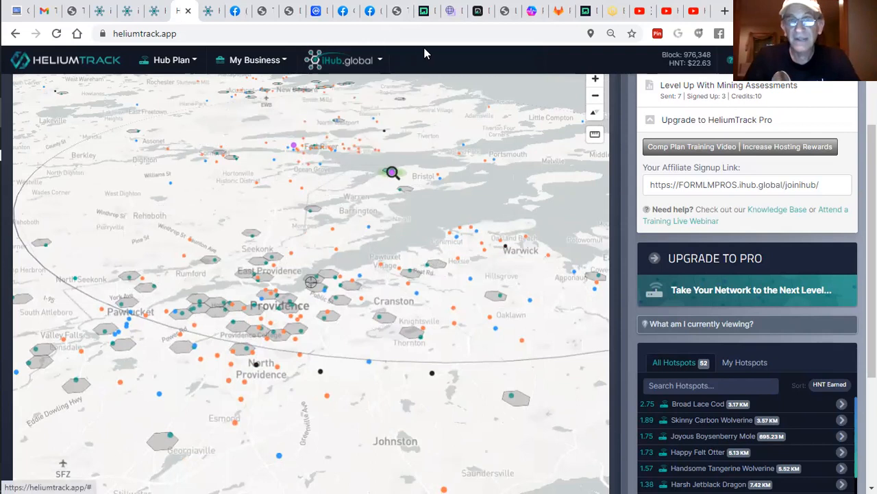
pyautogui.moveTo(321, 214)
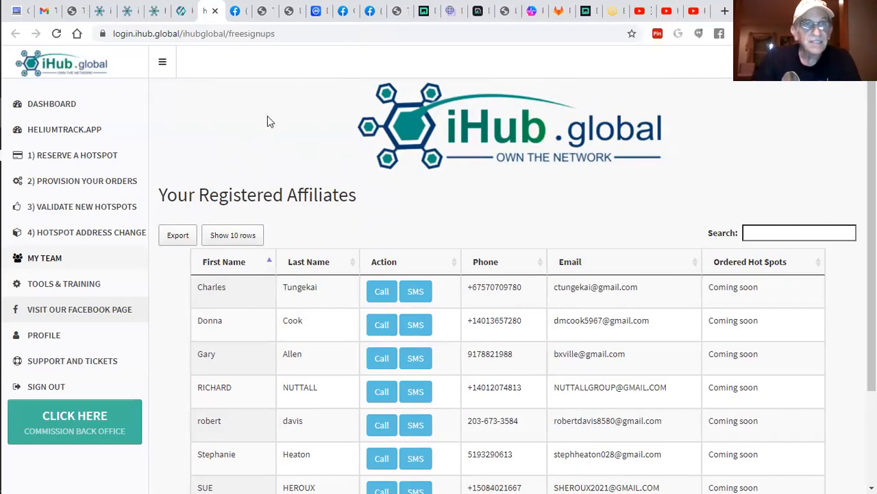
pyautogui.moveTo(235, 11)
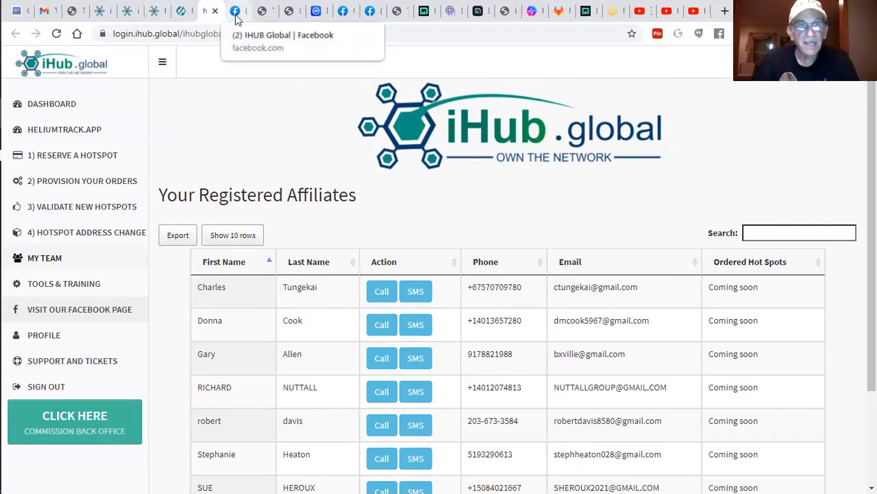
# - Return to the snbgdp.com Peoples Network post with the iHub join banner
pyautogui.click(236, 11)
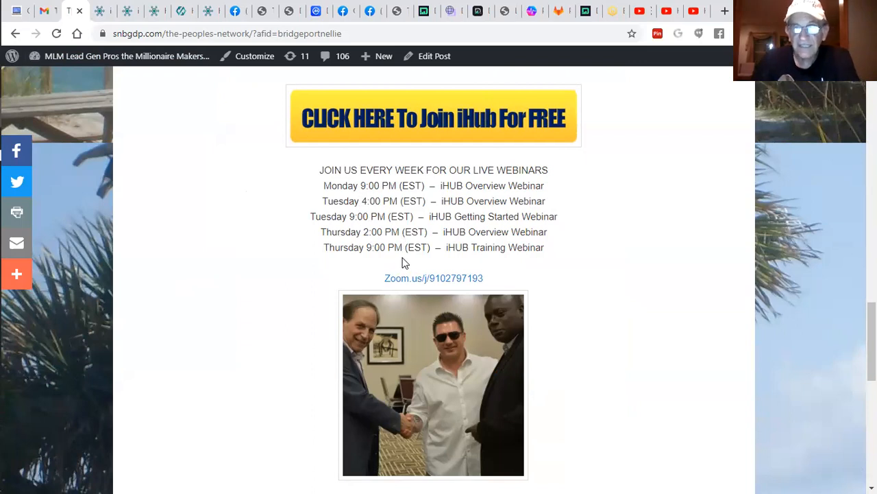
pyautogui.moveTo(410, 281)
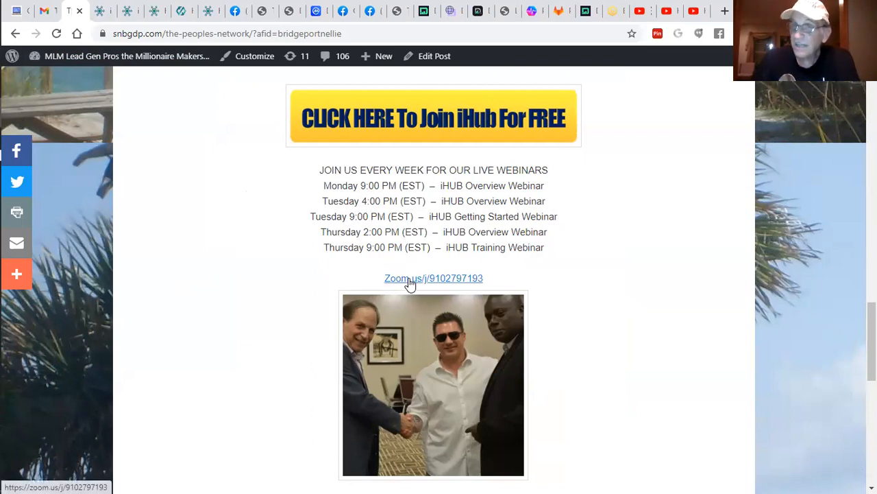
pyautogui.moveTo(473, 283)
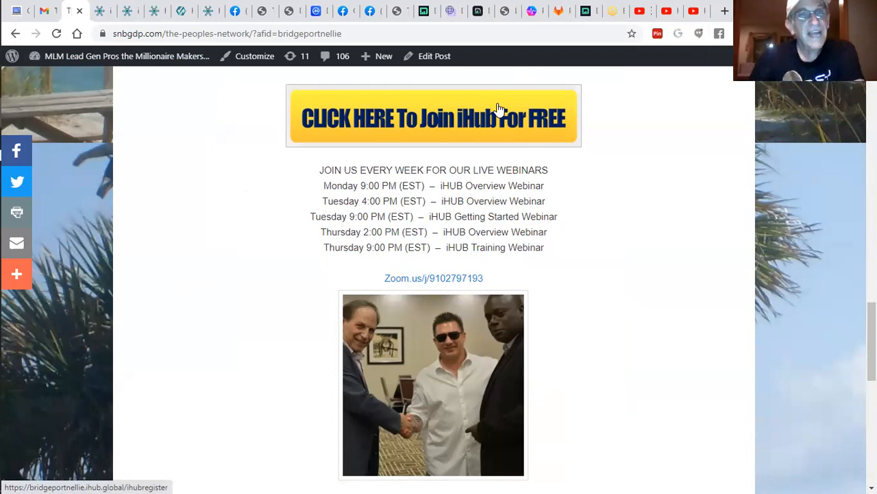
pyautogui.moveTo(233, 25)
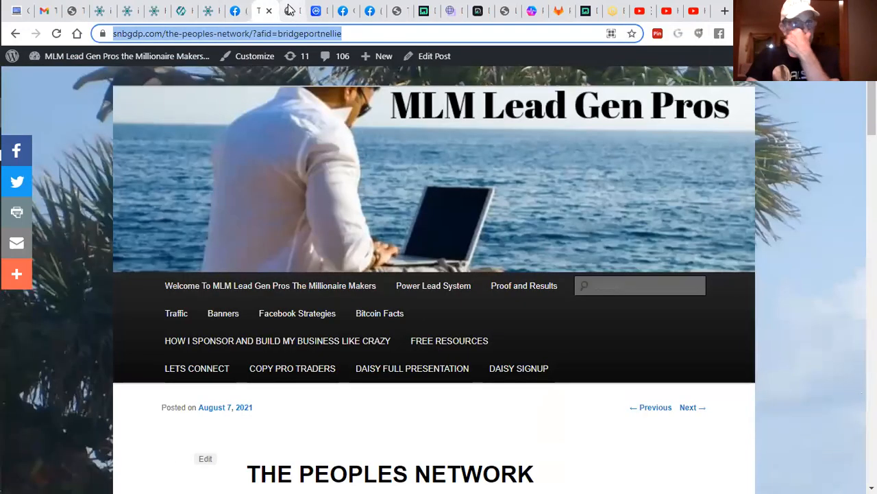
# - Scroll The Peoples Network post and move on to the Daisy Full Presentation page
pyautogui.scroll(-3)
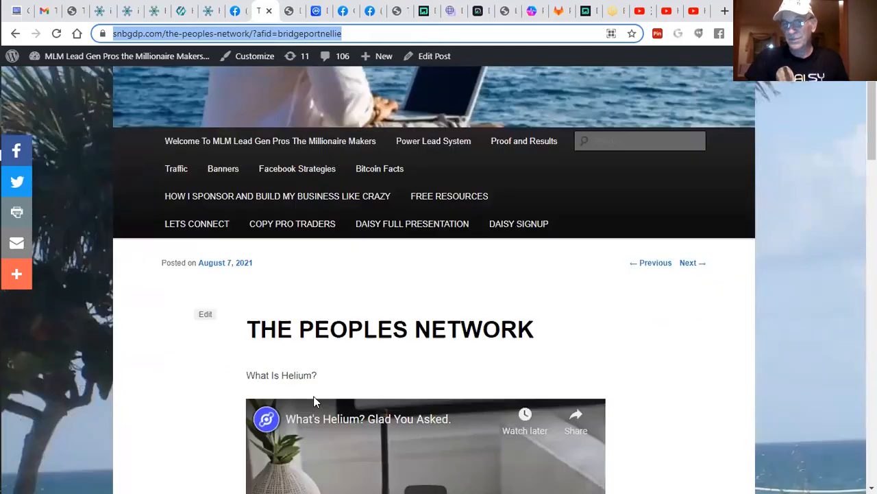
pyautogui.scroll(-3)
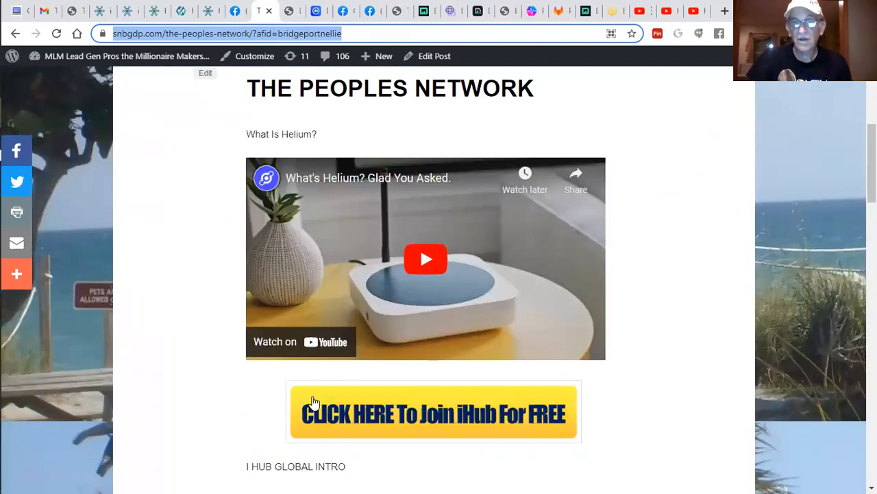
pyautogui.moveTo(412, 211)
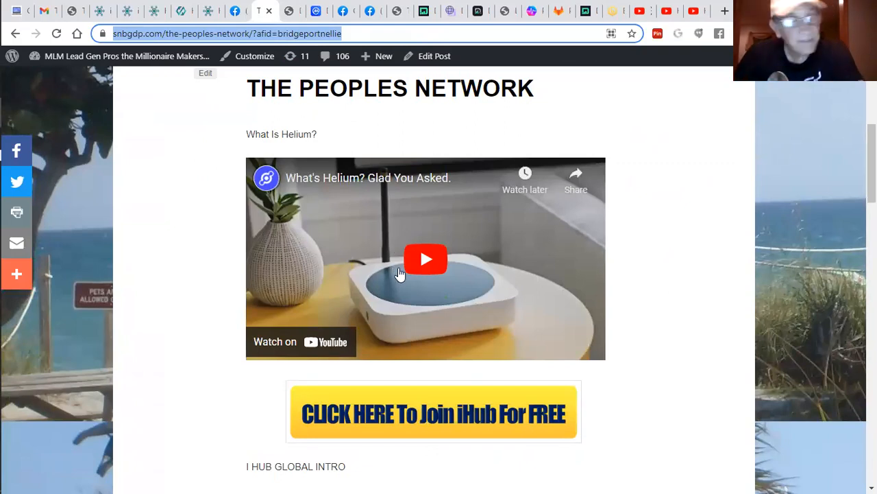
pyautogui.moveTo(404, 274)
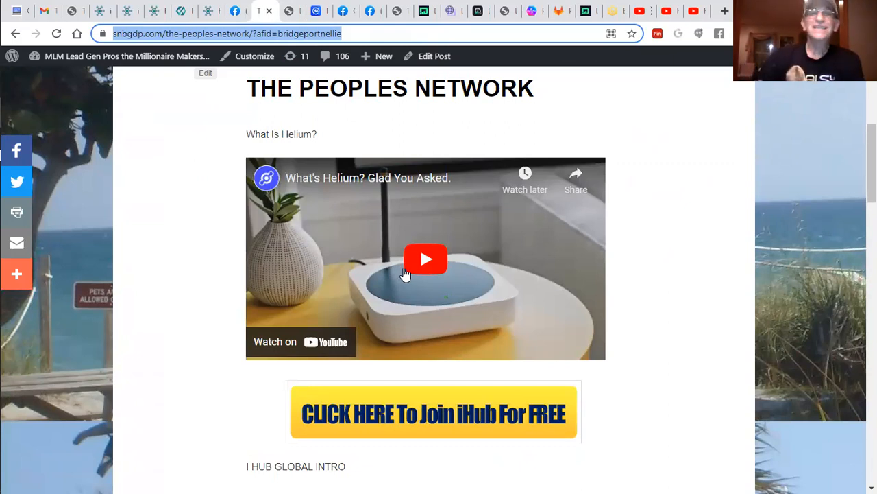
pyautogui.click(384, 55)
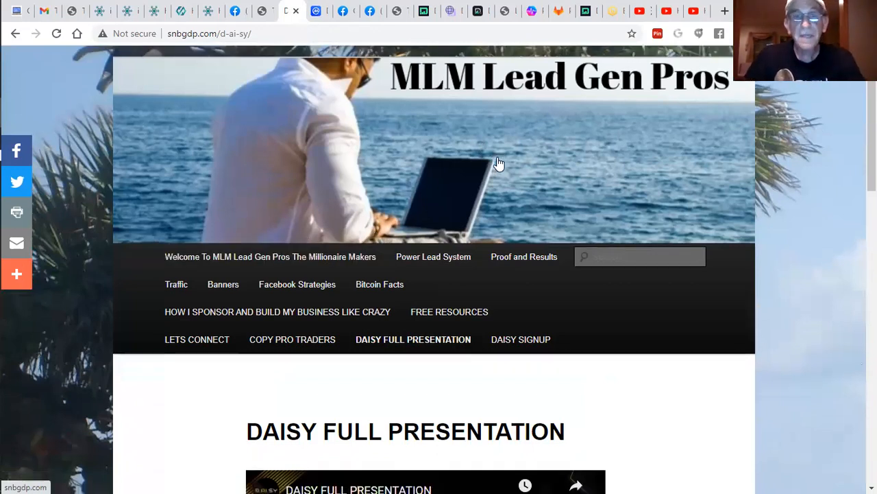
# - Scroll the Daisy Full Presentation page down to the DAISY Token video and YES! Let Me In! button
pyautogui.scroll(-3)
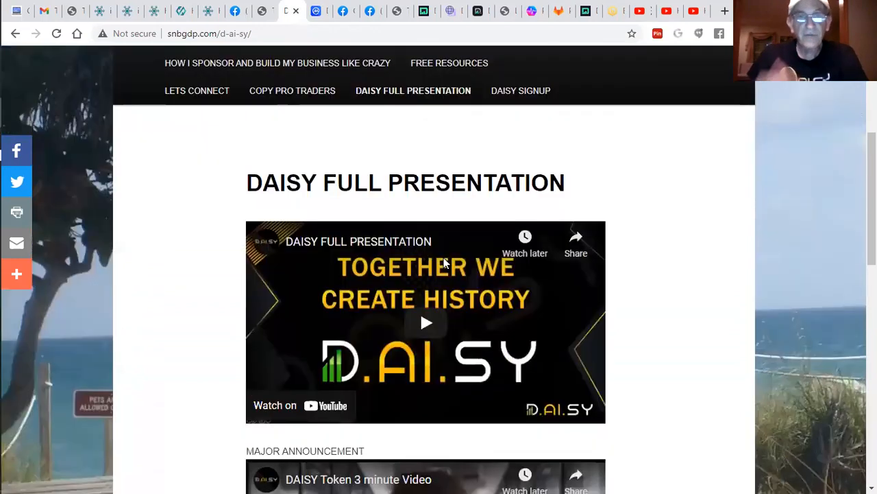
pyautogui.moveTo(446, 263)
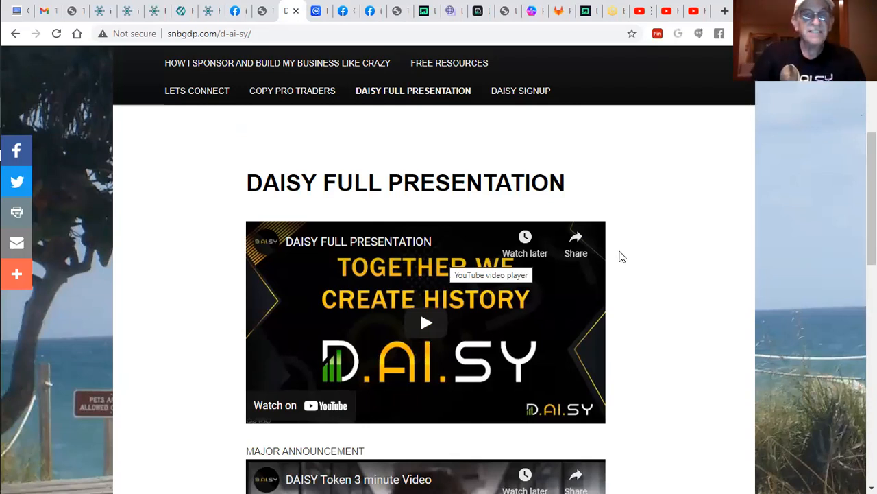
pyautogui.scroll(-3)
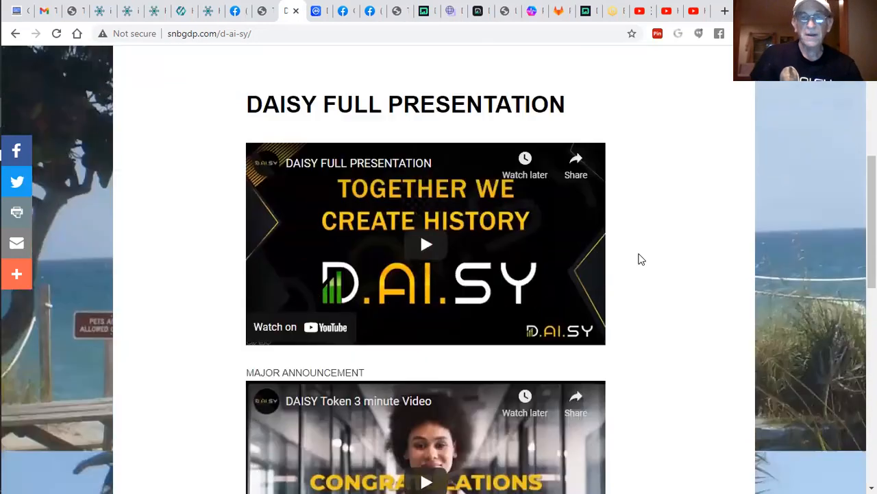
pyautogui.scroll(-3)
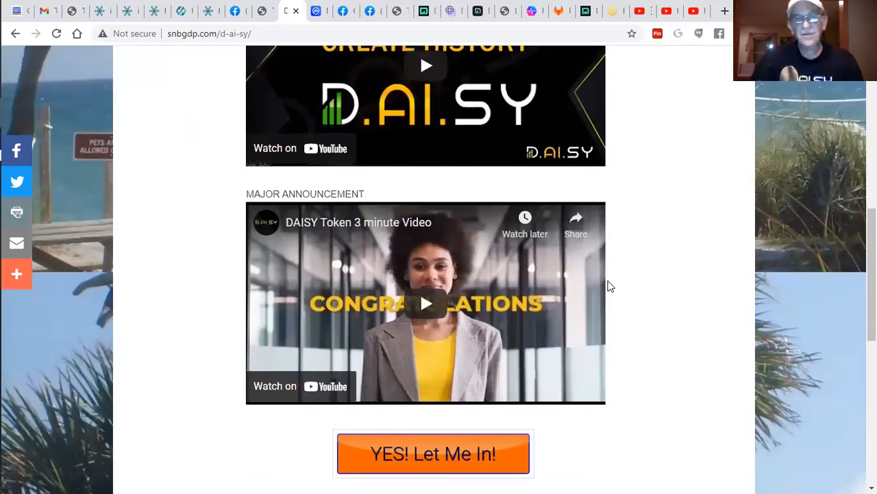
pyautogui.moveTo(288, 221)
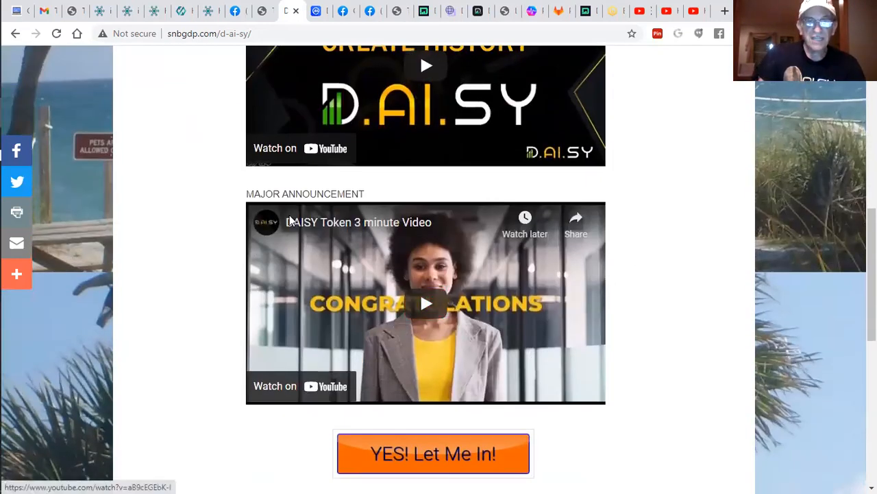
pyautogui.scroll(-3)
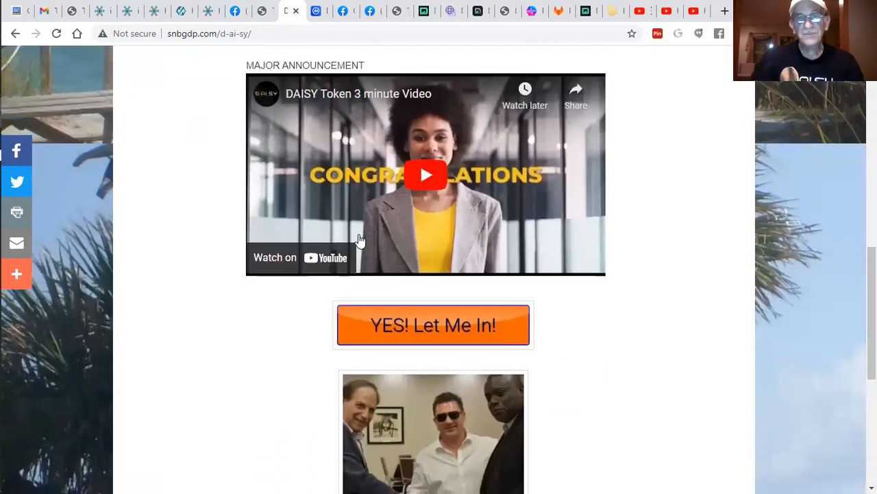
pyautogui.moveTo(414, 336)
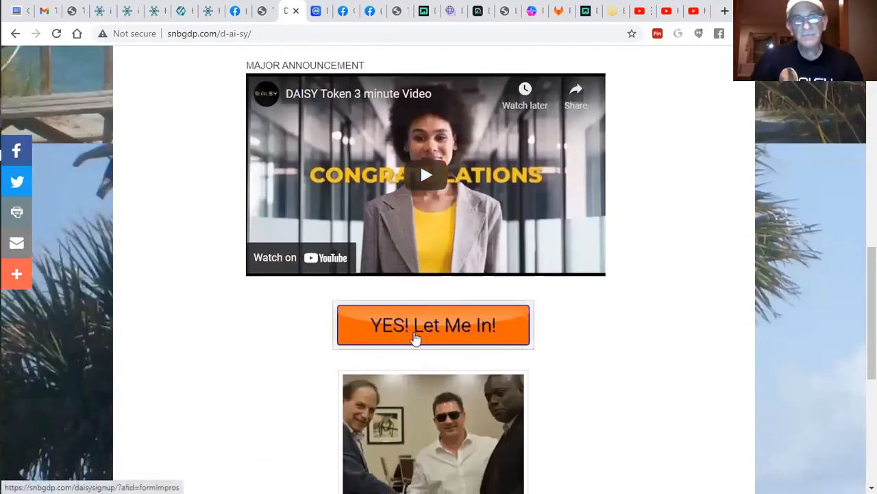
# - Look through the DAISY signup page, then bring up CoinMarketCap's Daisy Launch Pad page
pyautogui.click(433, 325)
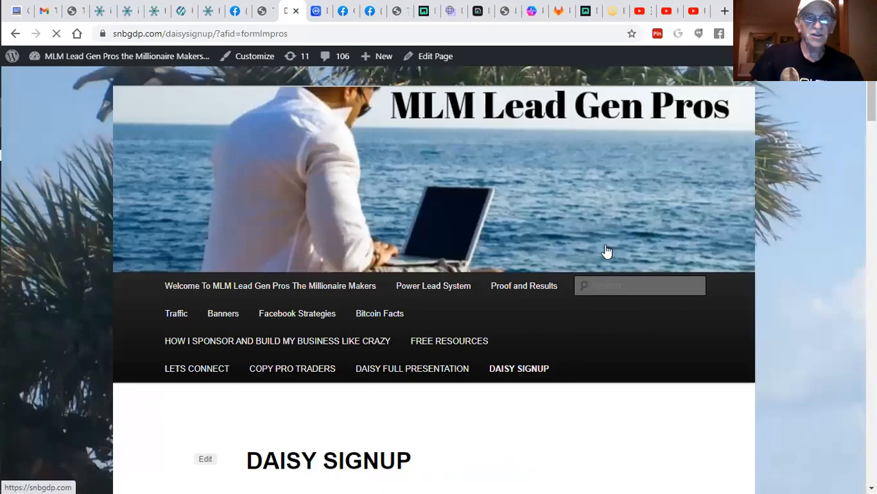
pyautogui.scroll(-3)
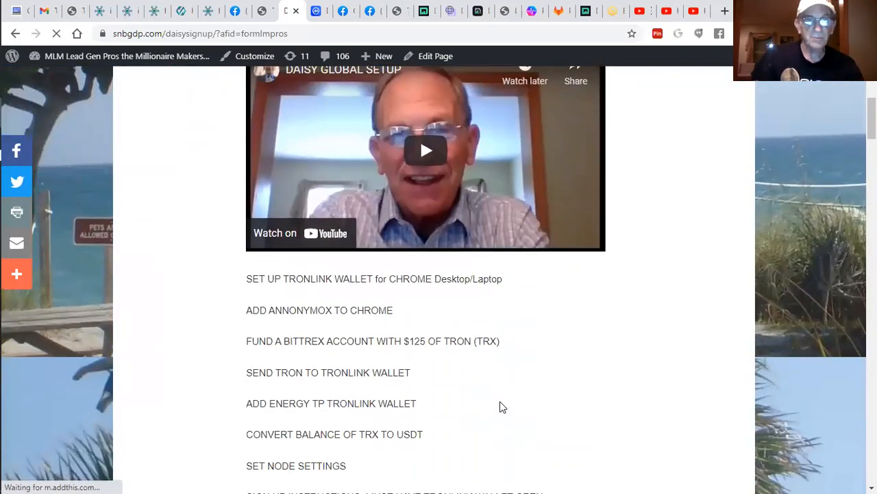
pyautogui.scroll(-3)
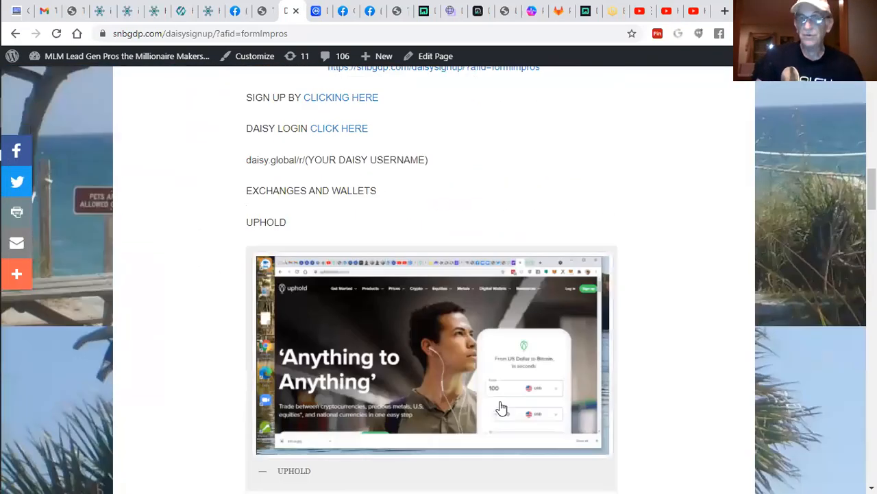
pyautogui.scroll(-3)
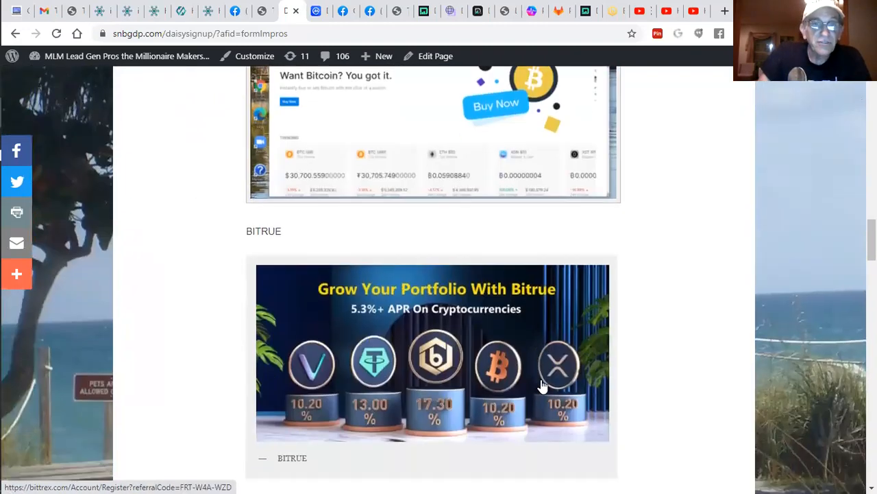
pyautogui.scroll(-3)
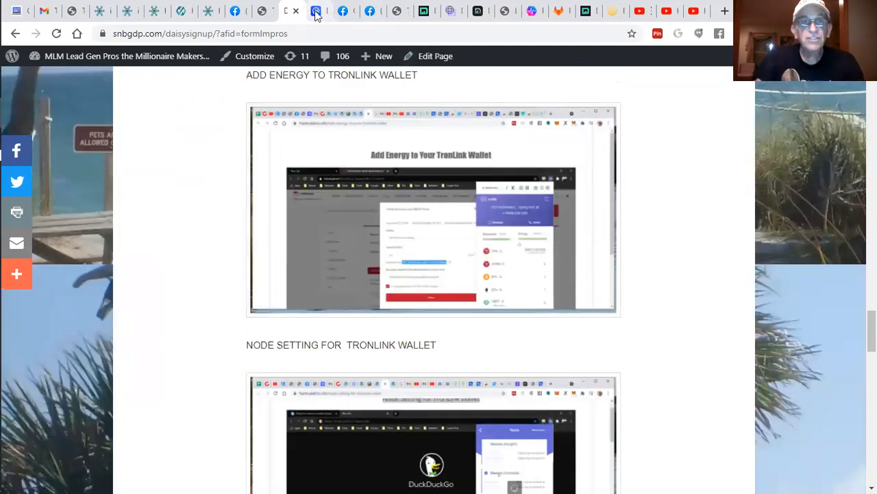
pyautogui.click(319, 11)
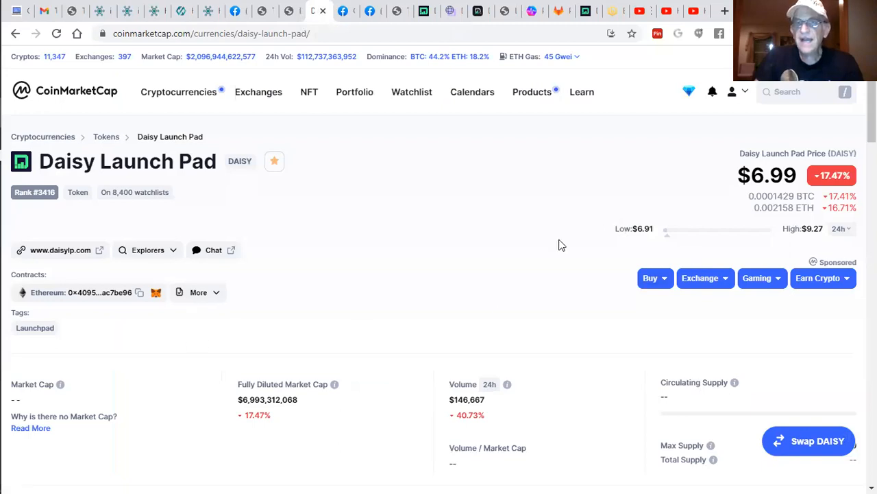
pyautogui.moveTo(559, 246)
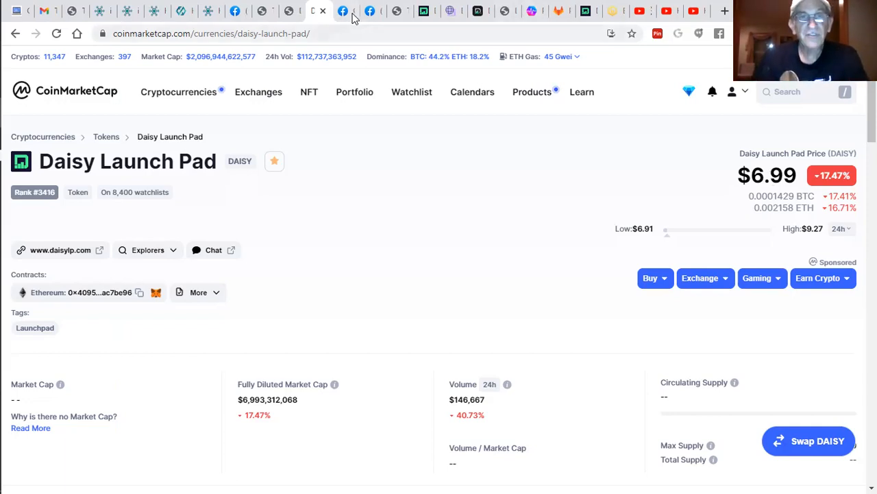
# - Switch from the Daisy Launch Pad price page to the Facebook group tab
pyautogui.click(345, 11)
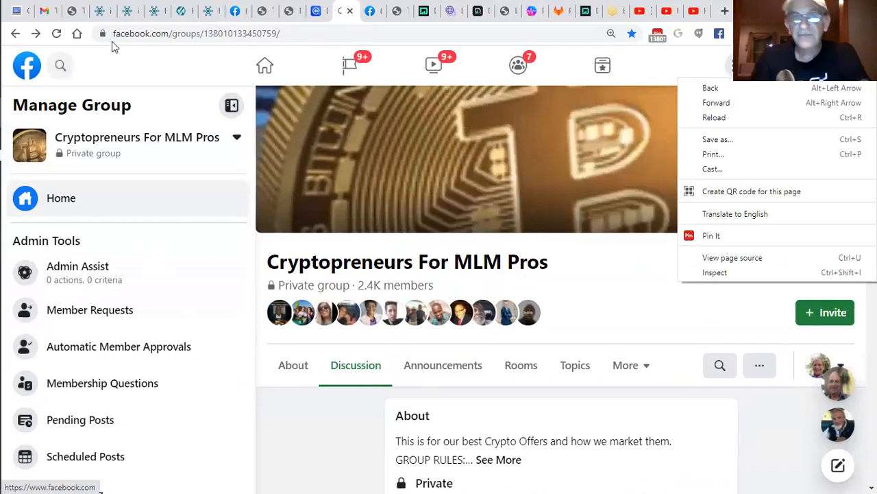
pyautogui.moveTo(414, 6)
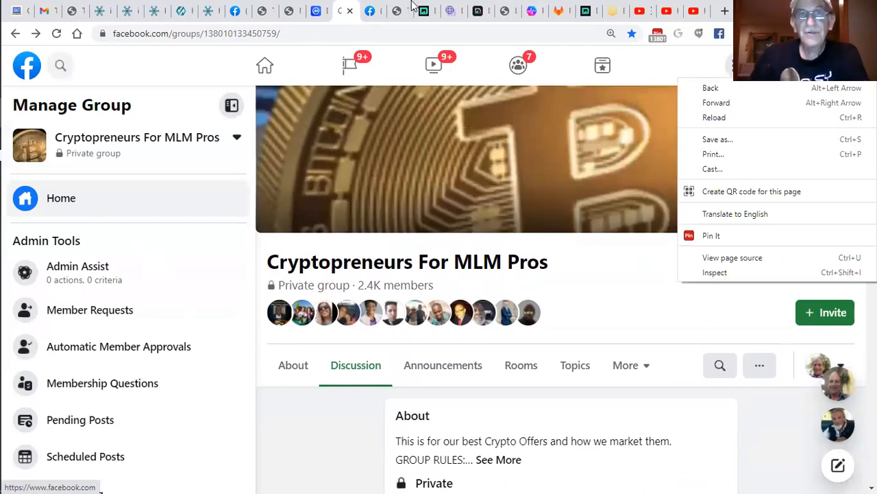
pyautogui.moveTo(373, 20)
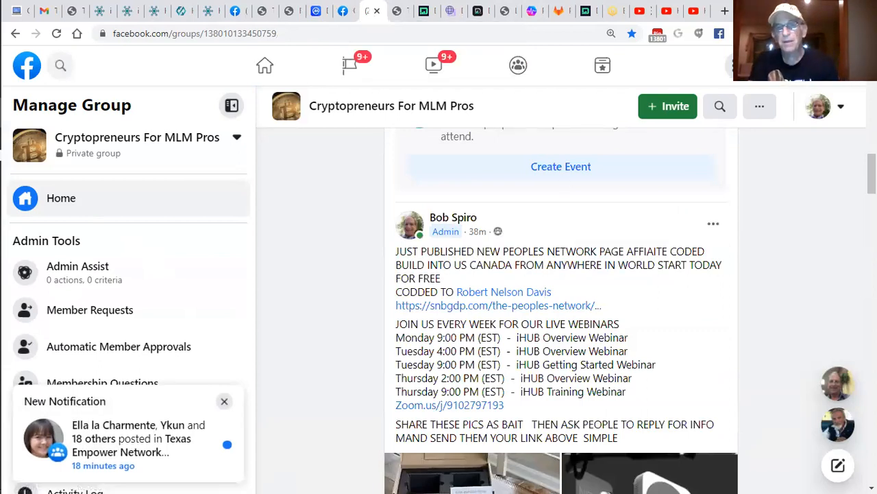
pyautogui.moveTo(469, 314)
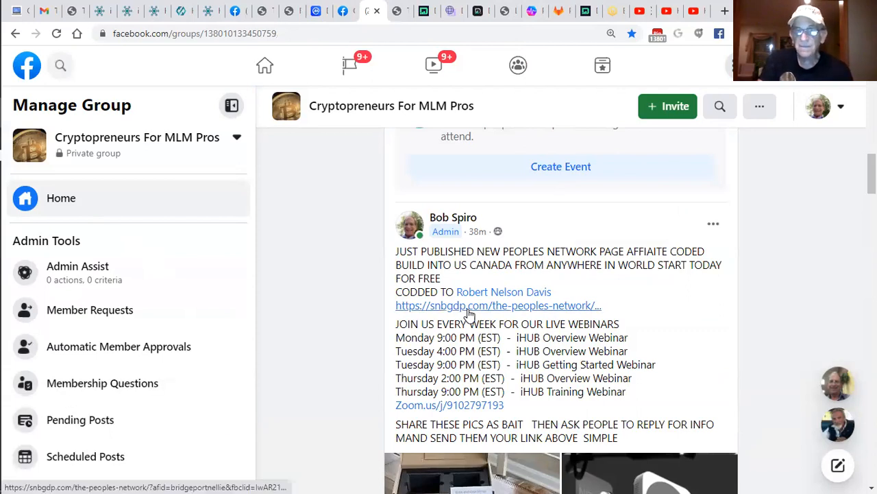
pyautogui.click(499, 304)
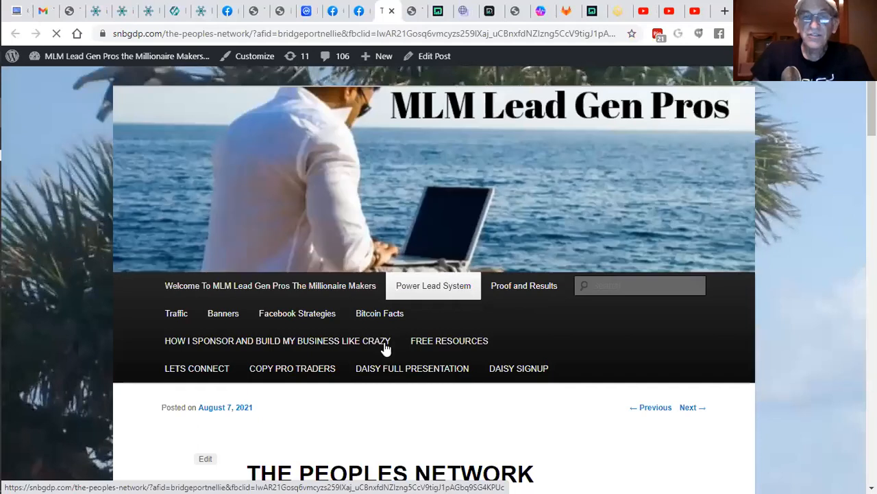
# - Read through The Peoples Network post, then bring the daisydao.io tab to the front
pyautogui.scroll(-3)
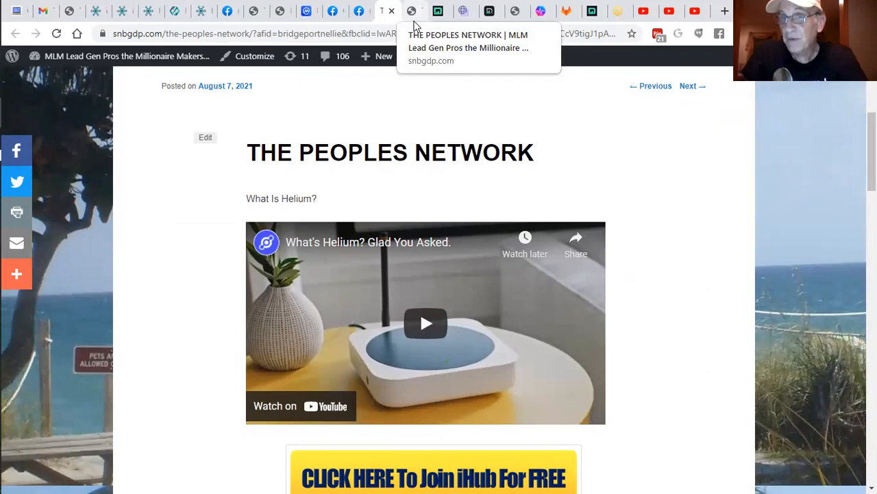
pyautogui.scroll(-3)
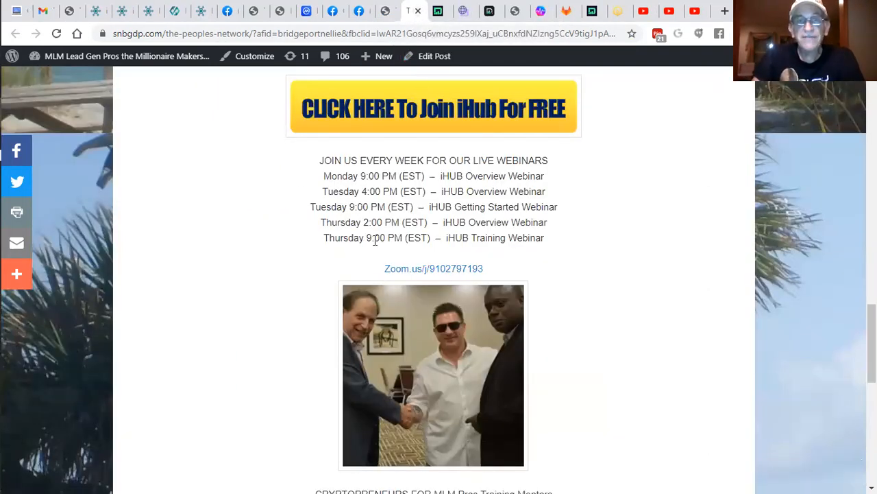
pyautogui.moveTo(77, 133)
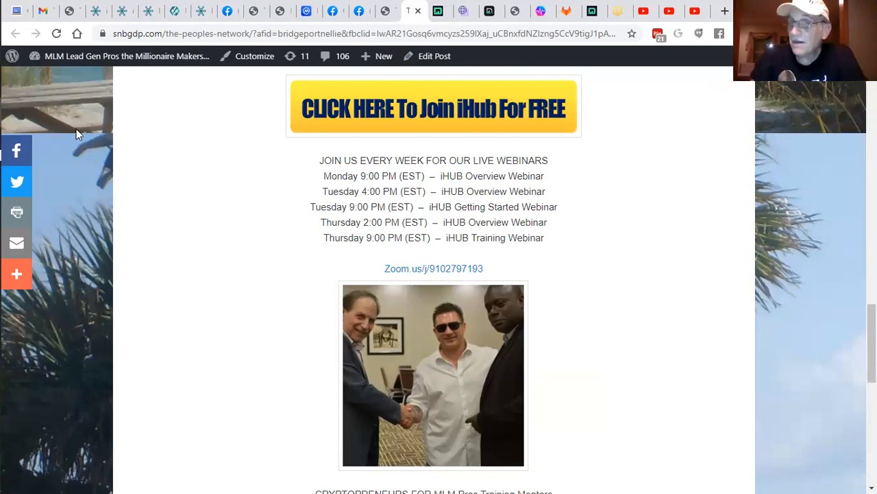
pyautogui.moveTo(273, 19)
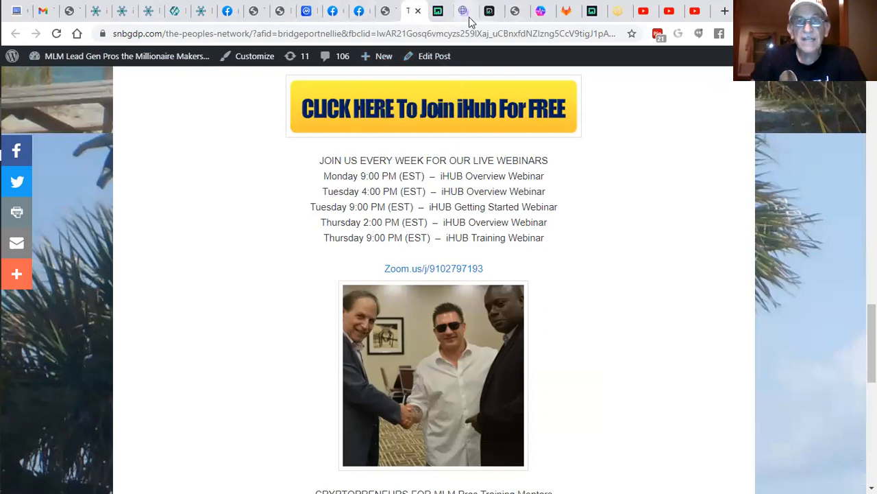
pyautogui.click(439, 11)
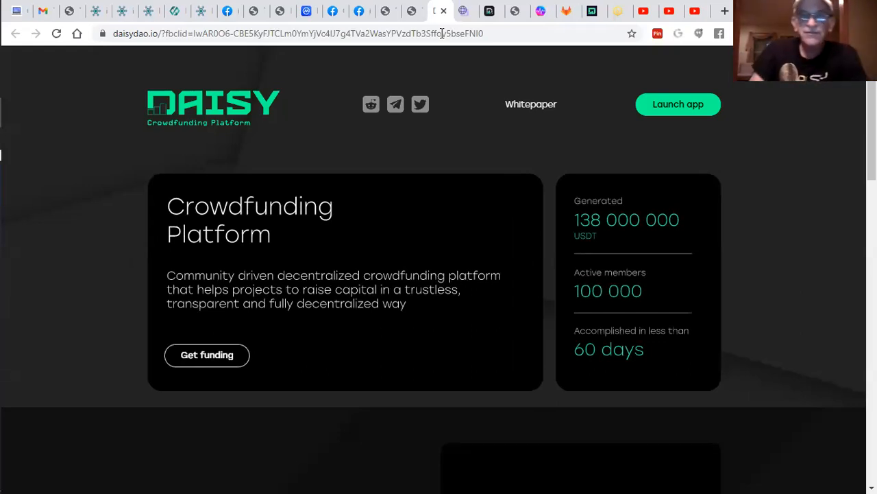
pyautogui.moveTo(280, 256)
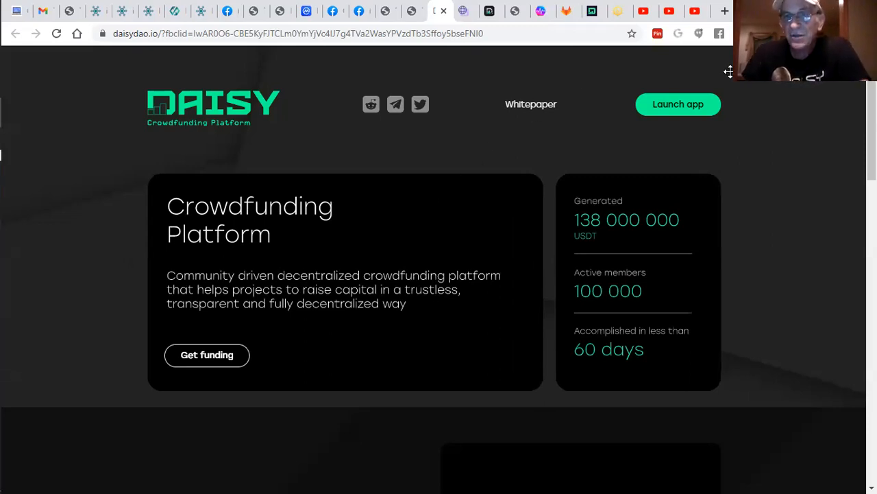
pyautogui.moveTo(678, 104)
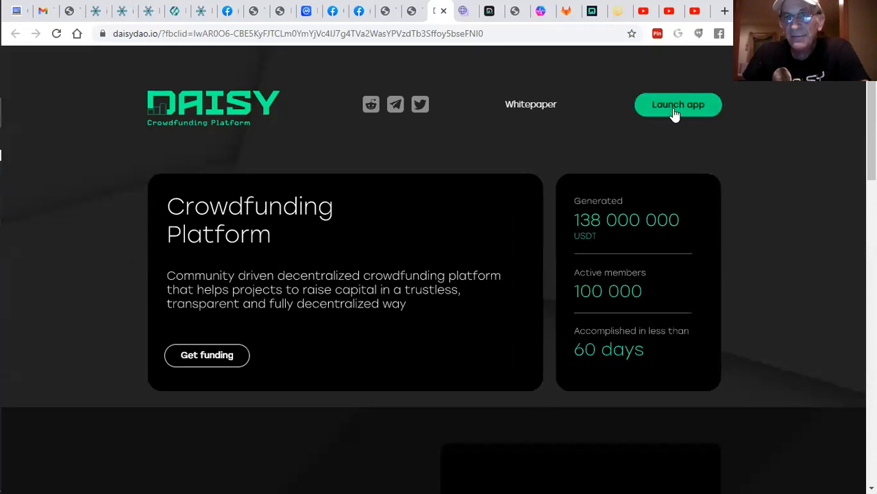
# - Launch the DAISY app (app.daisydao.io/claim) from the landing page
pyautogui.click(677, 105)
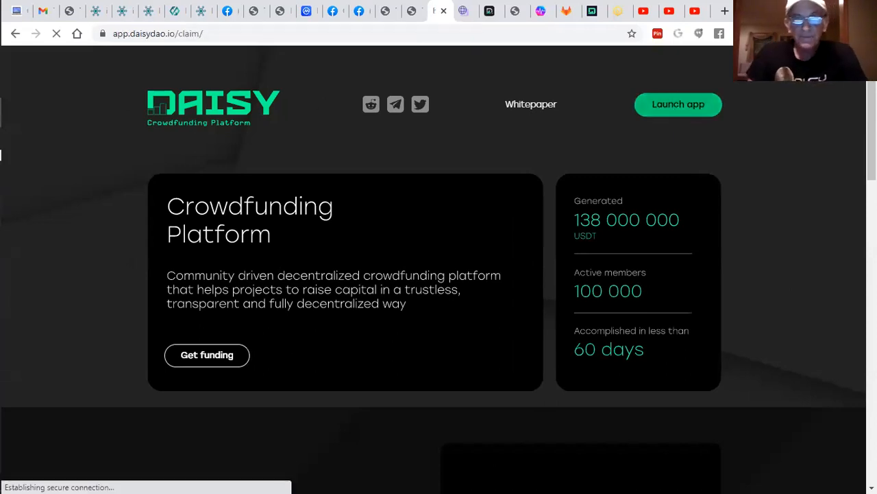
# - Check TronLink wallet balances, then claim the 1.769502 DAISY available to withdraw
pyautogui.click(677, 105)
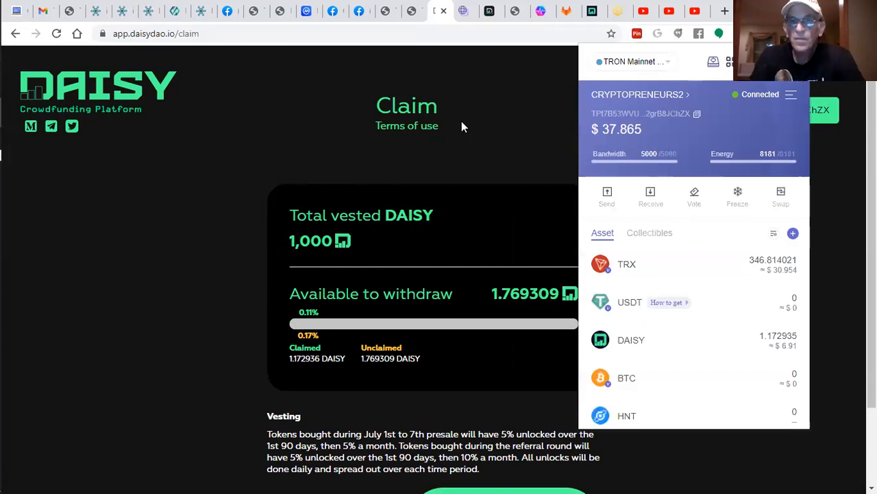
pyautogui.click(463, 126)
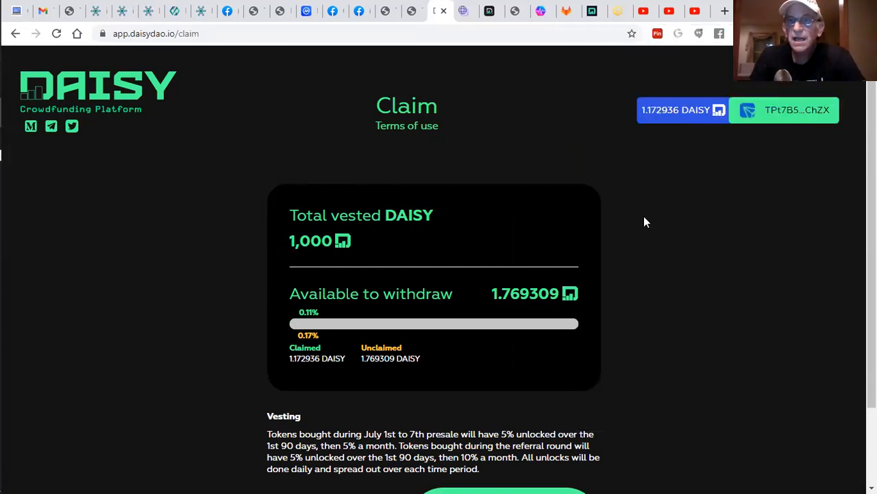
pyautogui.moveTo(661, 126)
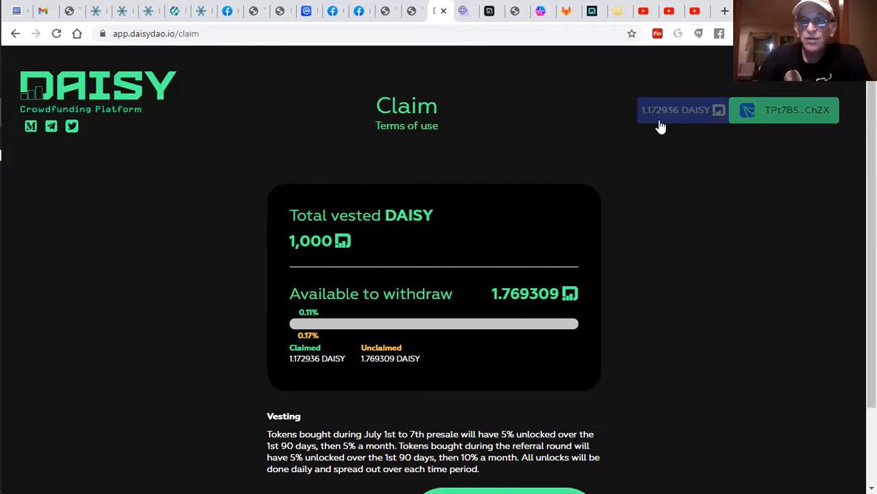
pyautogui.moveTo(675, 126)
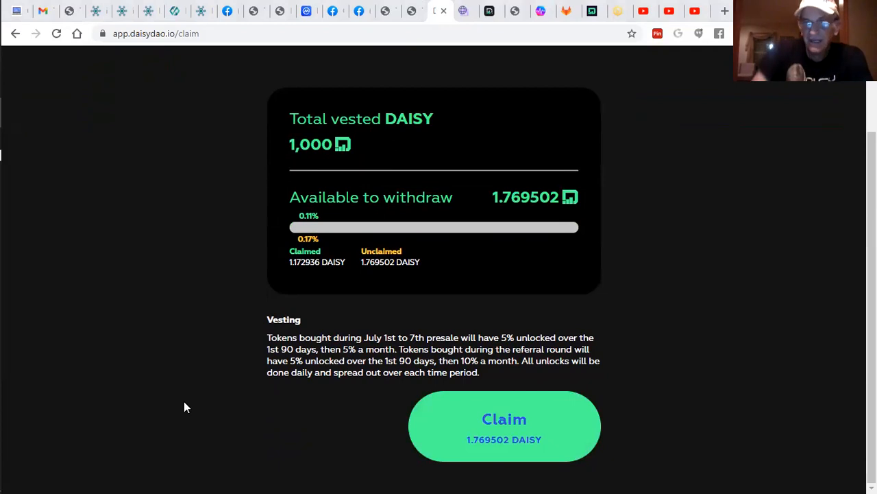
pyautogui.click(504, 425)
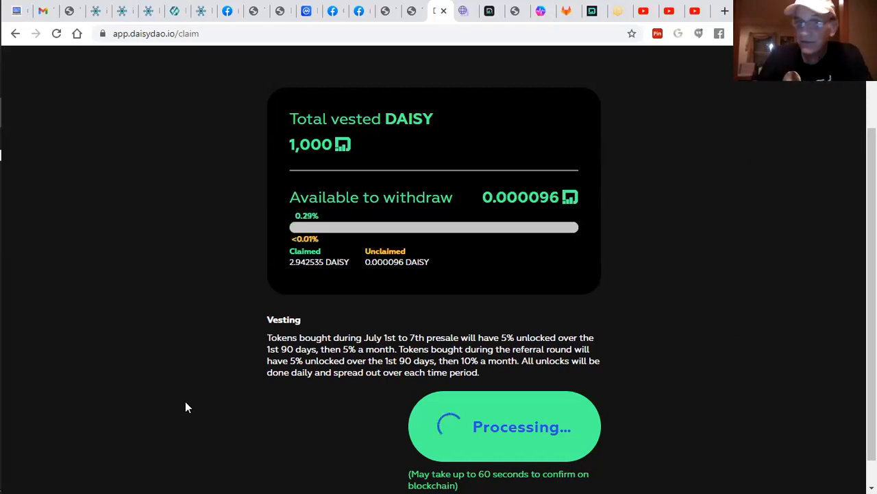
pyautogui.moveTo(192, 398)
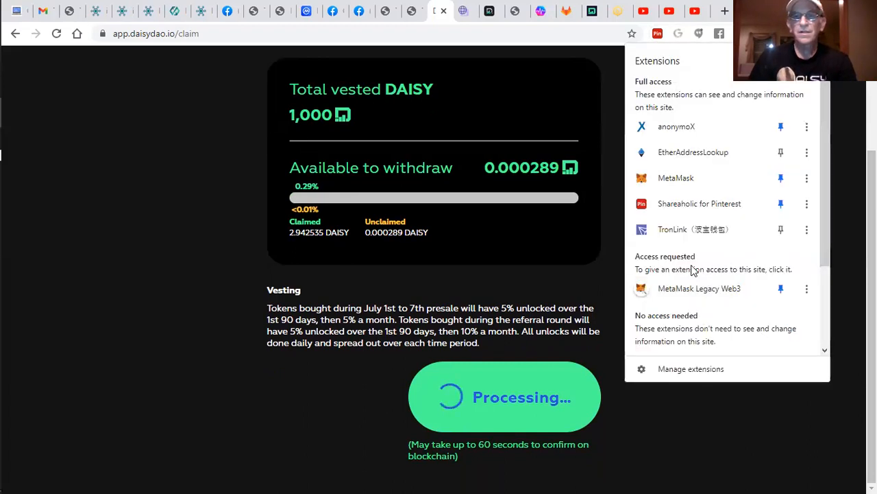
# - Check the wallet's DAISY balance of about 2.94 after the claim completes
pyautogui.click(702, 232)
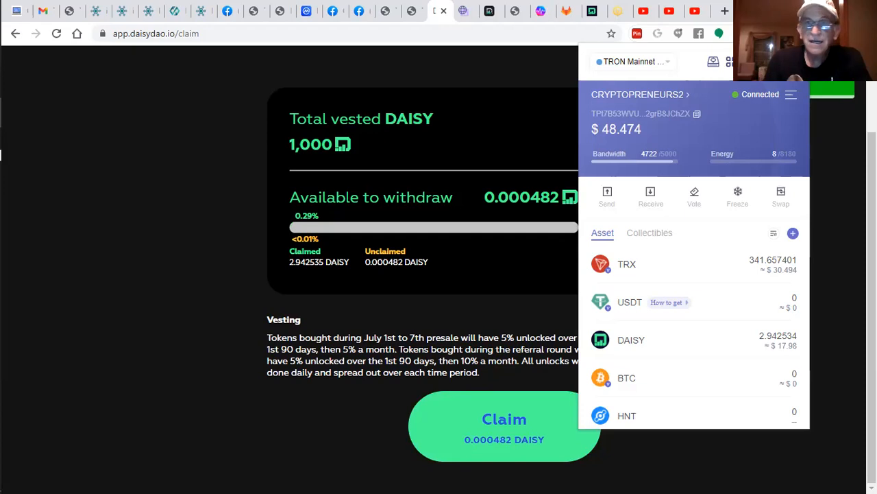
pyautogui.moveTo(779, 284)
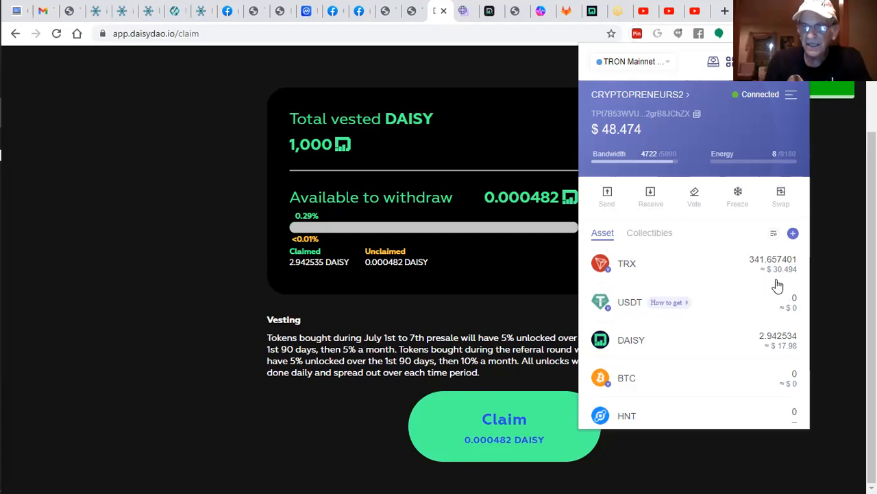
pyautogui.moveTo(828, 329)
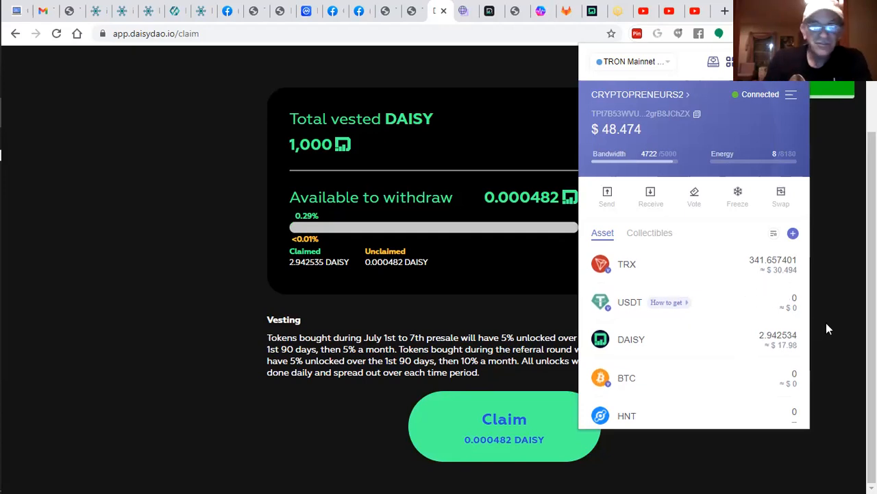
pyautogui.moveTo(787, 348)
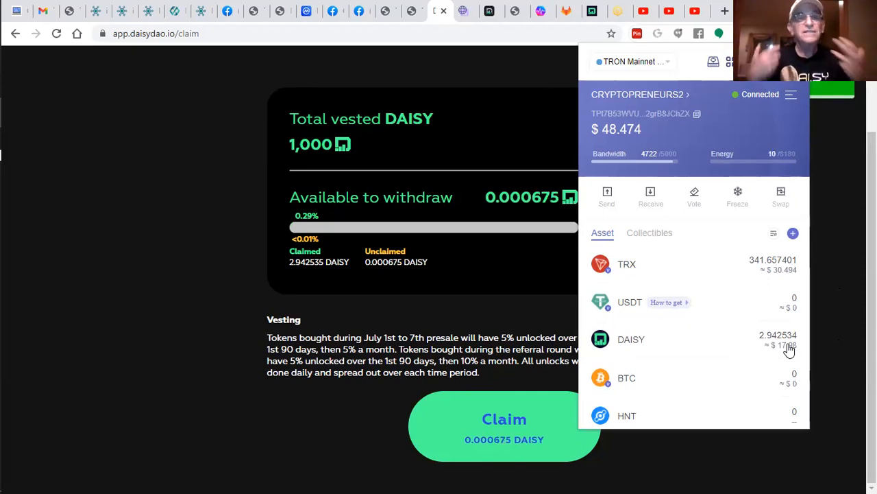
pyautogui.moveTo(829, 129)
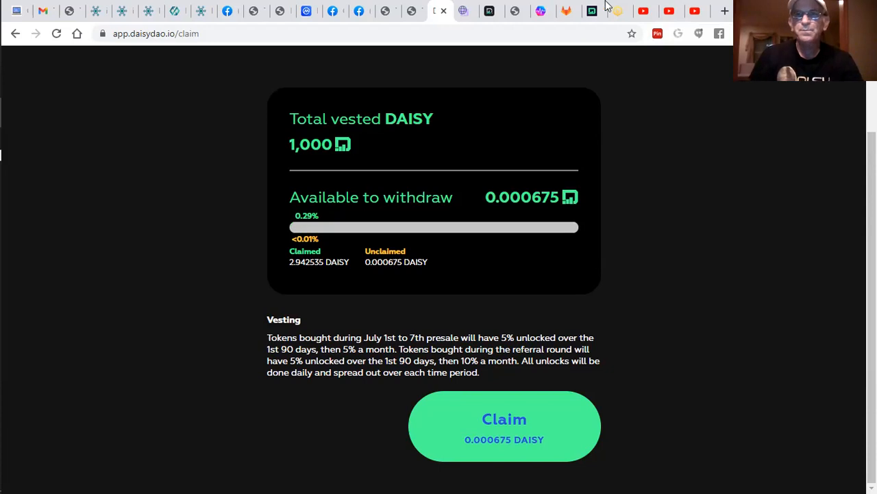
pyautogui.moveTo(490, 11)
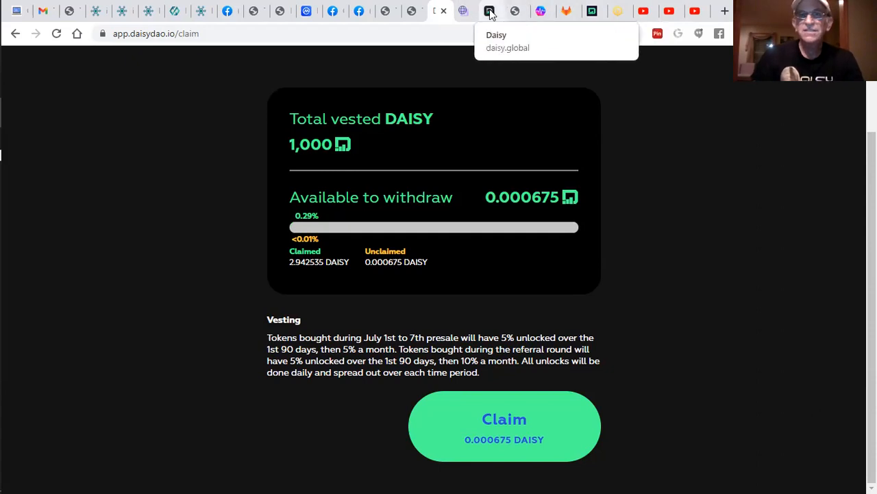
pyautogui.click(491, 11)
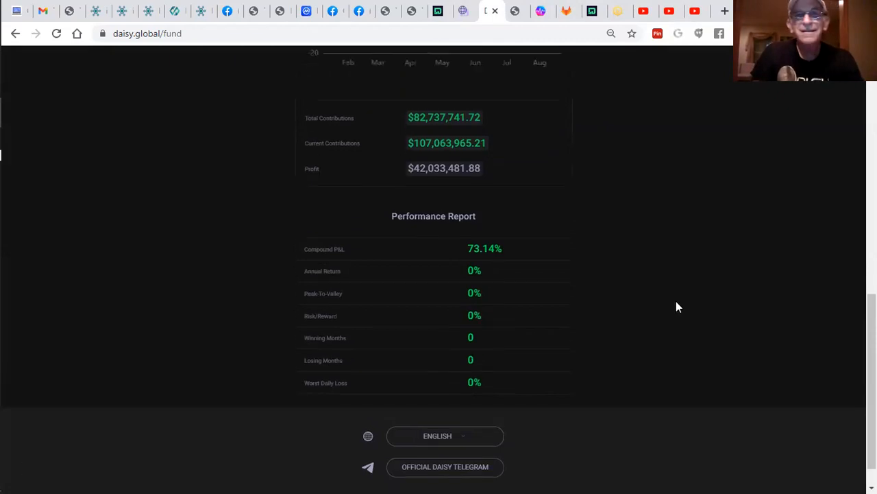
pyautogui.scroll(3)
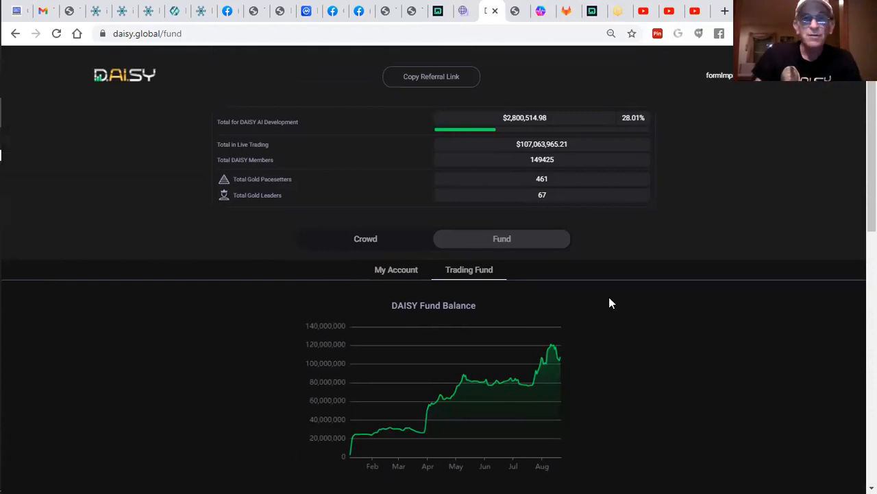
pyautogui.moveTo(617, 262)
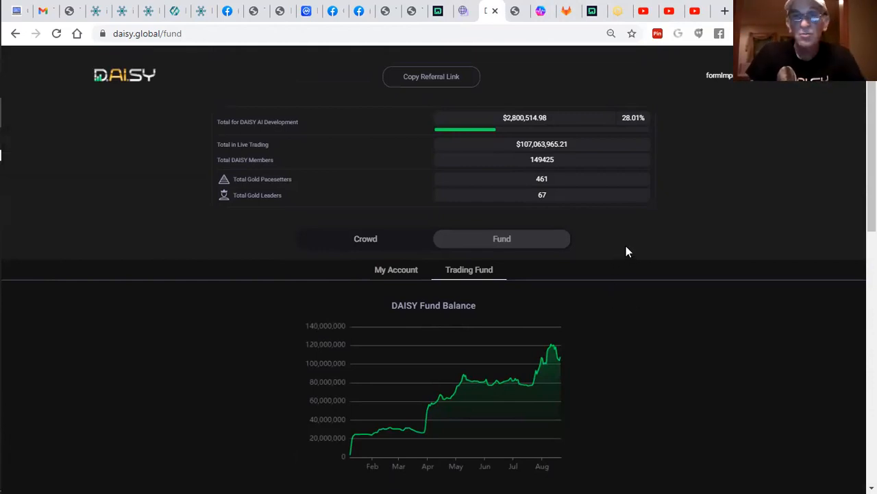
pyautogui.moveTo(605, 222)
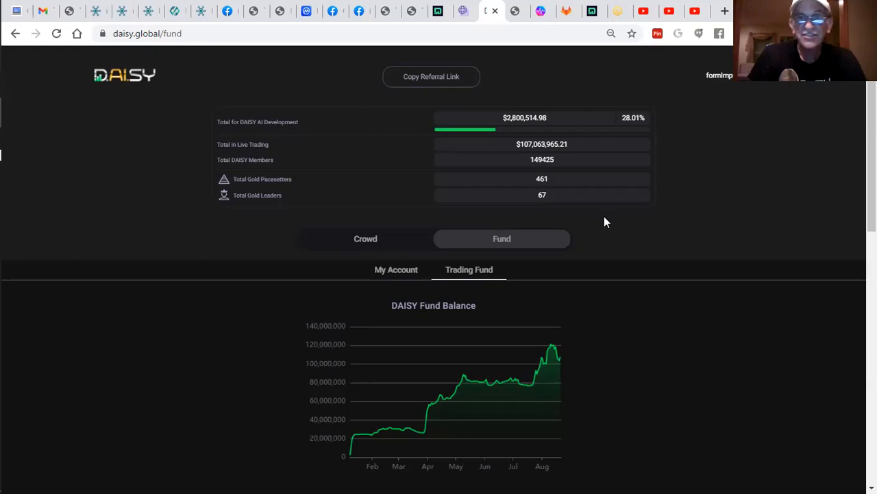
pyautogui.scroll(-3)
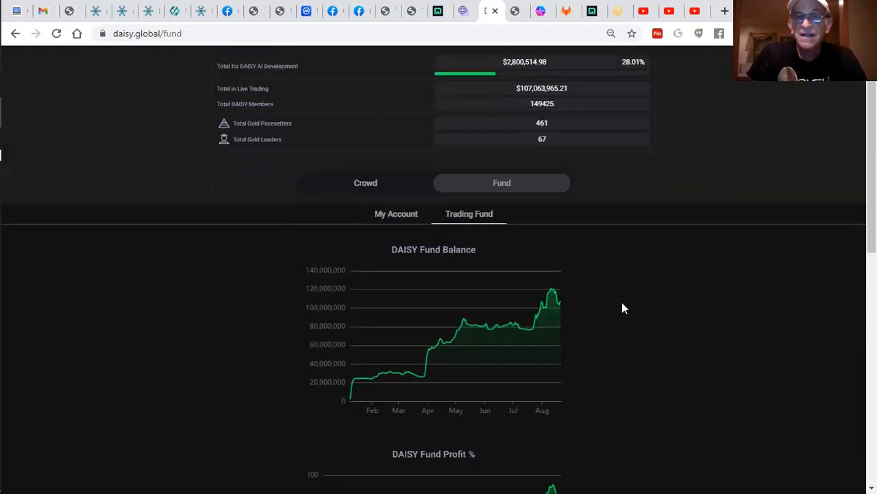
pyautogui.scroll(-3)
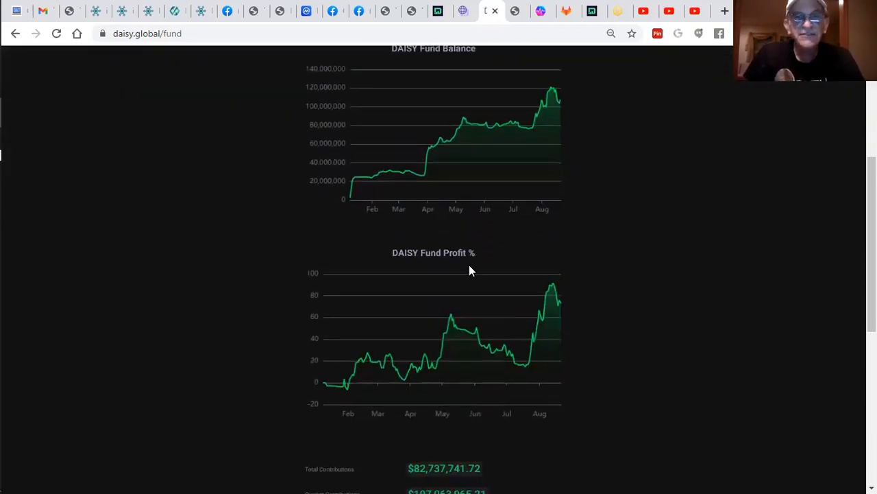
pyautogui.moveTo(342, 392)
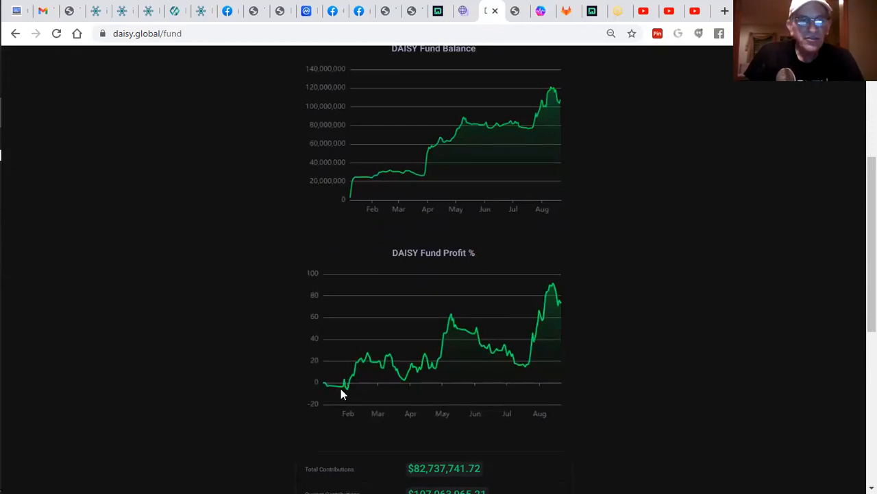
pyautogui.moveTo(564, 307)
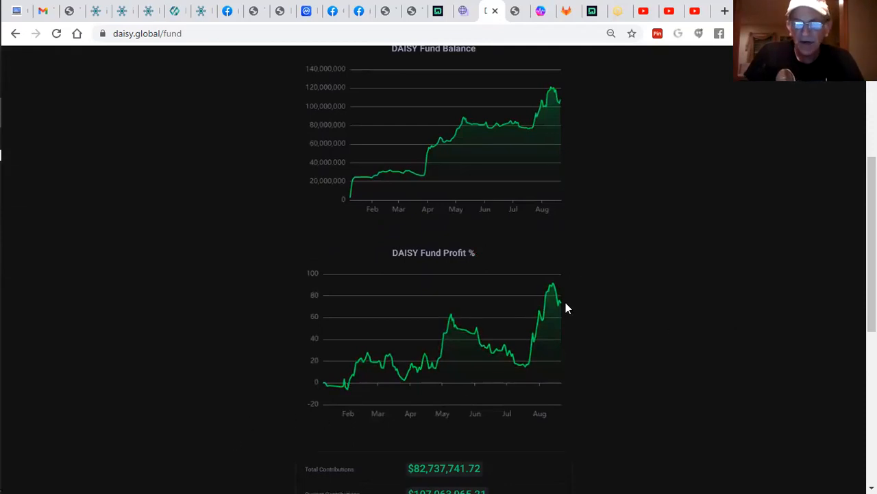
pyautogui.moveTo(451, 346)
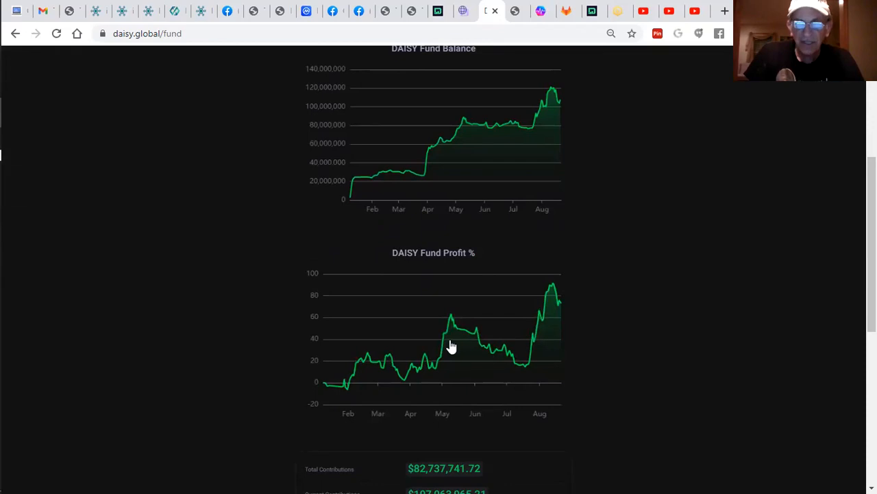
pyautogui.scroll(-3)
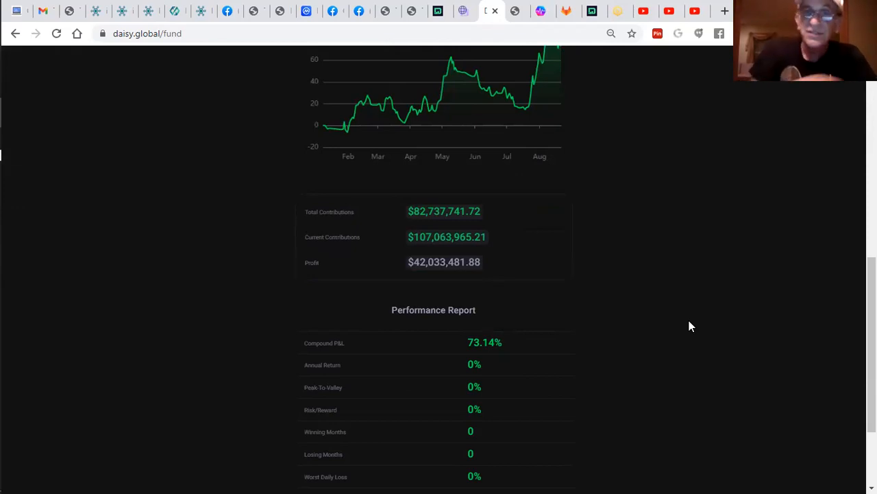
pyautogui.moveTo(356, 78)
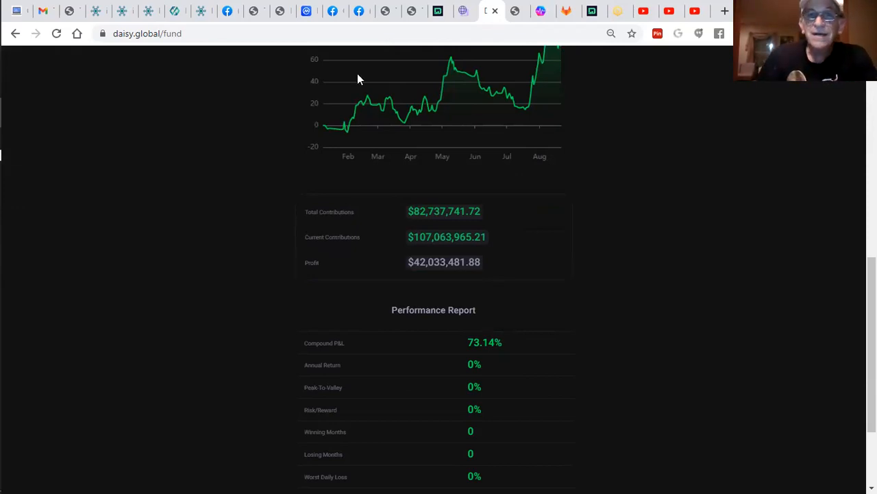
pyautogui.moveTo(510, 125)
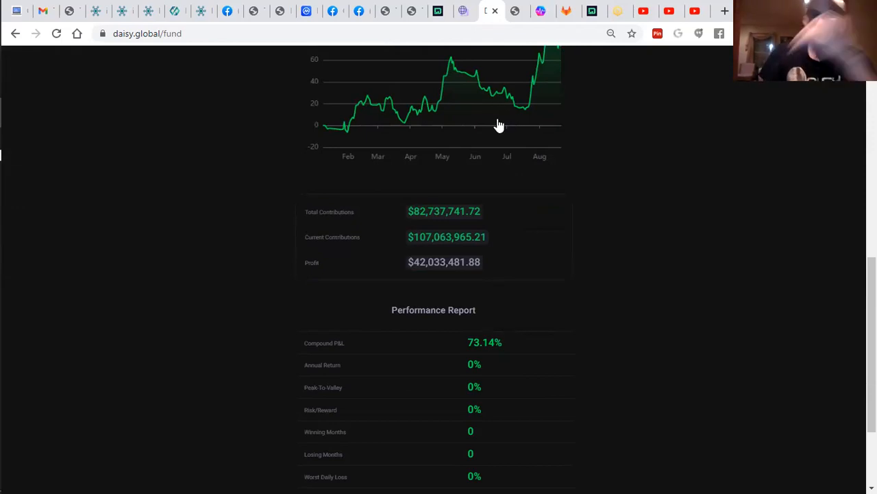
pyautogui.scroll(-3)
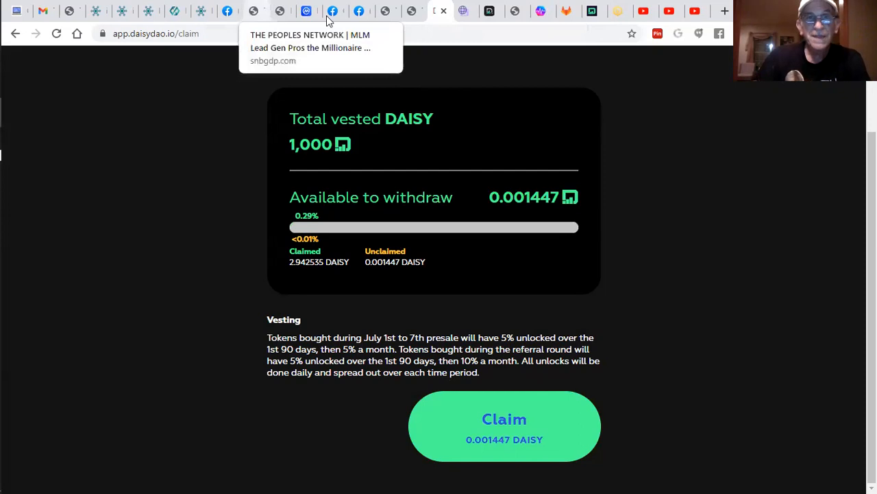
pyautogui.moveTo(463, 11)
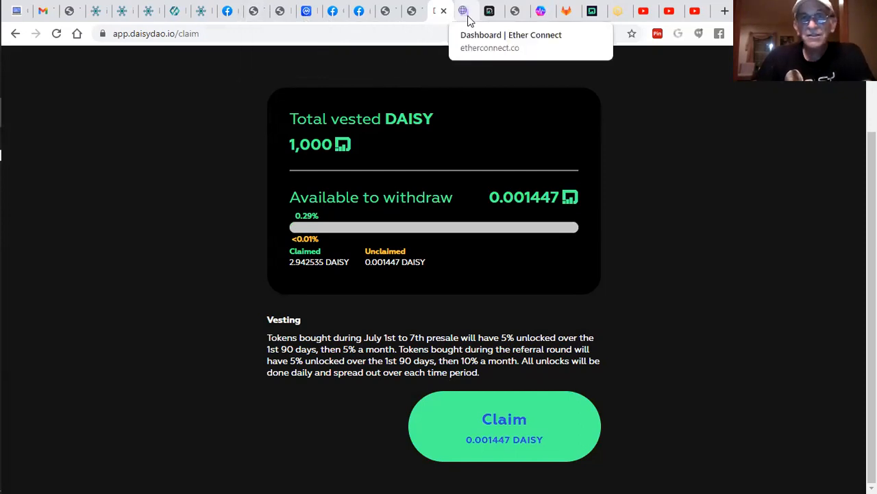
# - Bring up the Ether Connect PandaInu dashboard showing the 1,807,200 PandaInu balance
pyautogui.click(463, 11)
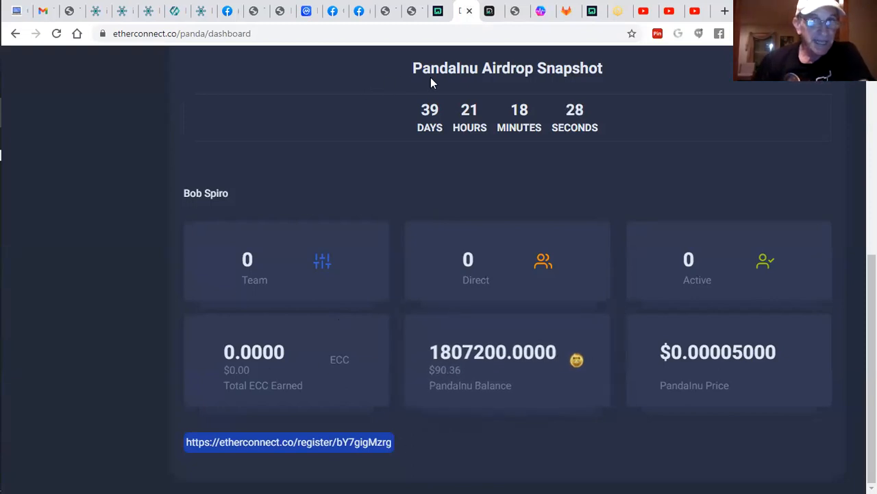
pyautogui.moveTo(477, 85)
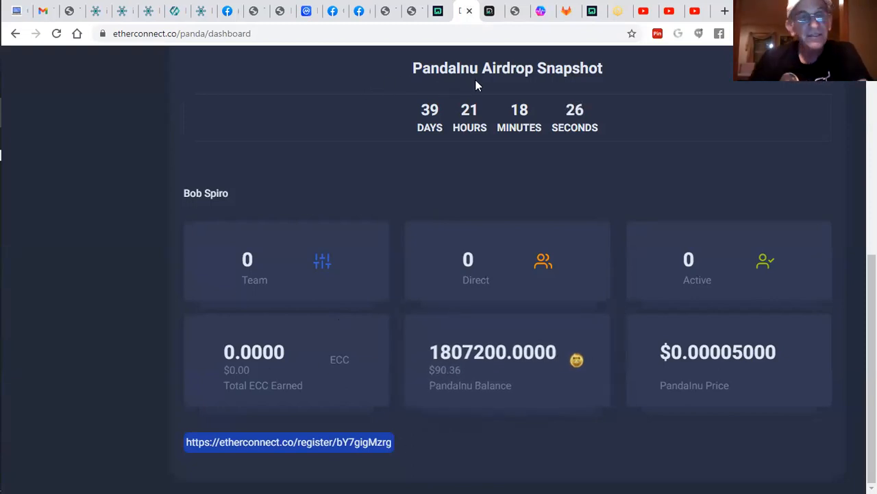
pyautogui.moveTo(497, 211)
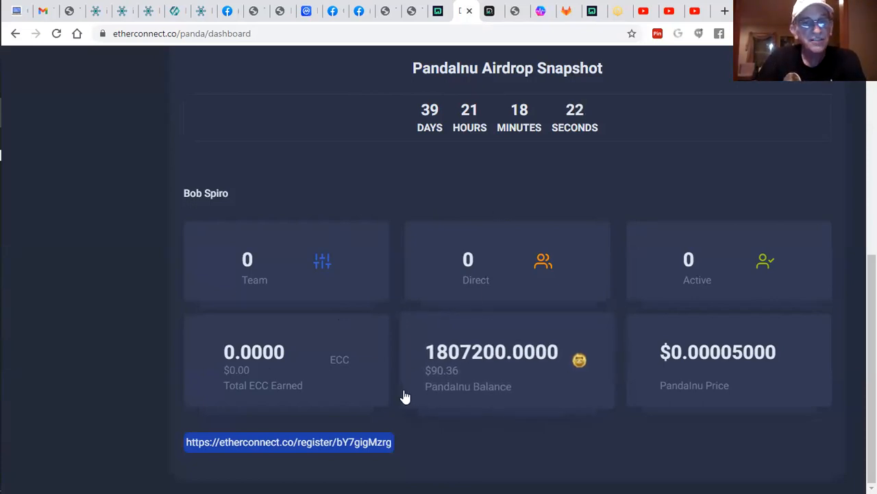
pyautogui.moveTo(145, 417)
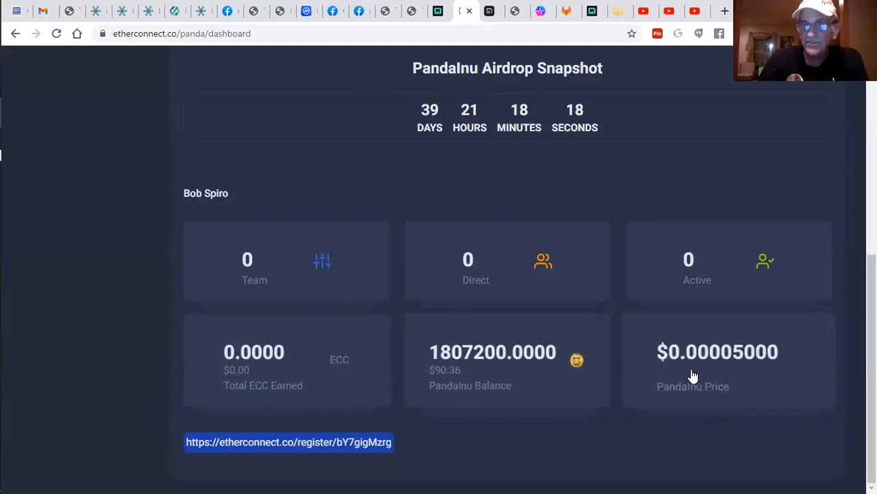
pyautogui.moveTo(727, 362)
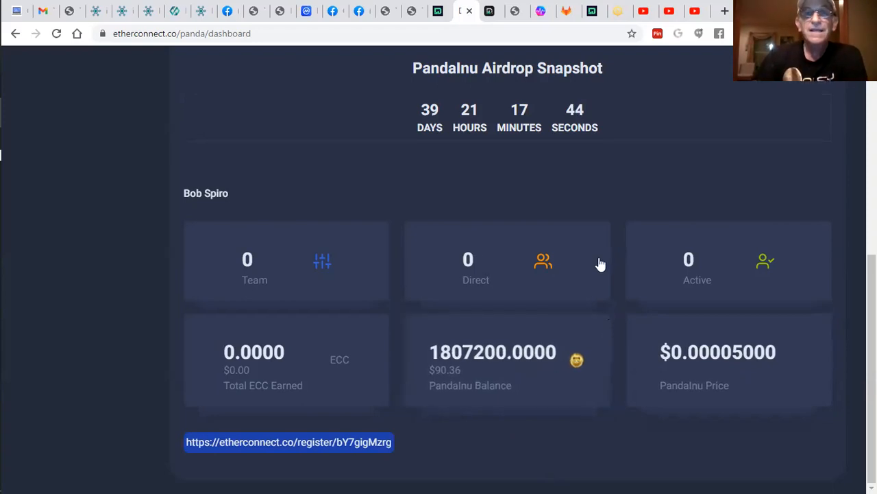
# - Glance at the DAISY Global fund balance chart, then return to the PandaInu dashboard
pyautogui.click(490, 11)
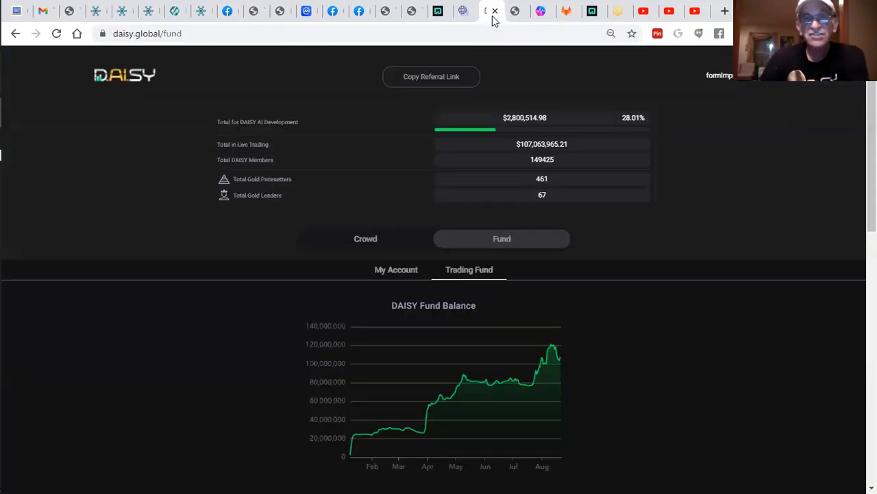
pyautogui.moveTo(695, 362)
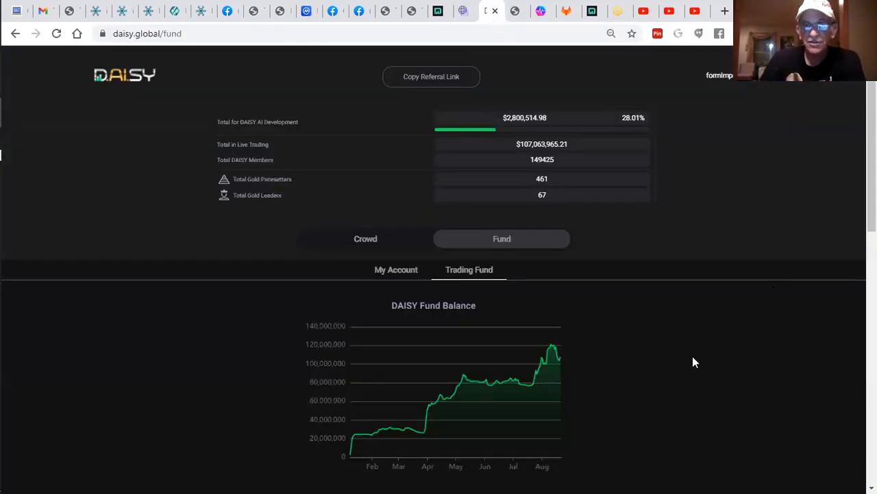
pyautogui.moveTo(624, 247)
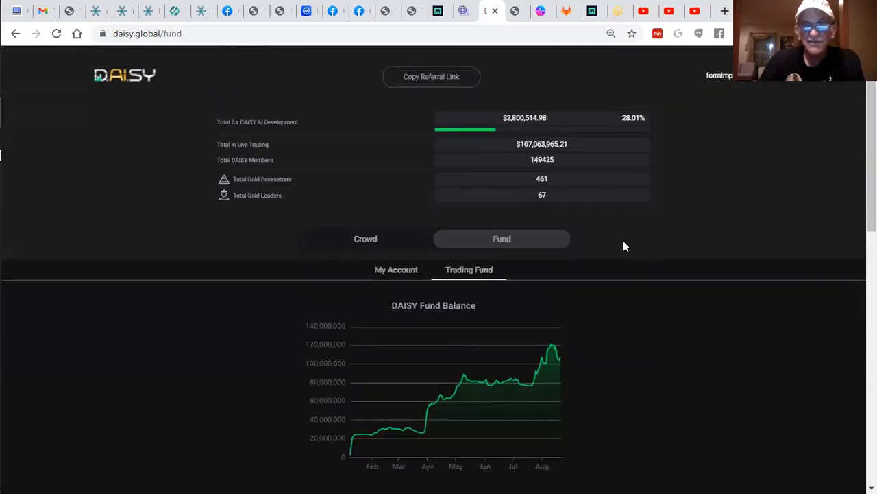
pyautogui.click(466, 11)
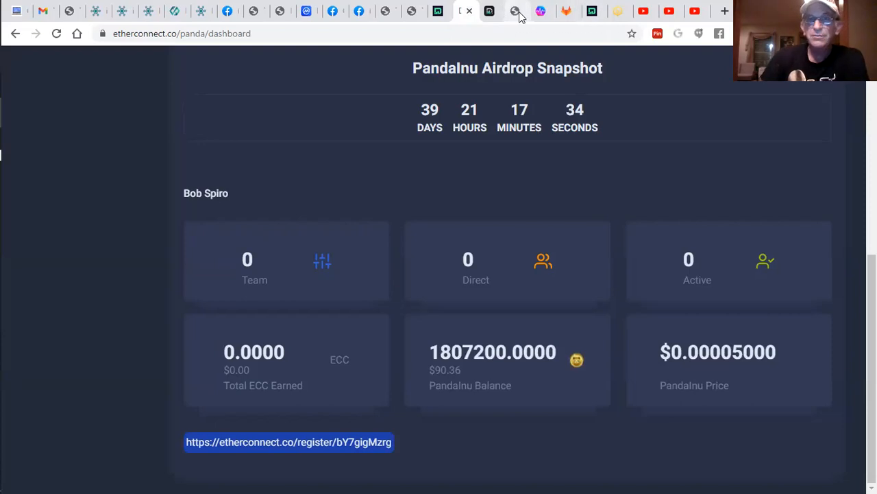
pyautogui.moveTo(540, 11)
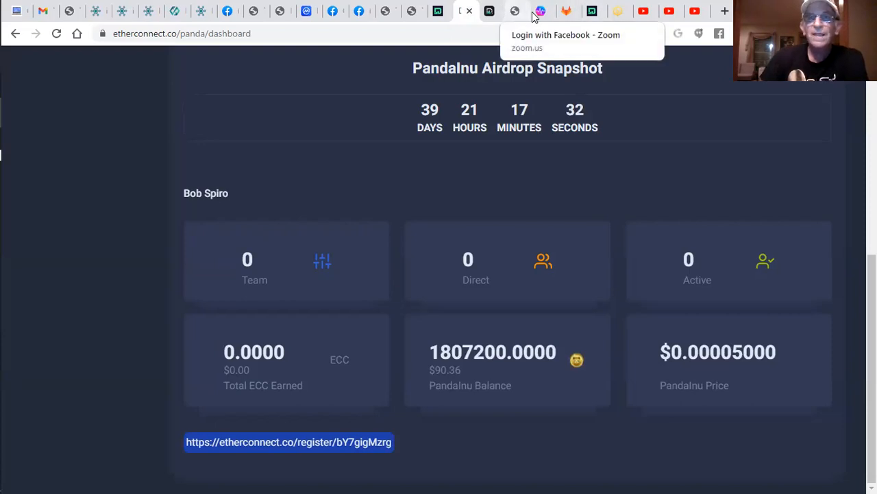
# - Review pulsechain.com's sacrifice details and the PulseChain GitLab page listing Go-Pulse
pyautogui.click(543, 11)
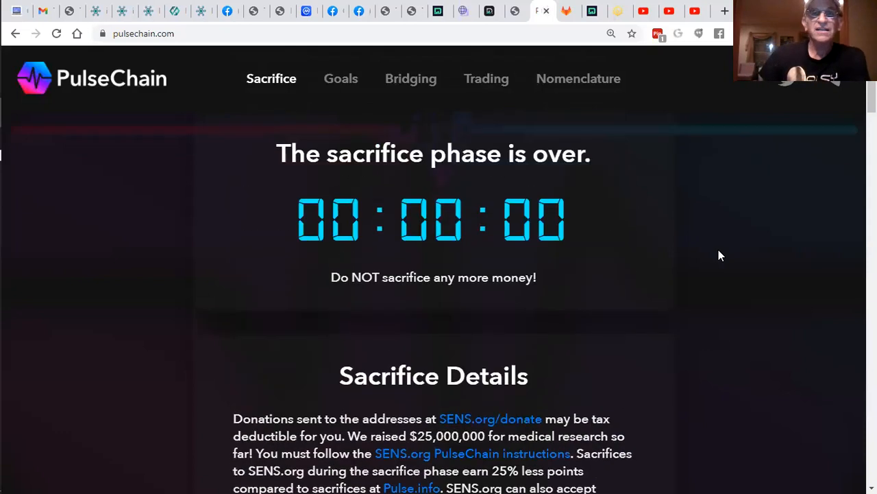
pyautogui.scroll(3)
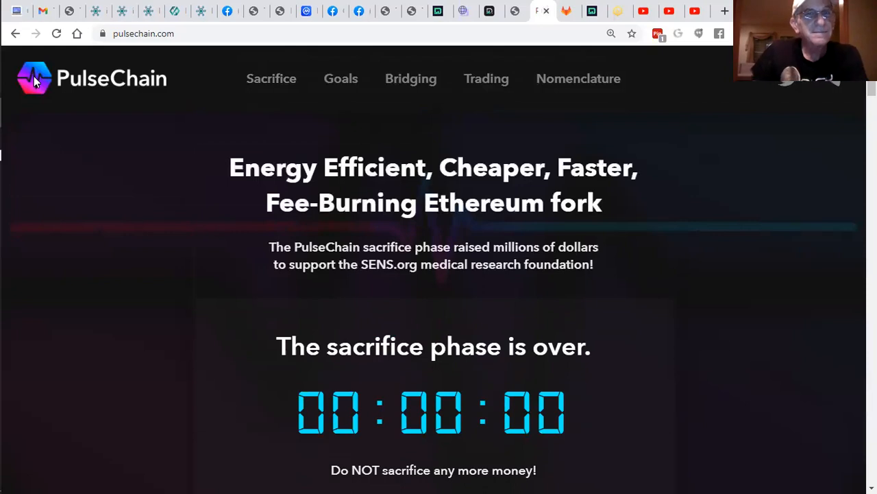
pyautogui.moveTo(568, 11)
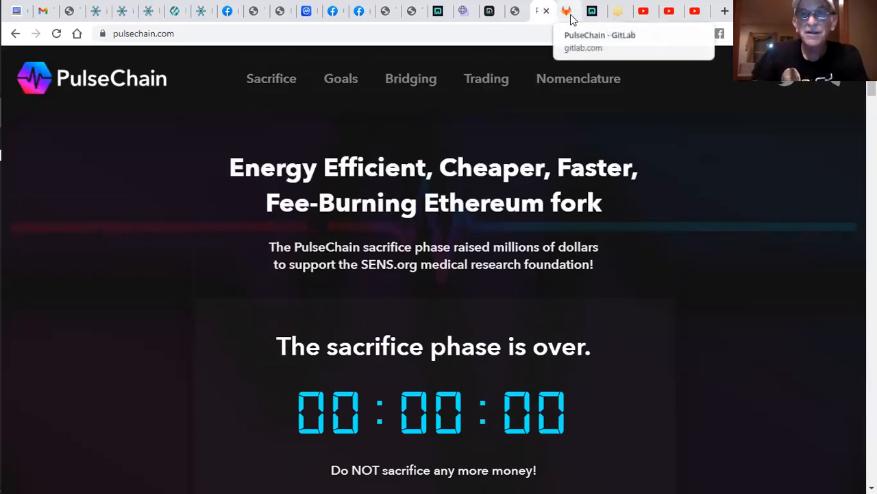
pyautogui.click(565, 11)
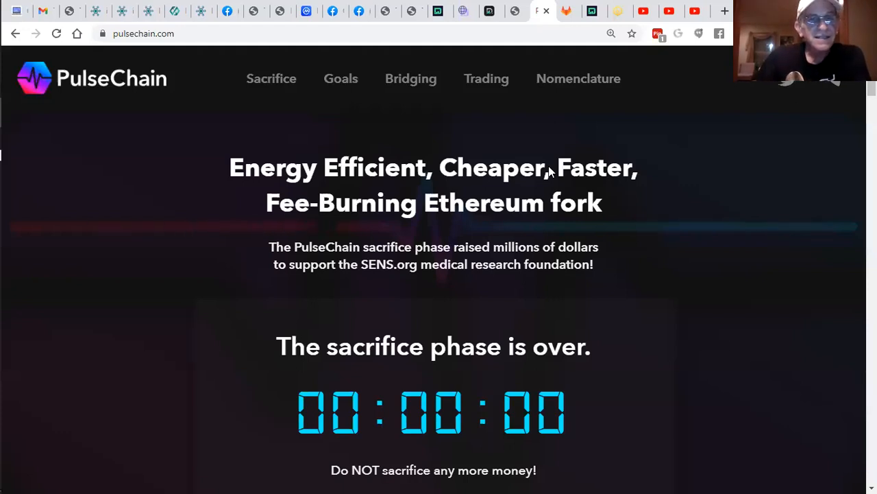
pyautogui.moveTo(770, 203)
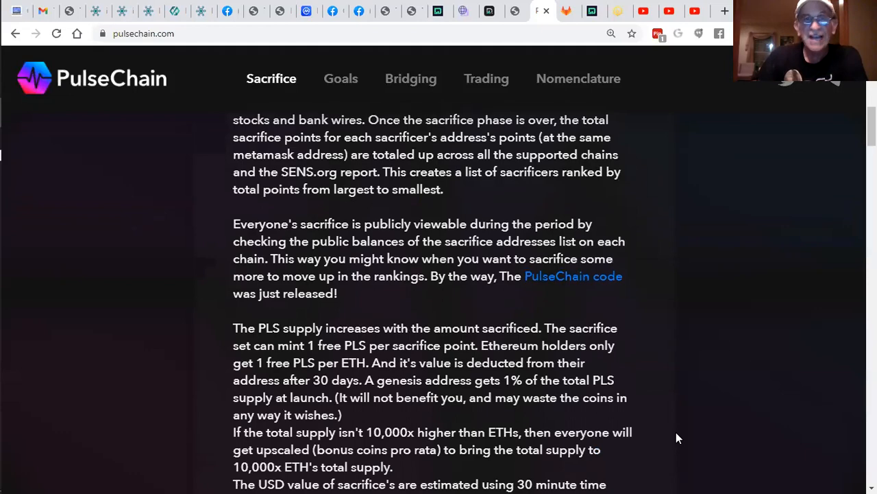
pyautogui.scroll(-3)
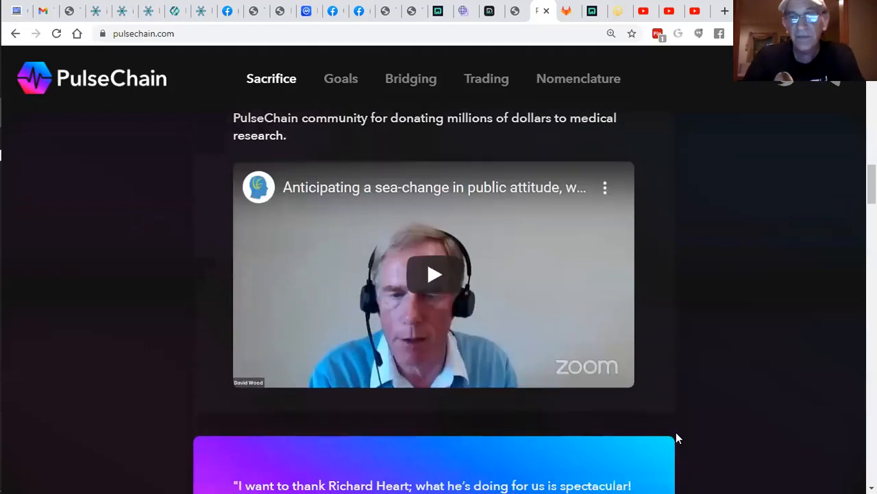
pyautogui.scroll(-3)
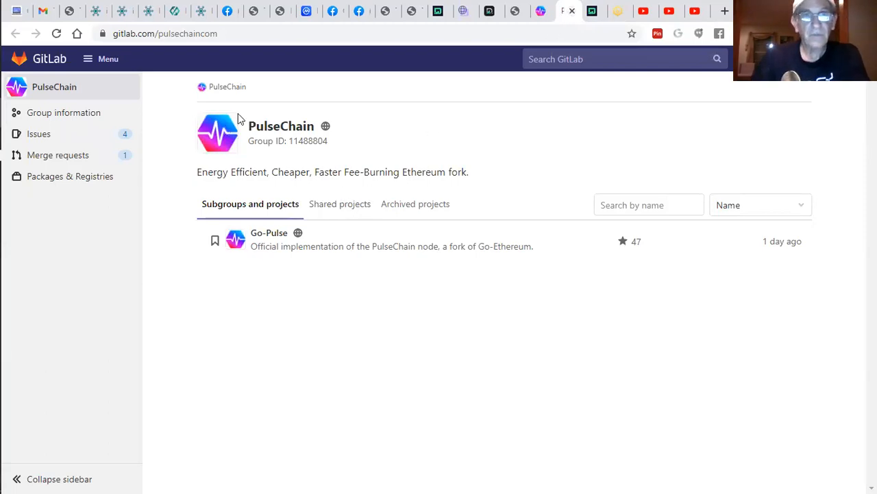
pyautogui.moveTo(286, 107)
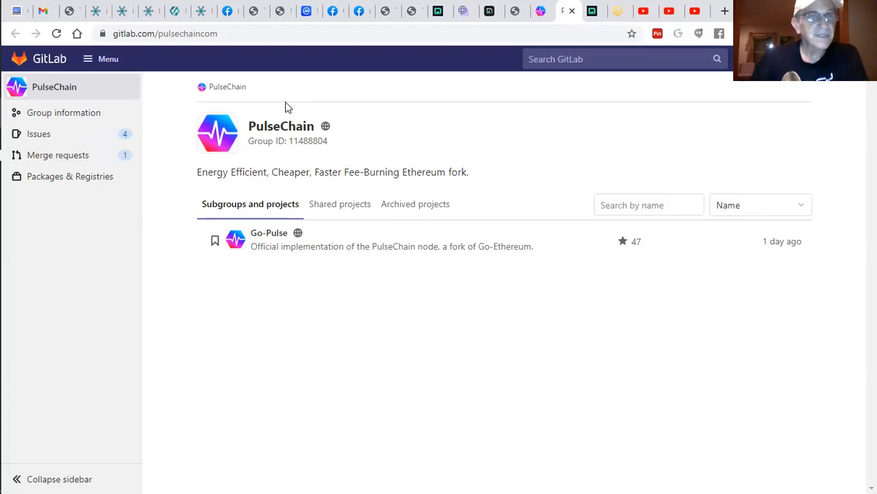
pyautogui.moveTo(371, 17)
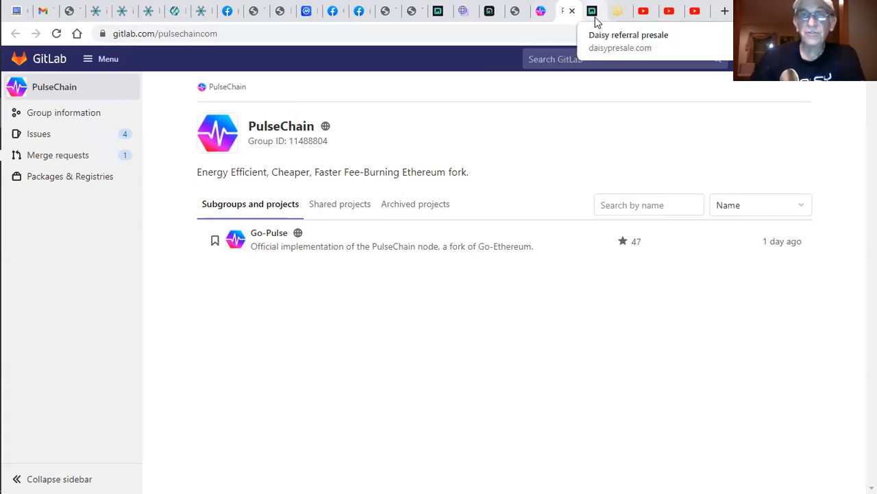
# - Bring up daisypresale.com showing 3,875,748.5 of 75,000,000 DAISY bought, presale ended
pyautogui.click(592, 11)
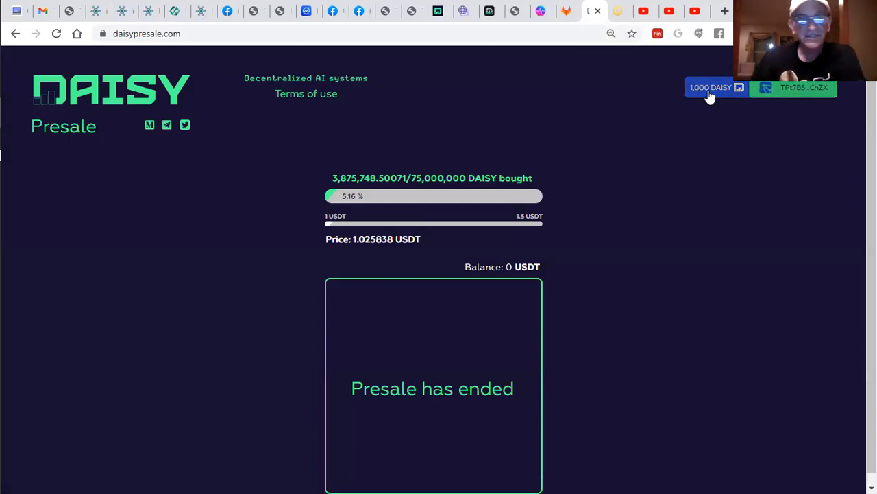
pyautogui.moveTo(610, 64)
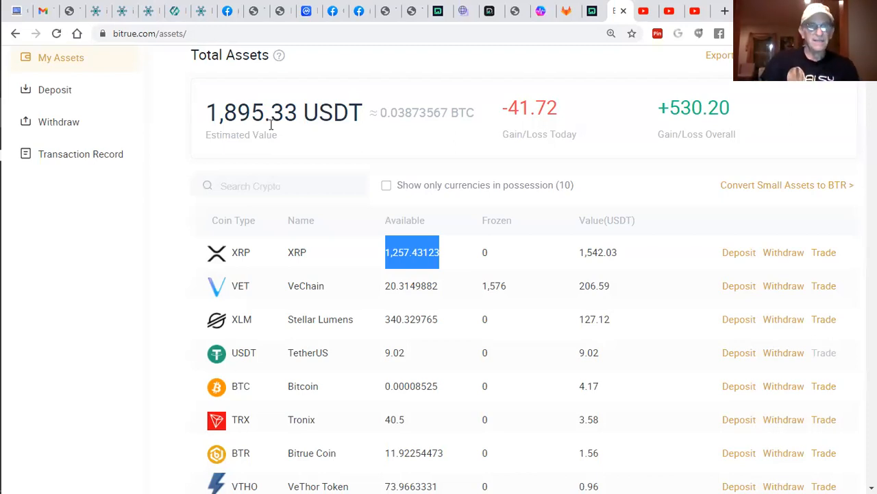
pyautogui.moveTo(62, 479)
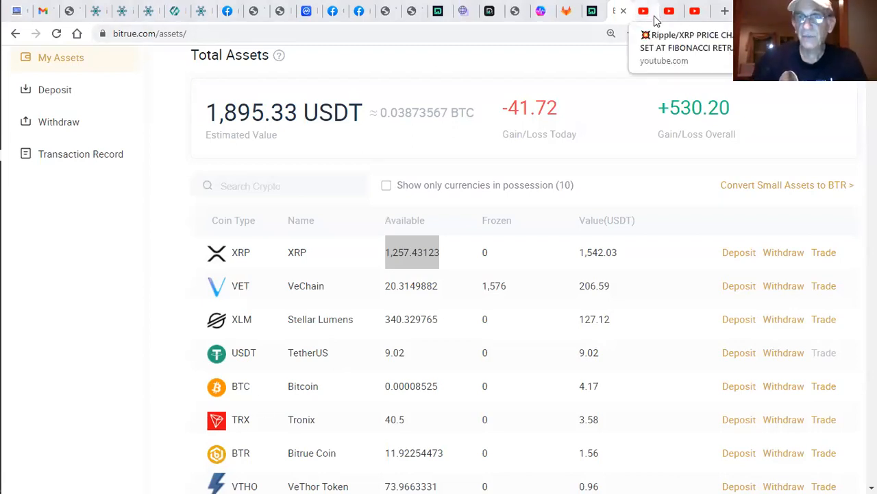
# - View Kevin Cage's YouTube channel with recent XRP uploads and scroll to Popular uploads
pyautogui.click(643, 11)
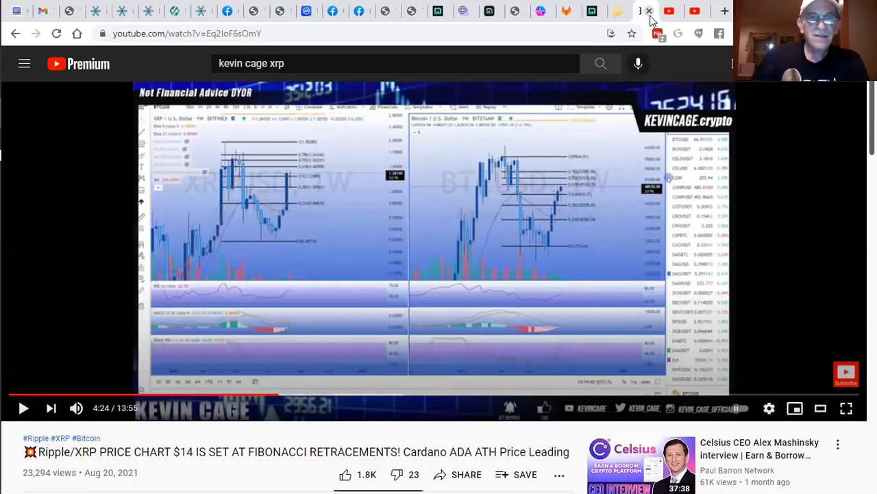
pyautogui.moveTo(239, 290)
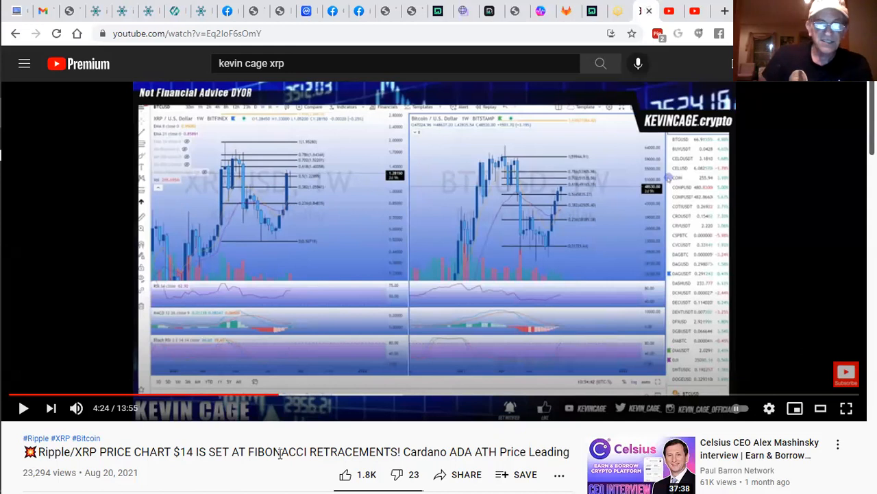
pyautogui.moveTo(432, 427)
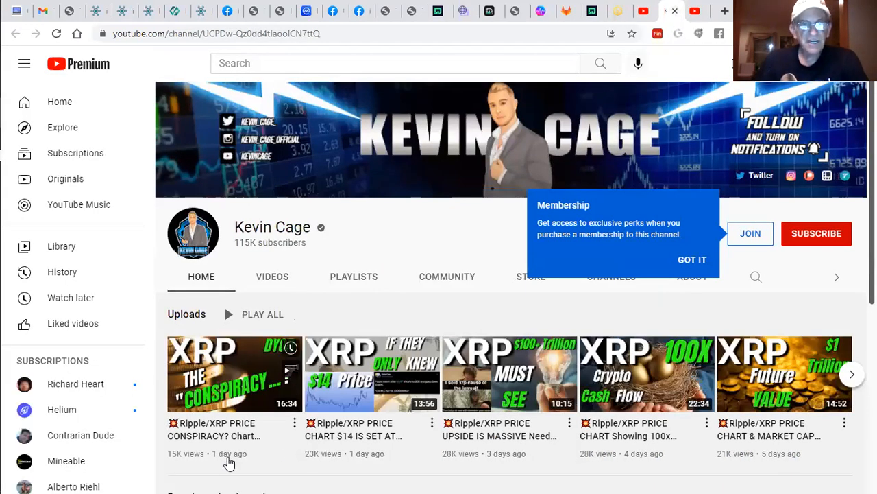
pyautogui.moveTo(560, 390)
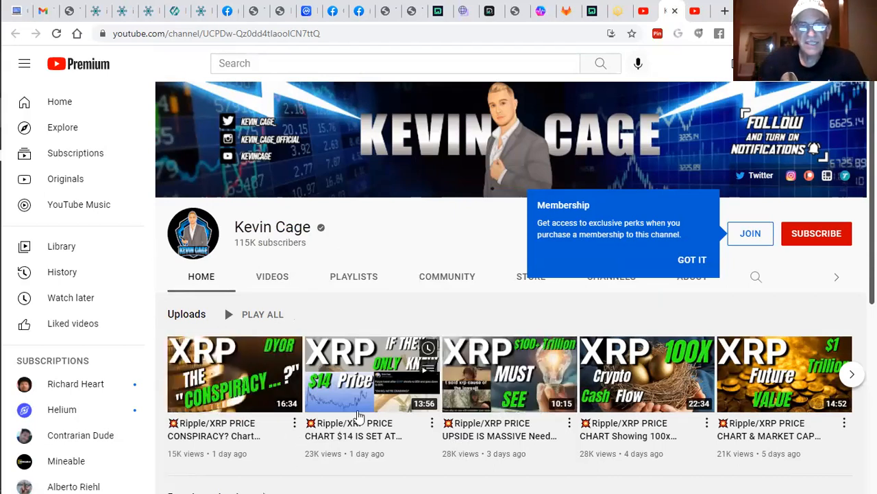
pyautogui.scroll(-3)
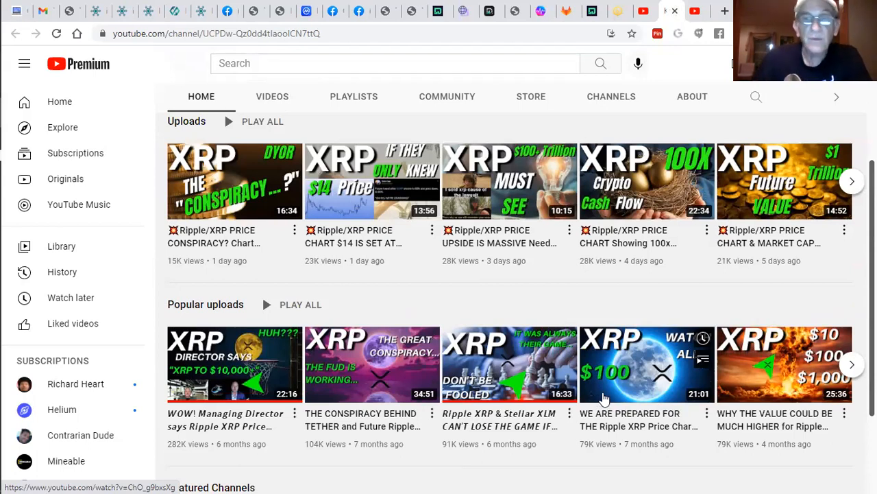
pyautogui.moveTo(579, 5)
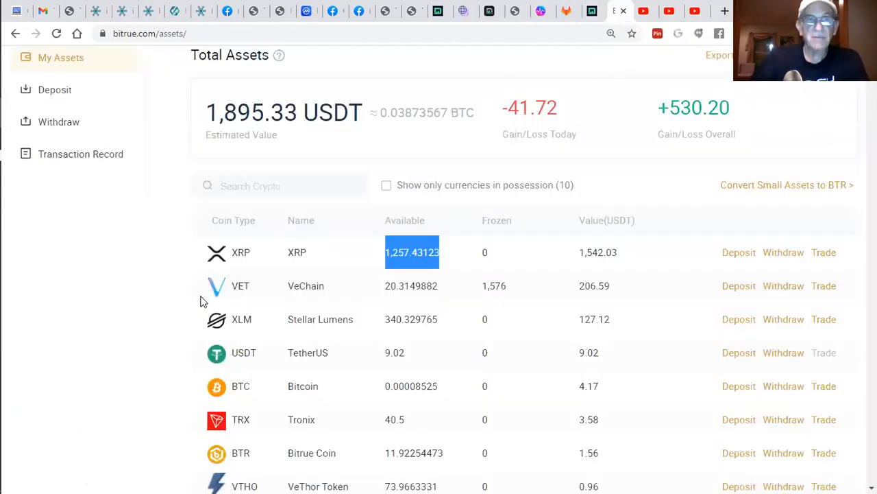
pyautogui.moveTo(308, 82)
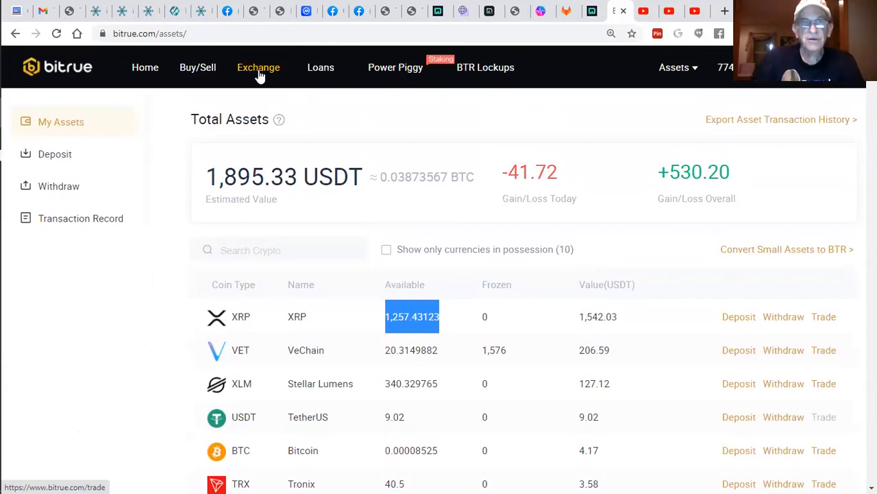
# - Go to the Bitrue Exchange and load the XRP/USDT trading pair with its chart and order book
pyautogui.click(258, 67)
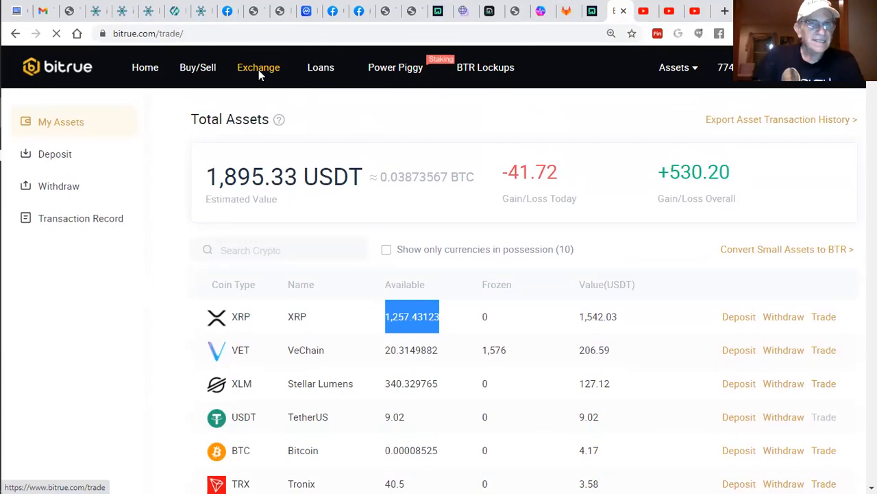
pyautogui.click(258, 68)
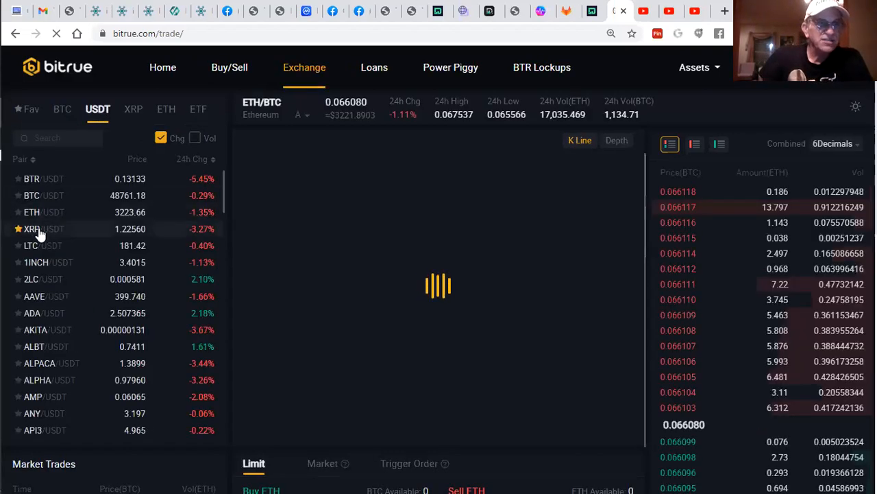
pyautogui.click(33, 228)
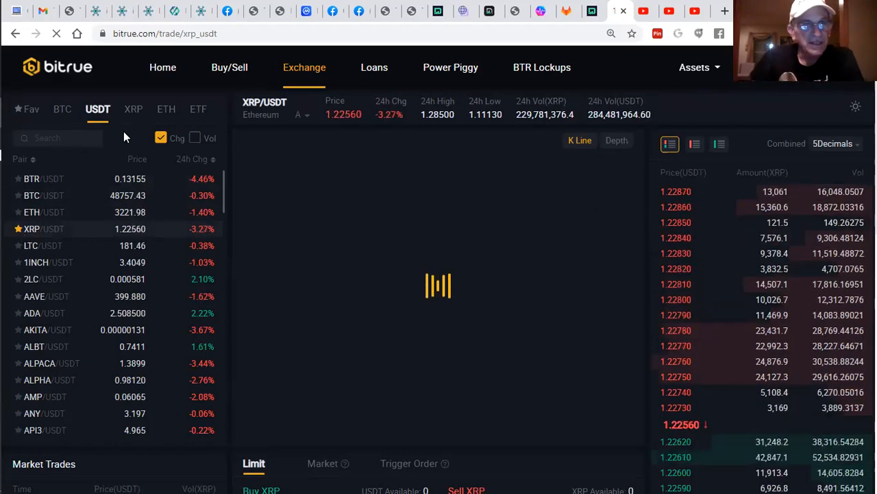
pyautogui.moveTo(217, 102)
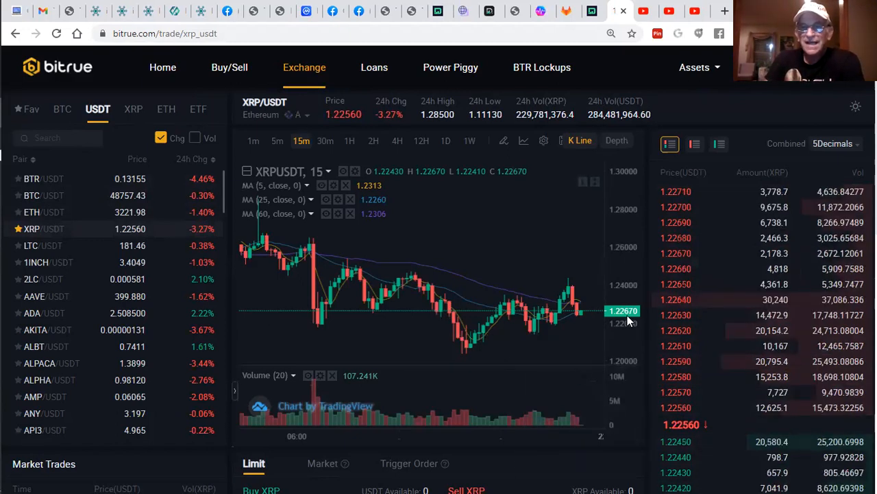
pyautogui.moveTo(578, 318)
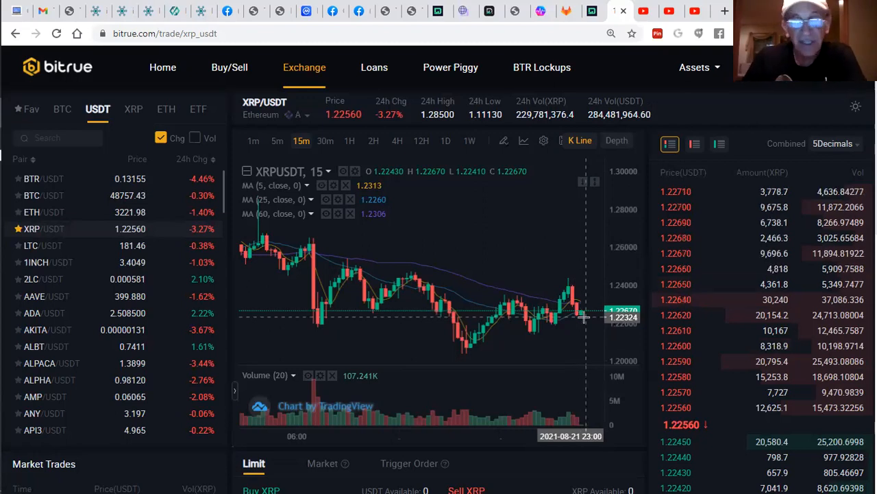
pyautogui.moveTo(583, 322)
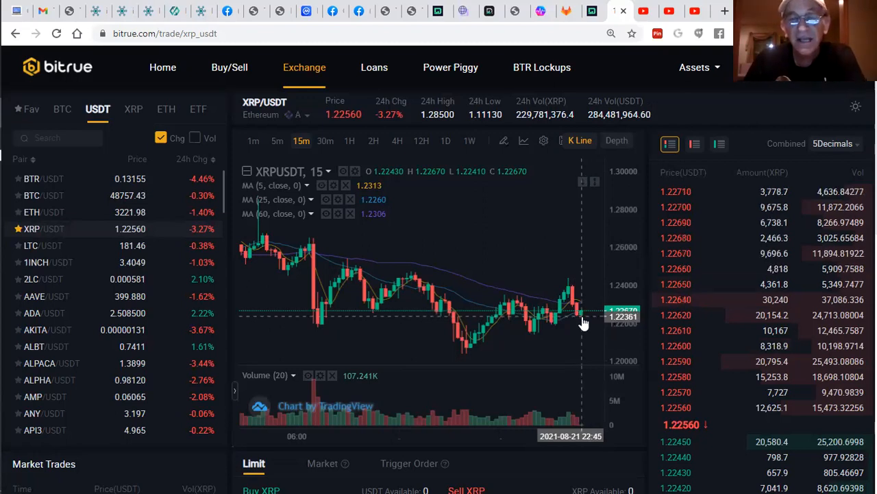